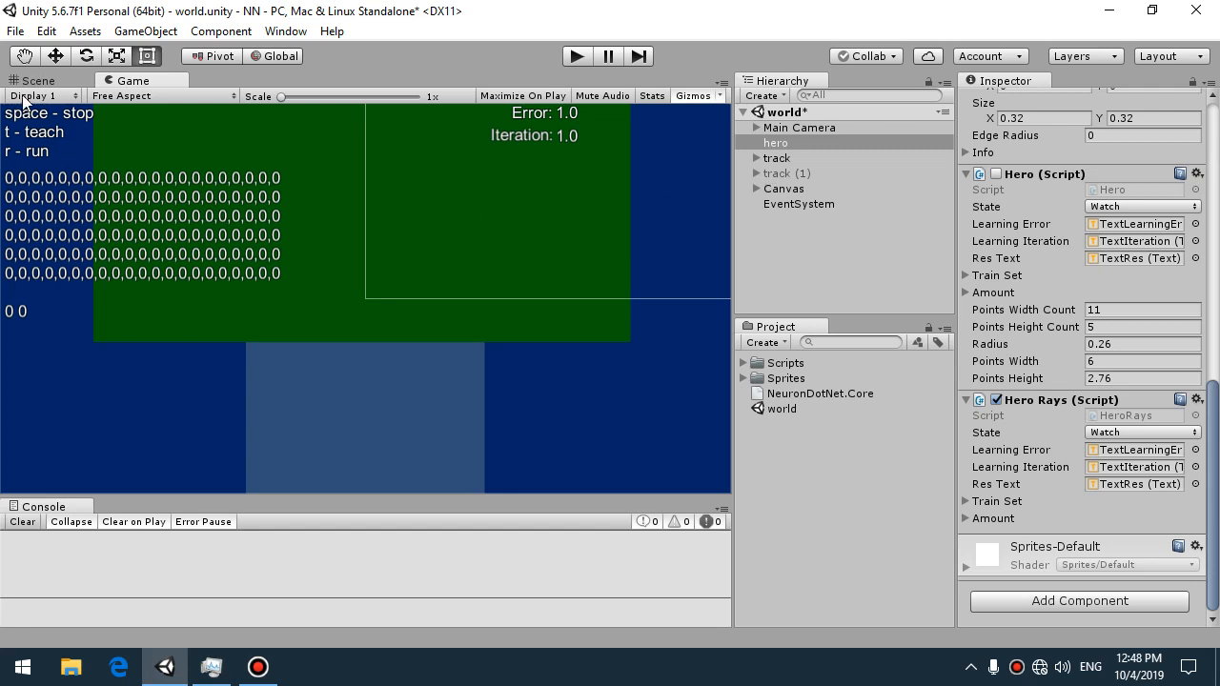
From the Scene view, reveal the NeuronDotNet.Core plugin asset in File Explorer
click(39, 80)
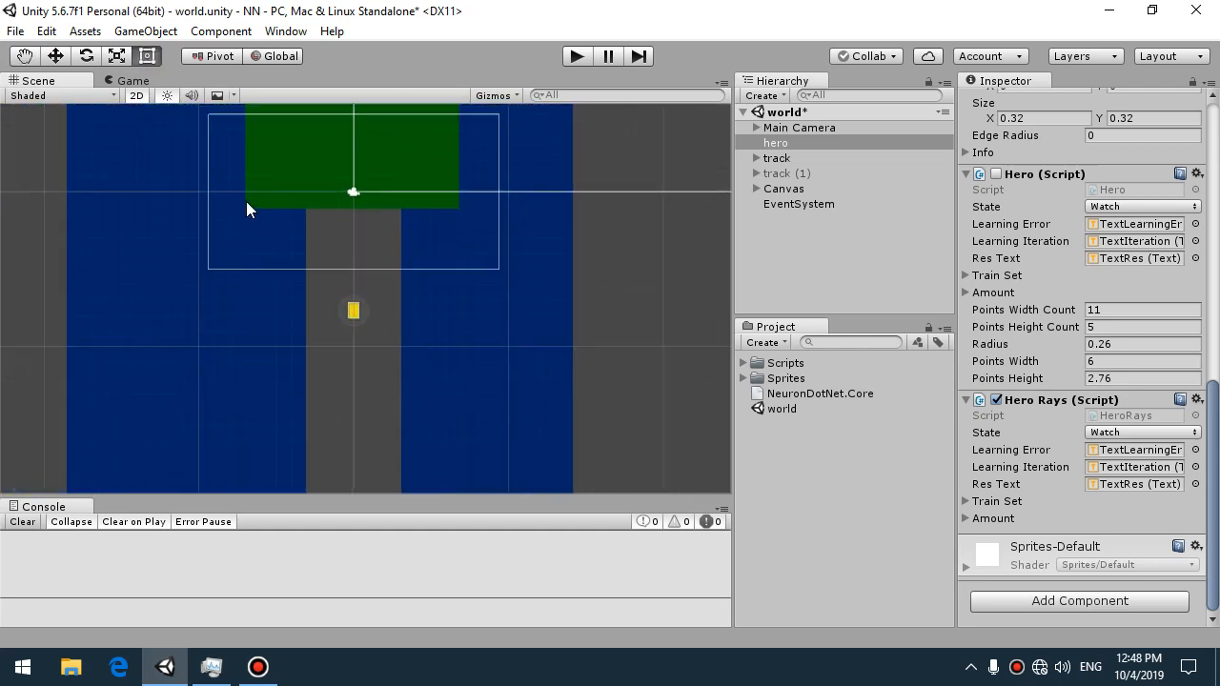
mouse_move(301, 147)
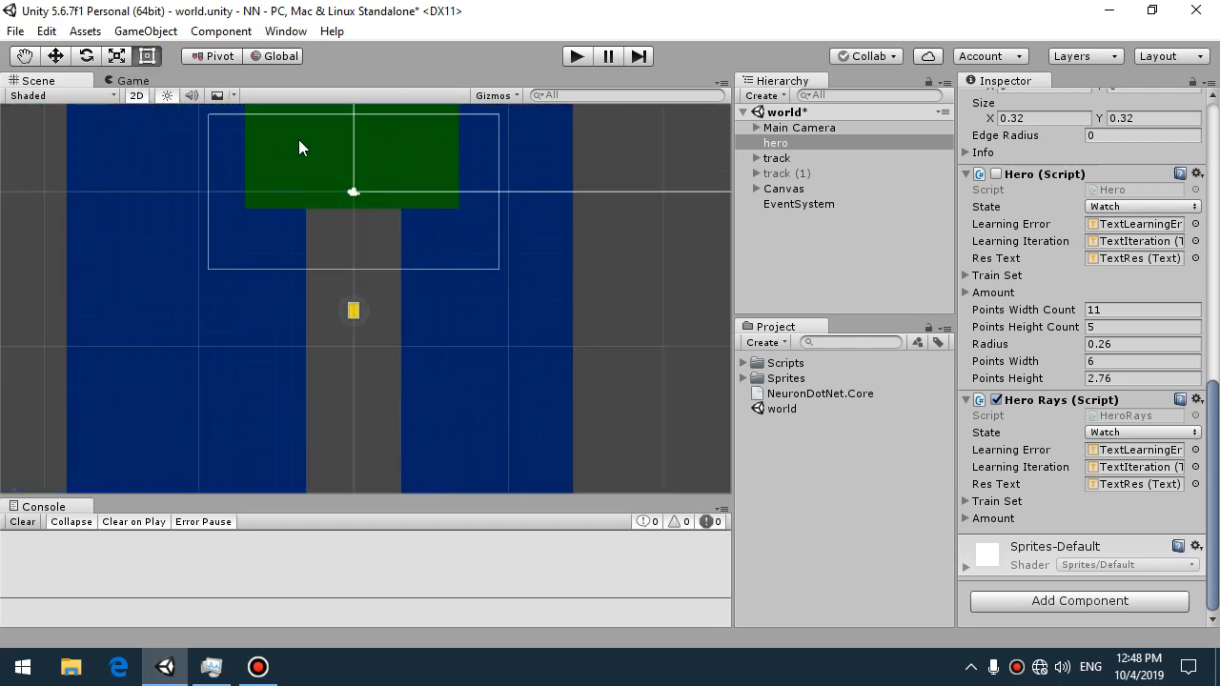
mouse_move(805, 400)
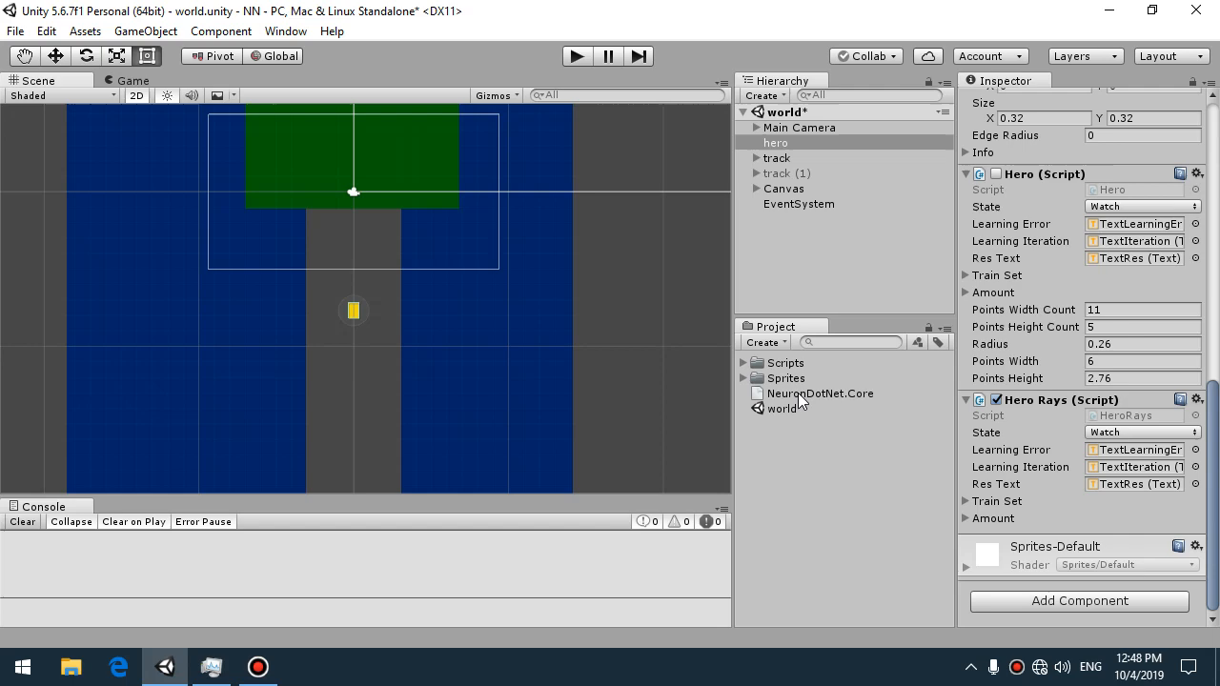
click(820, 393)
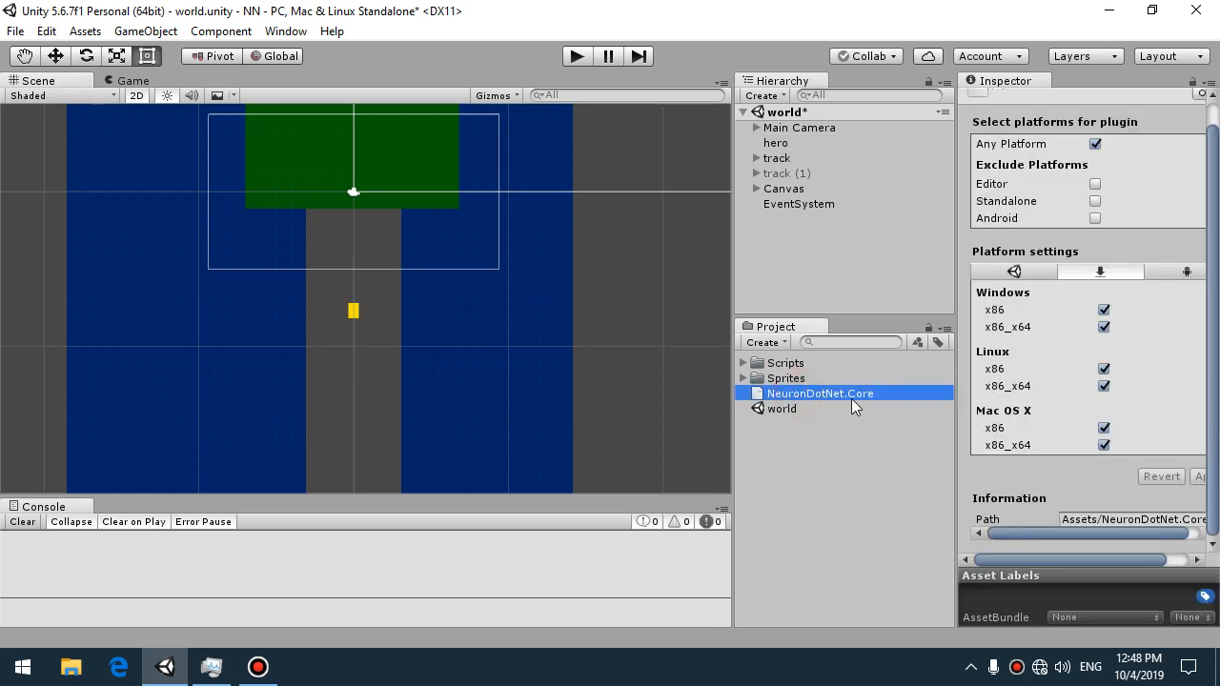
right_click(818, 392)
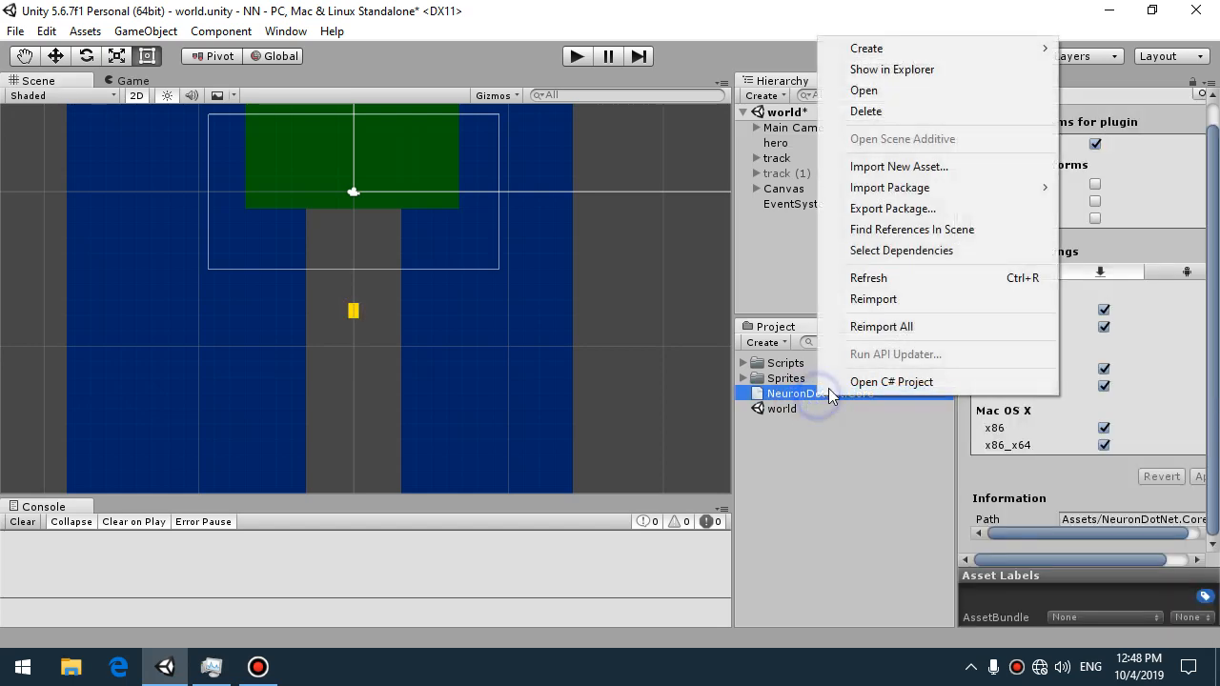
click(891, 69)
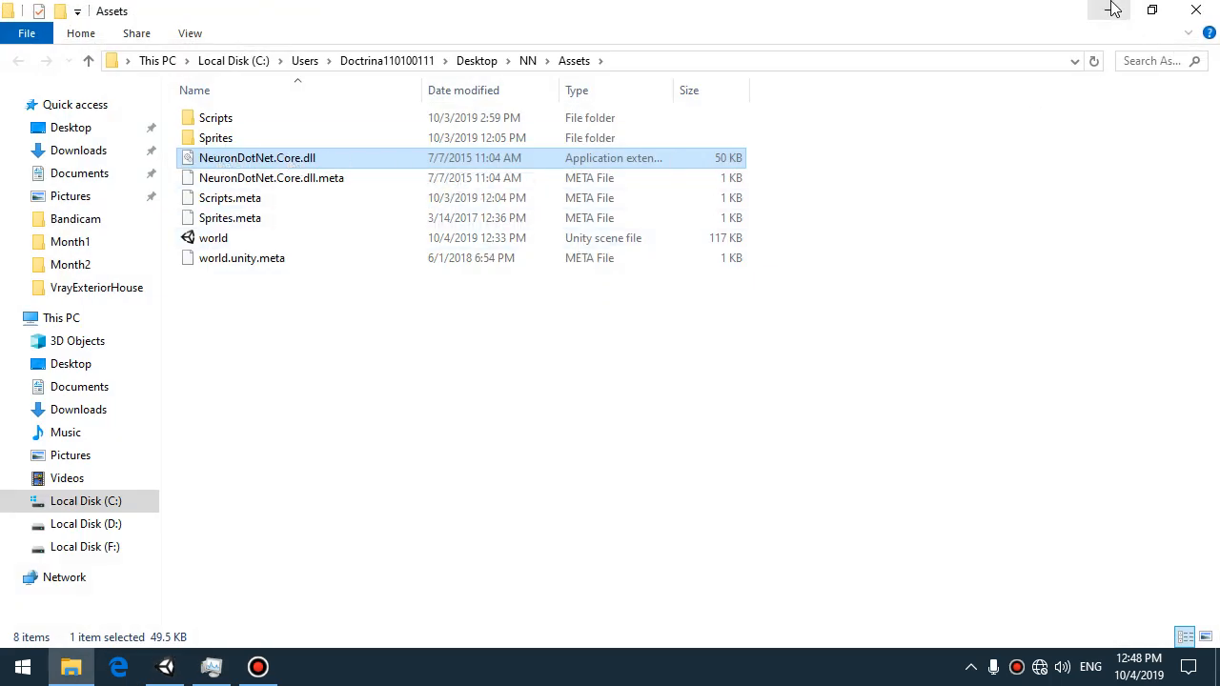
Minimize File Explorer after finding NeuronDotNet.Core.dll, returning to the Unity editor
click(164, 667)
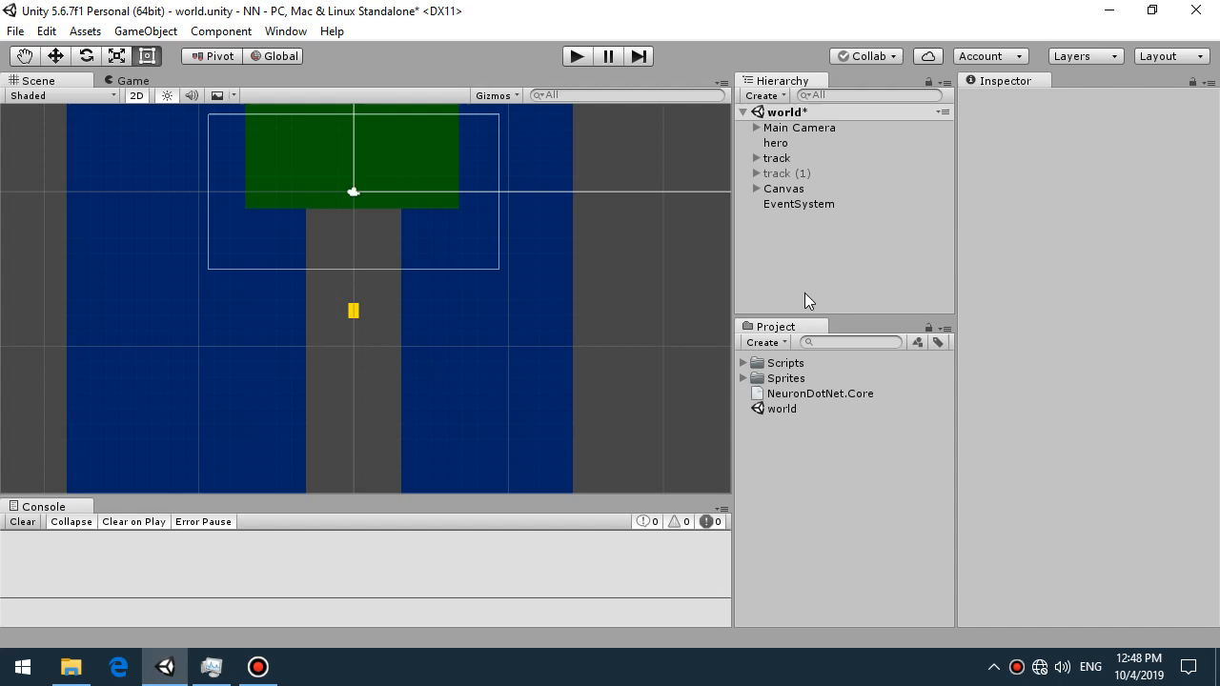
Switch to the Game view and select hero to show its Hero and Hero Rays scripts
click(133, 80)
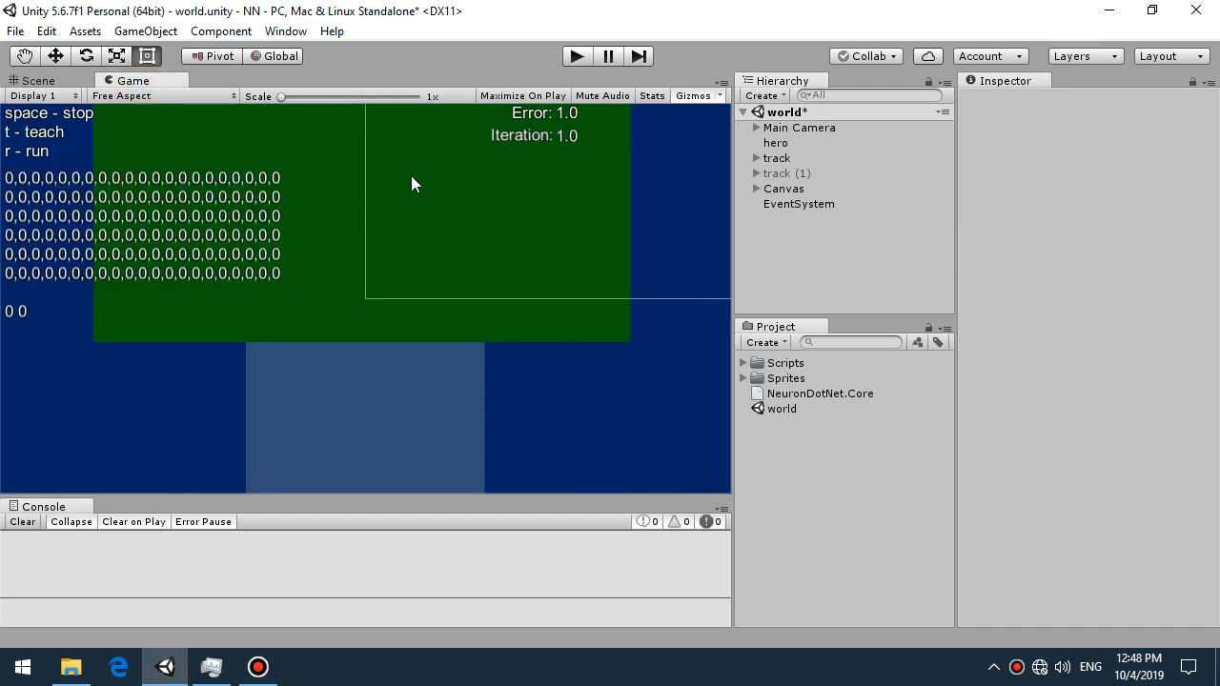
mouse_move(615, 127)
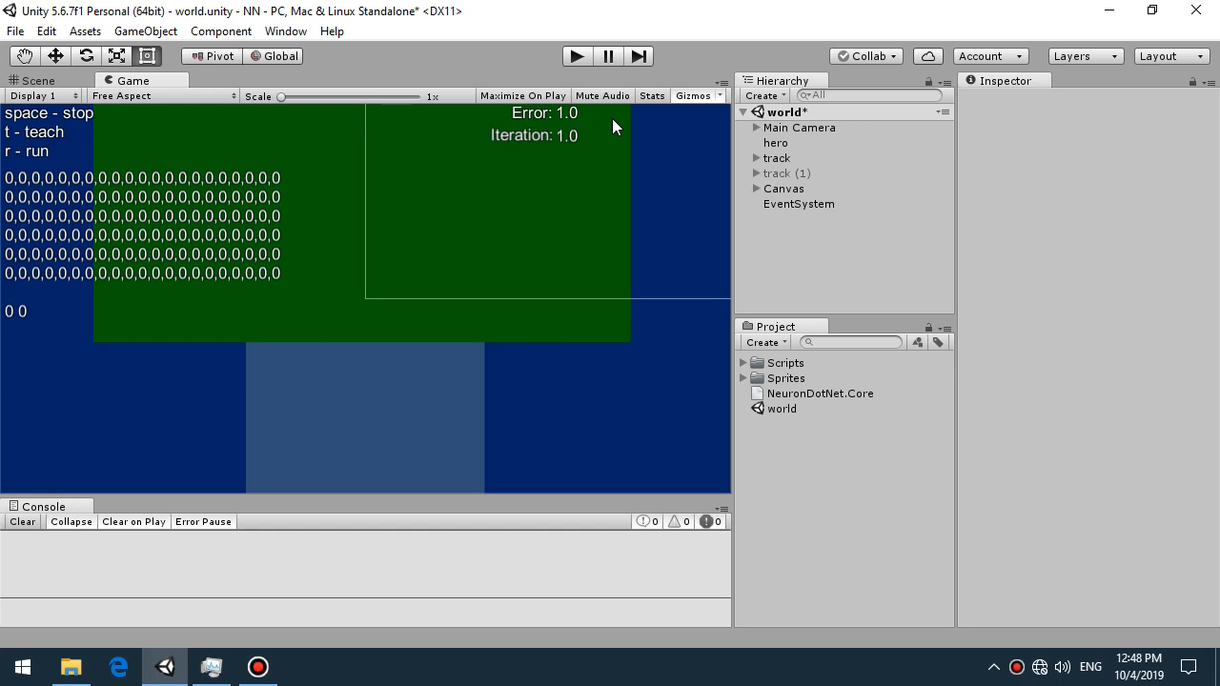
mouse_move(545, 262)
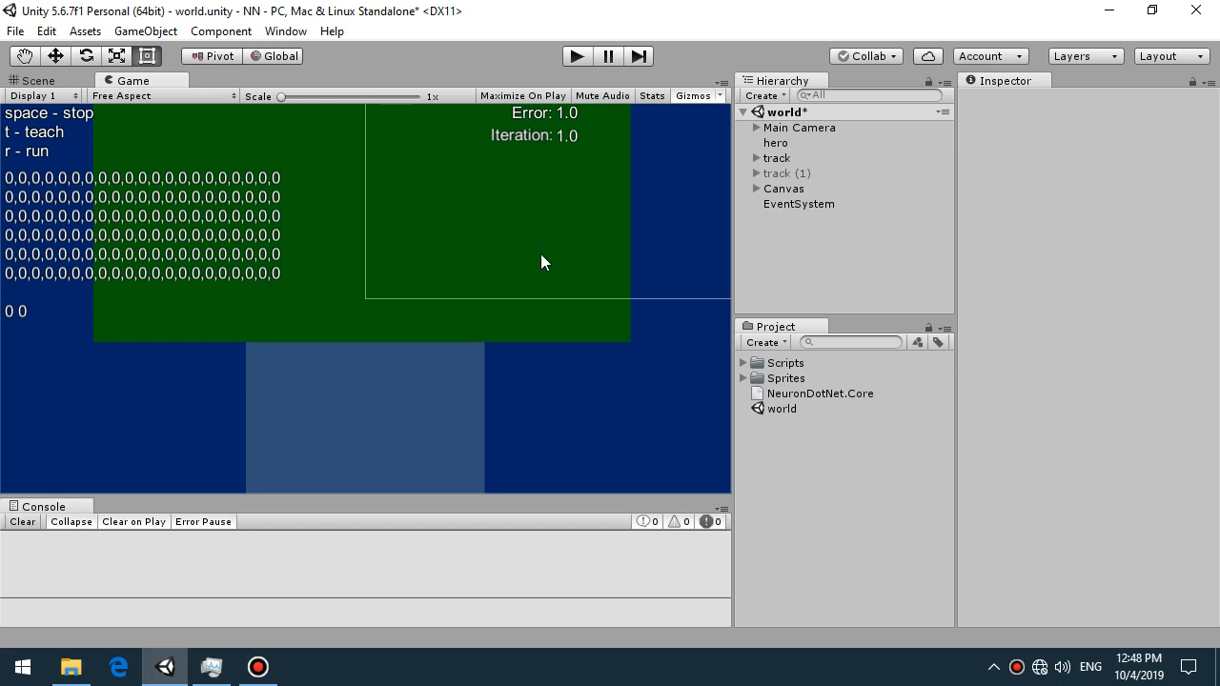
click(776, 143)
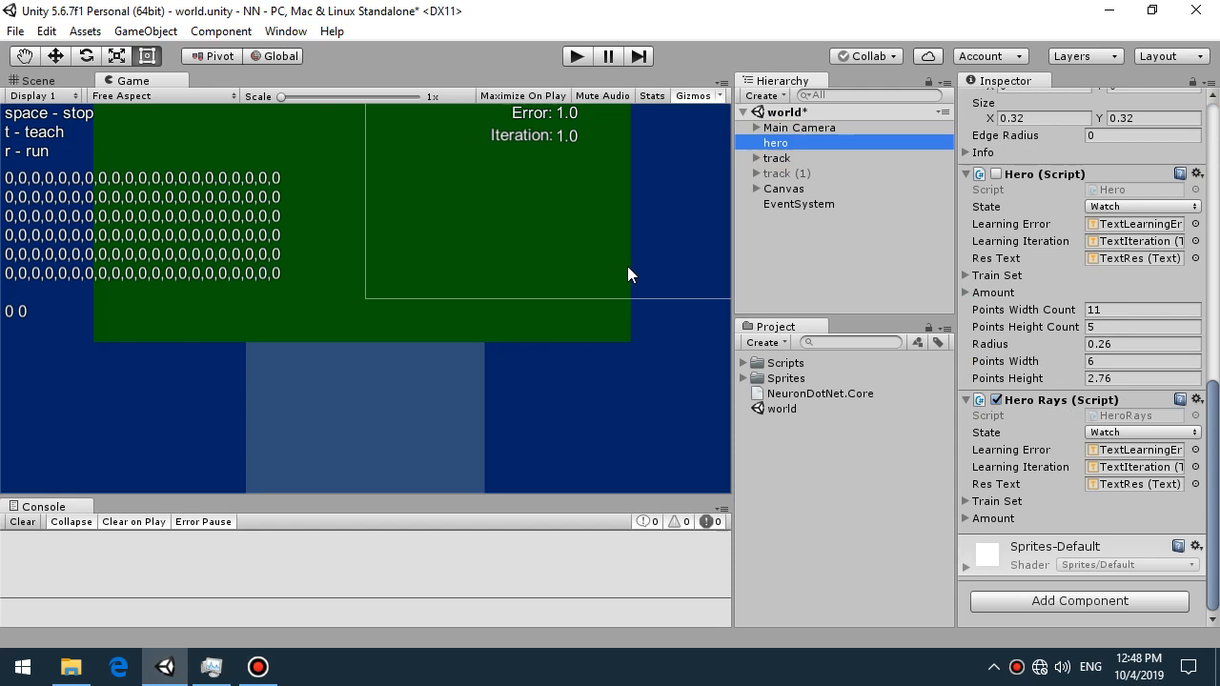
mouse_move(1061, 459)
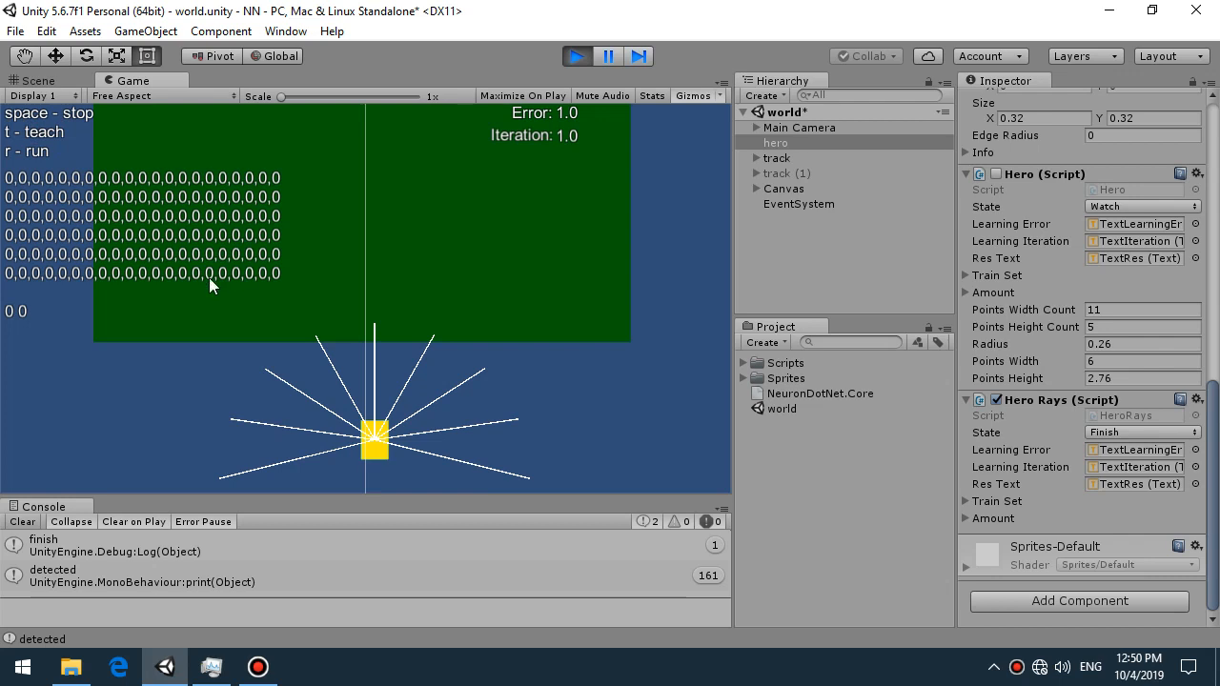
mouse_move(257, 556)
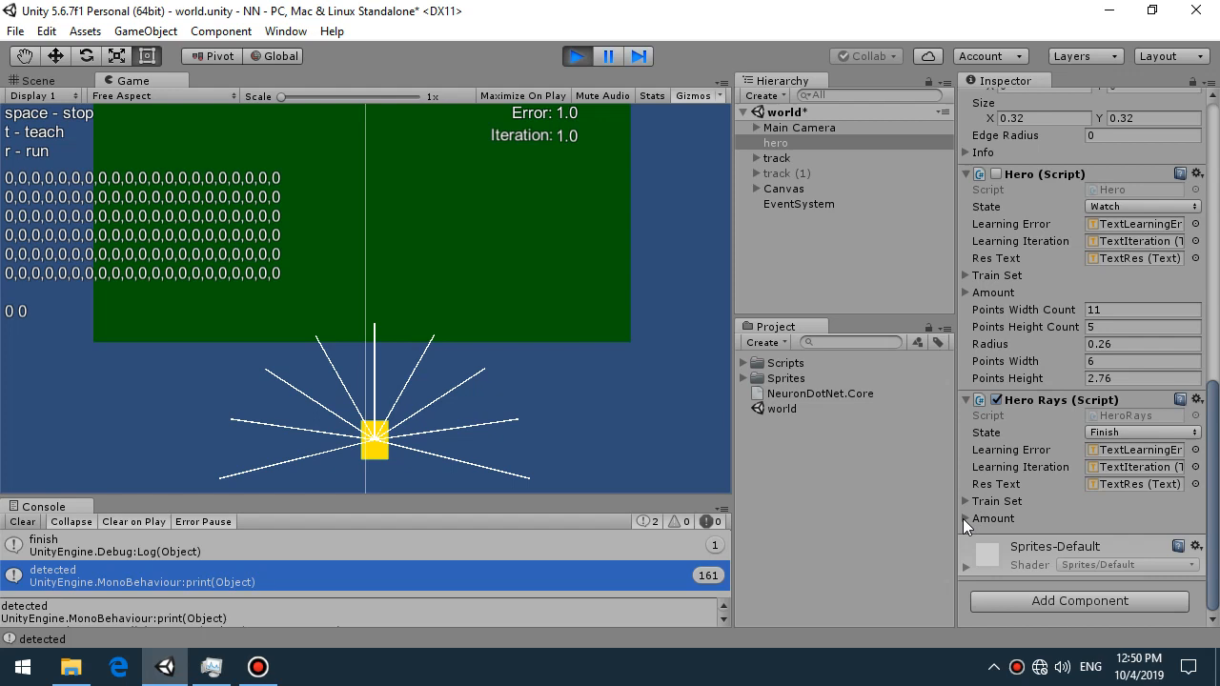
Expand the Hero Rays Amount array to view its 699 recorded values
click(965, 518)
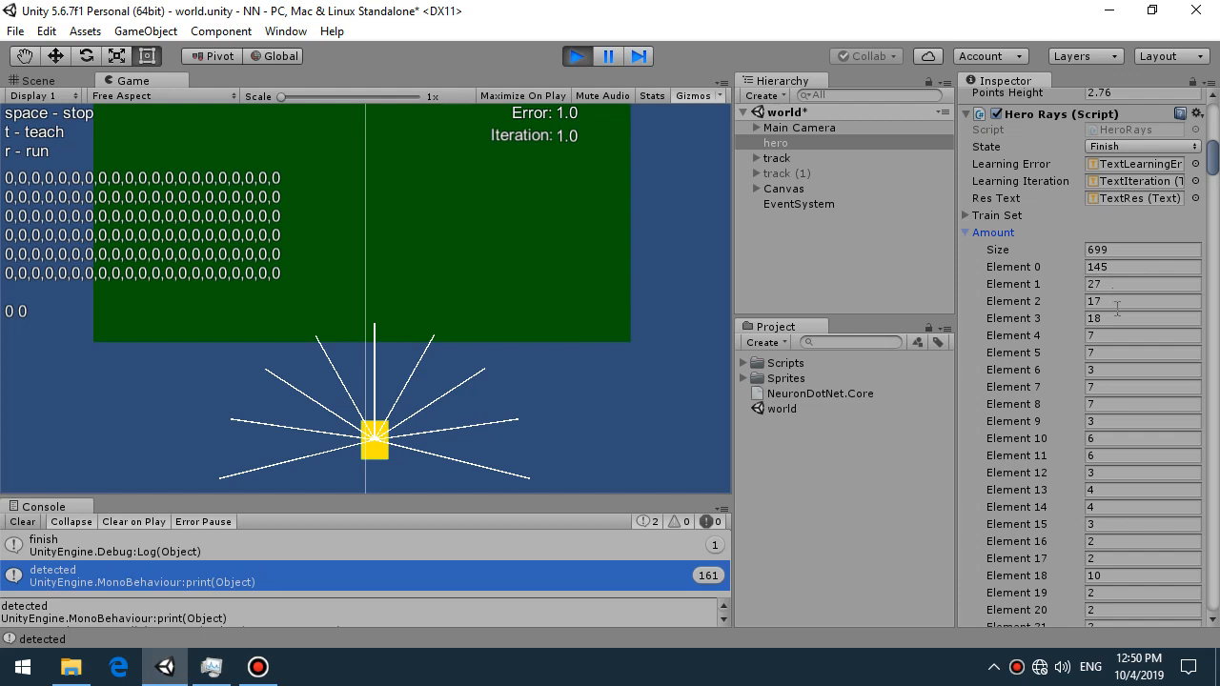
mouse_move(826, 460)
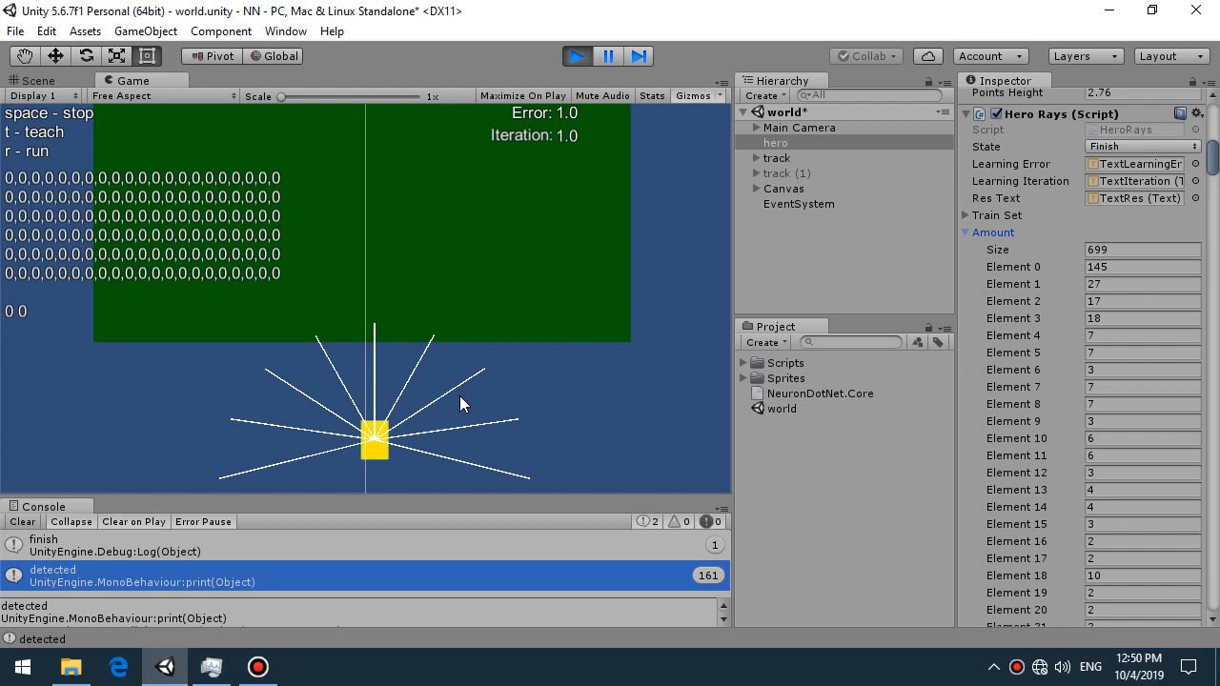
mouse_move(486, 439)
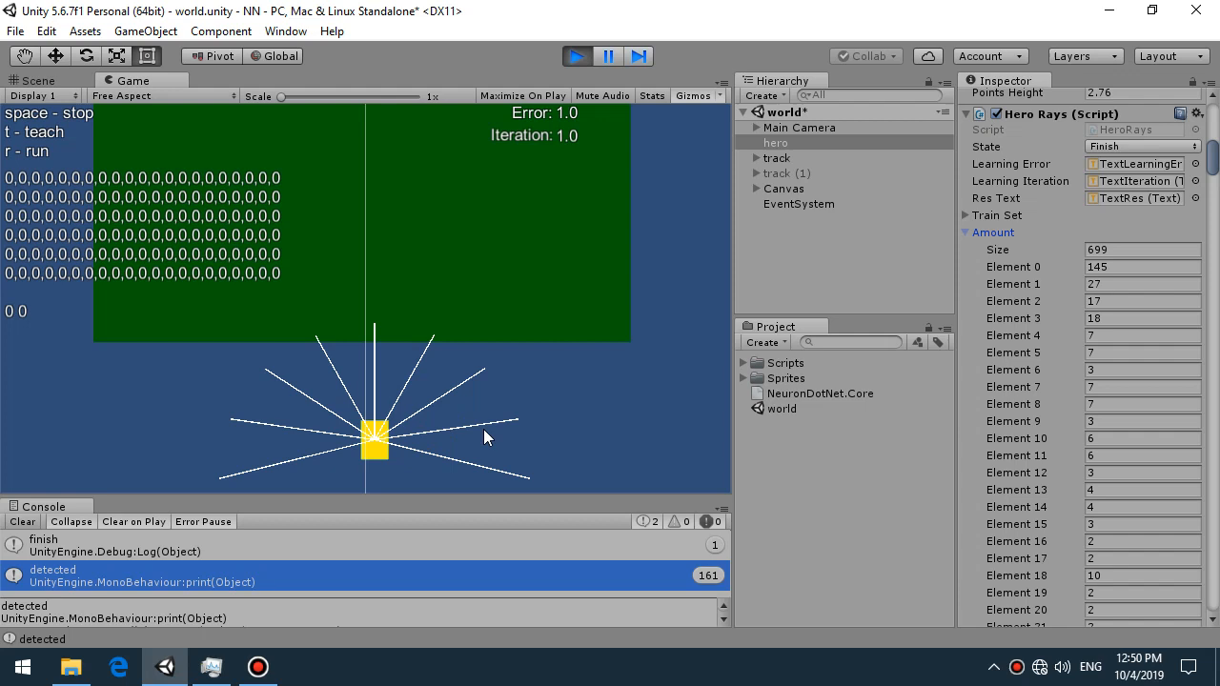
mouse_move(541, 425)
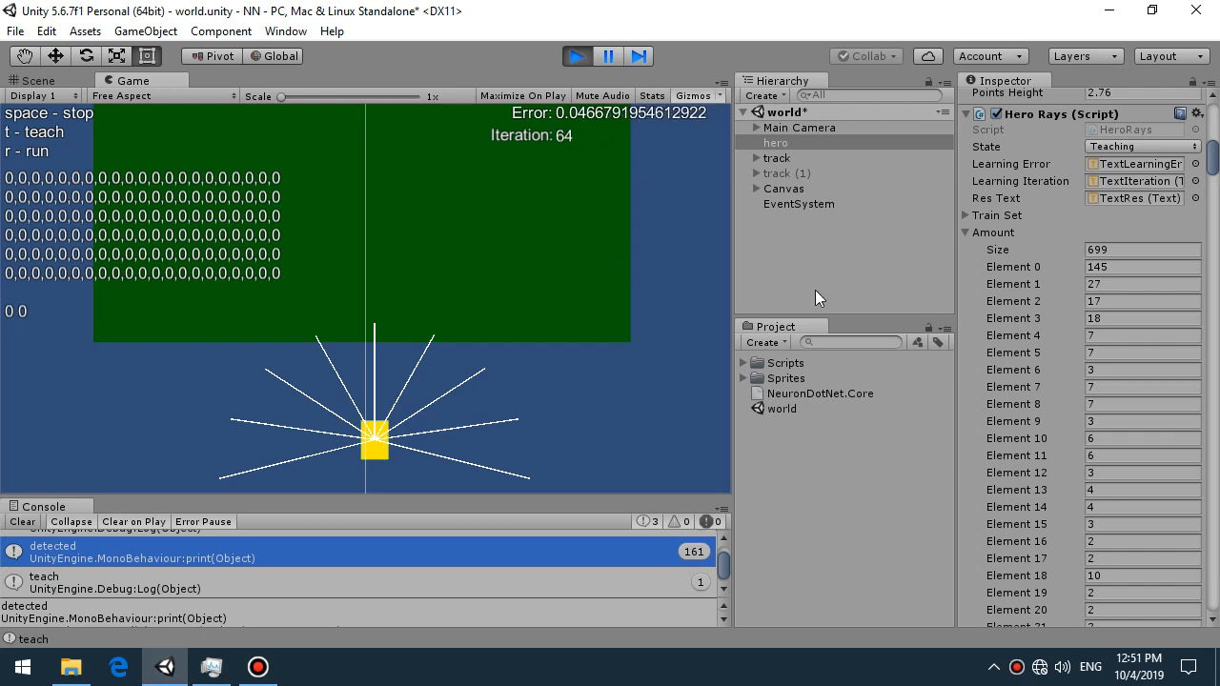
Inspect the track and hero objects in the Inspector while training runs
click(777, 157)
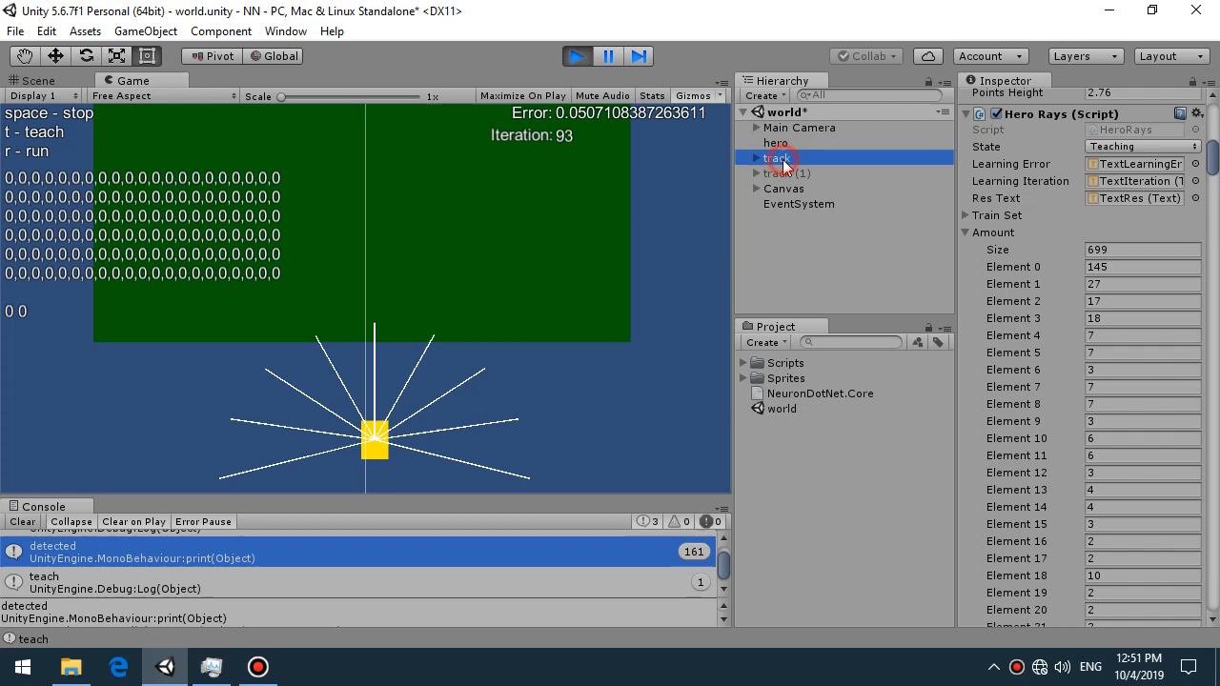
click(776, 143)
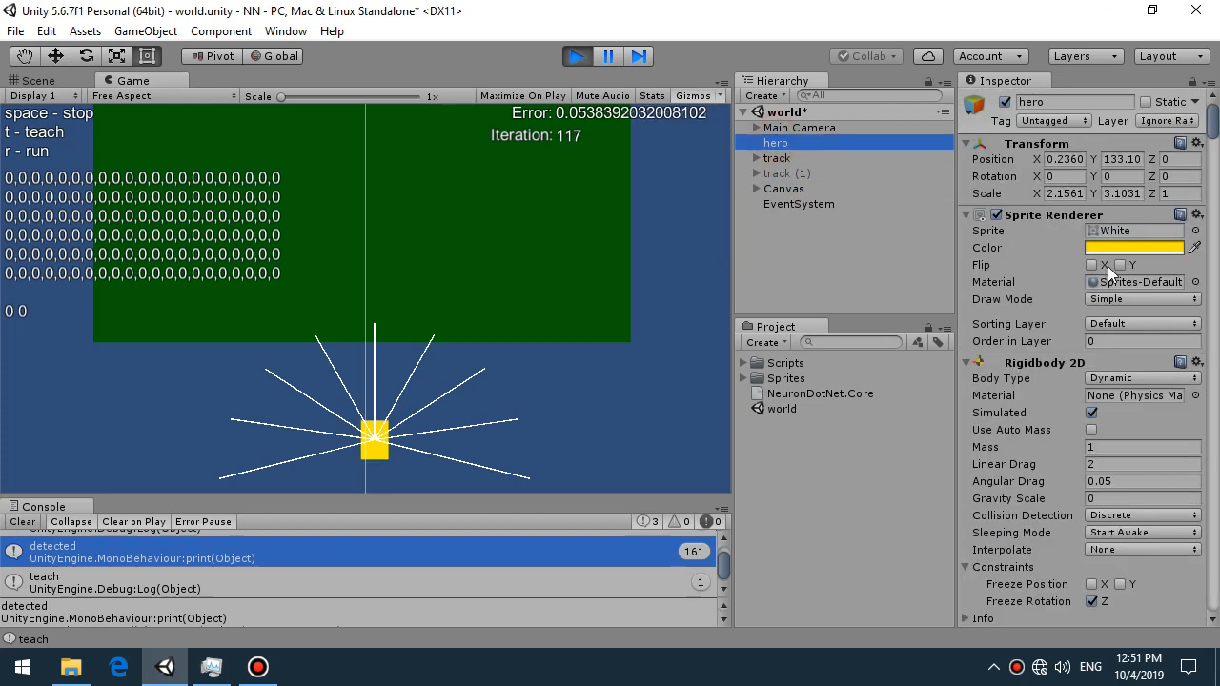
mouse_move(834, 286)
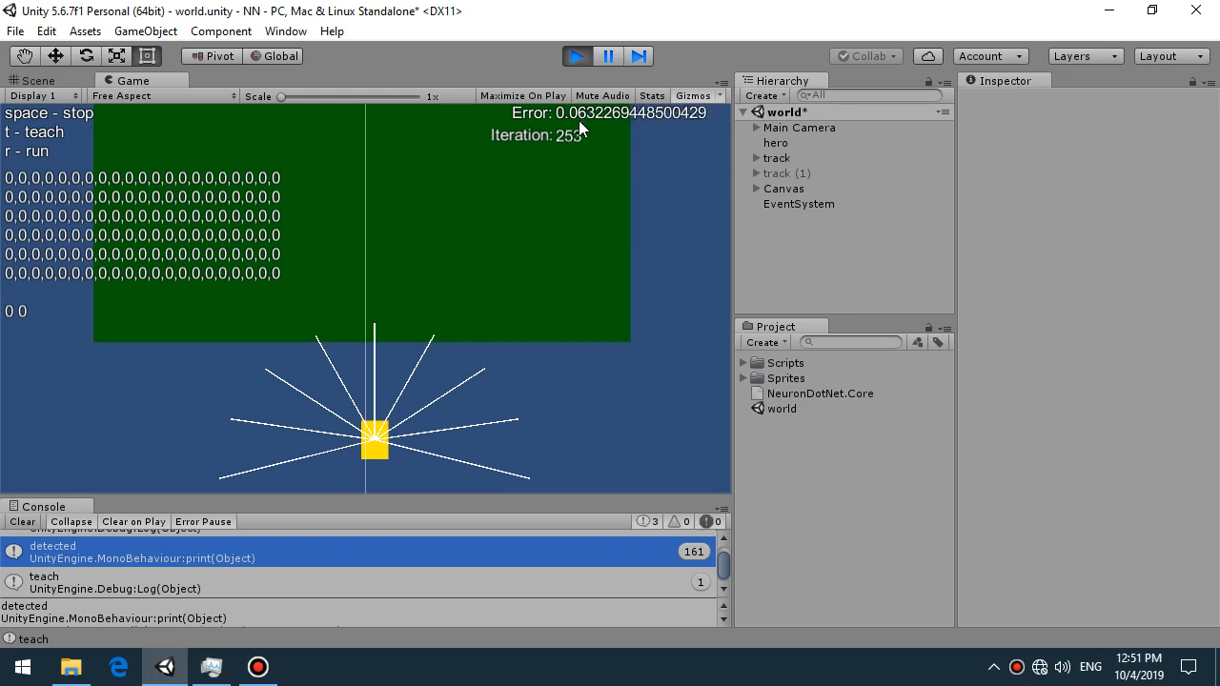
mouse_move(531, 316)
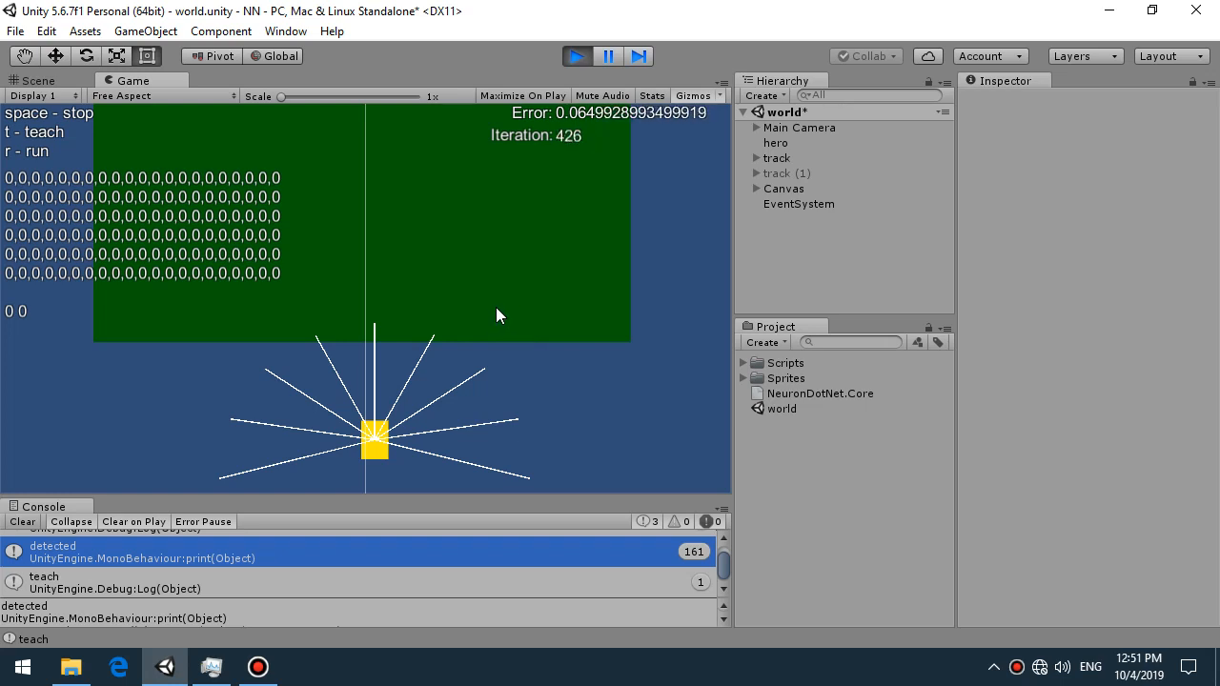
mouse_move(573, 308)
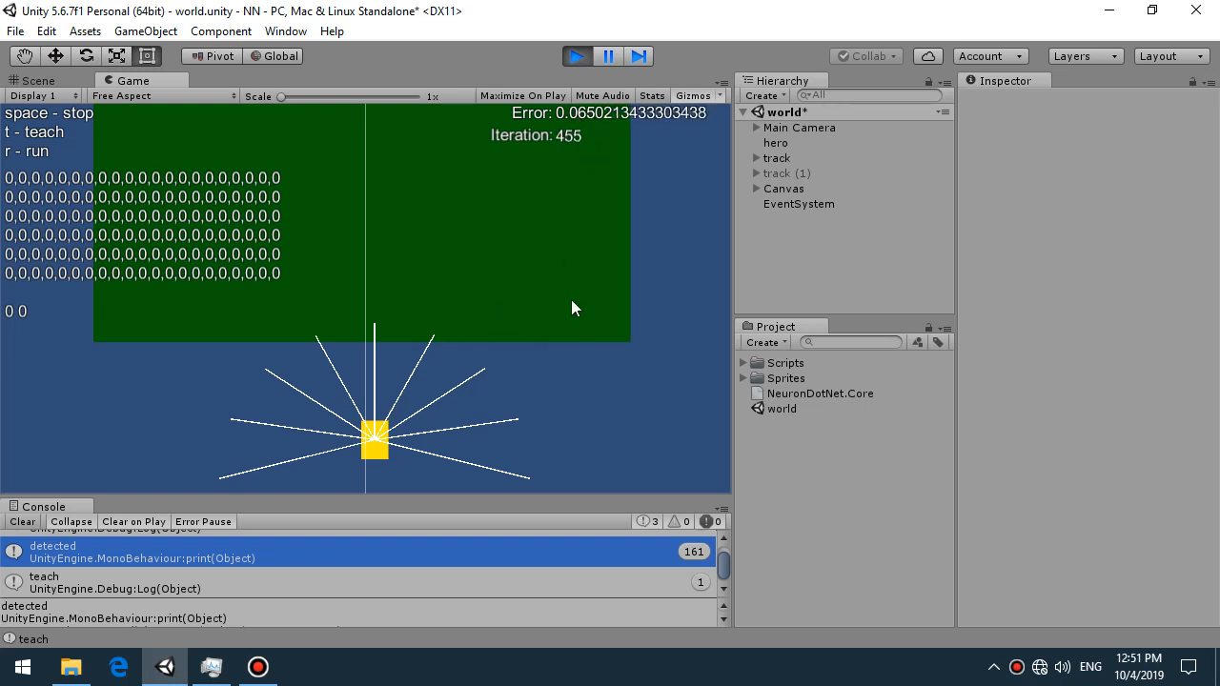
mouse_move(513, 394)
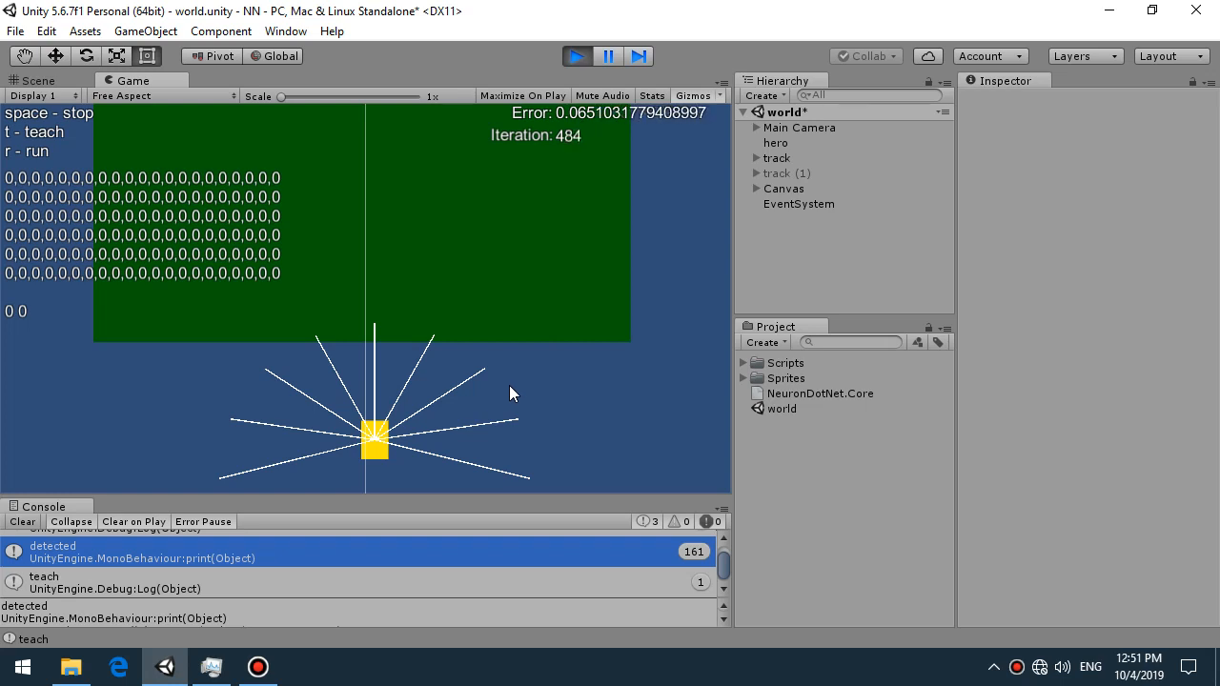
mouse_move(596, 129)
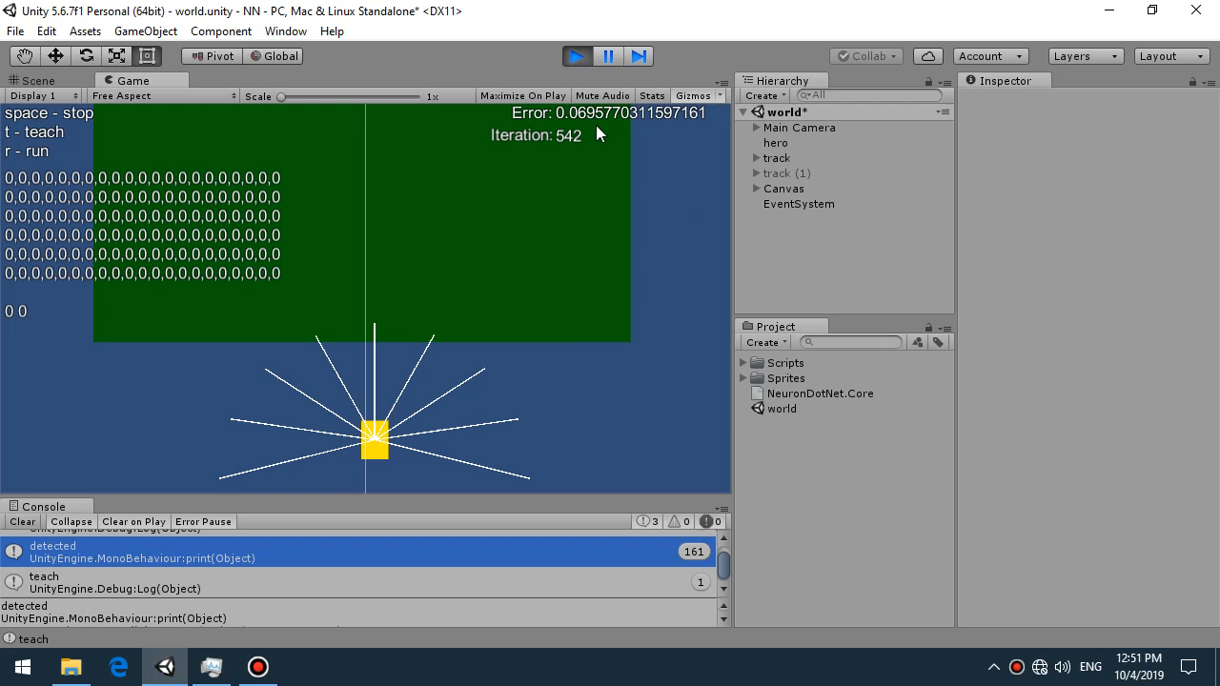
mouse_move(620, 245)
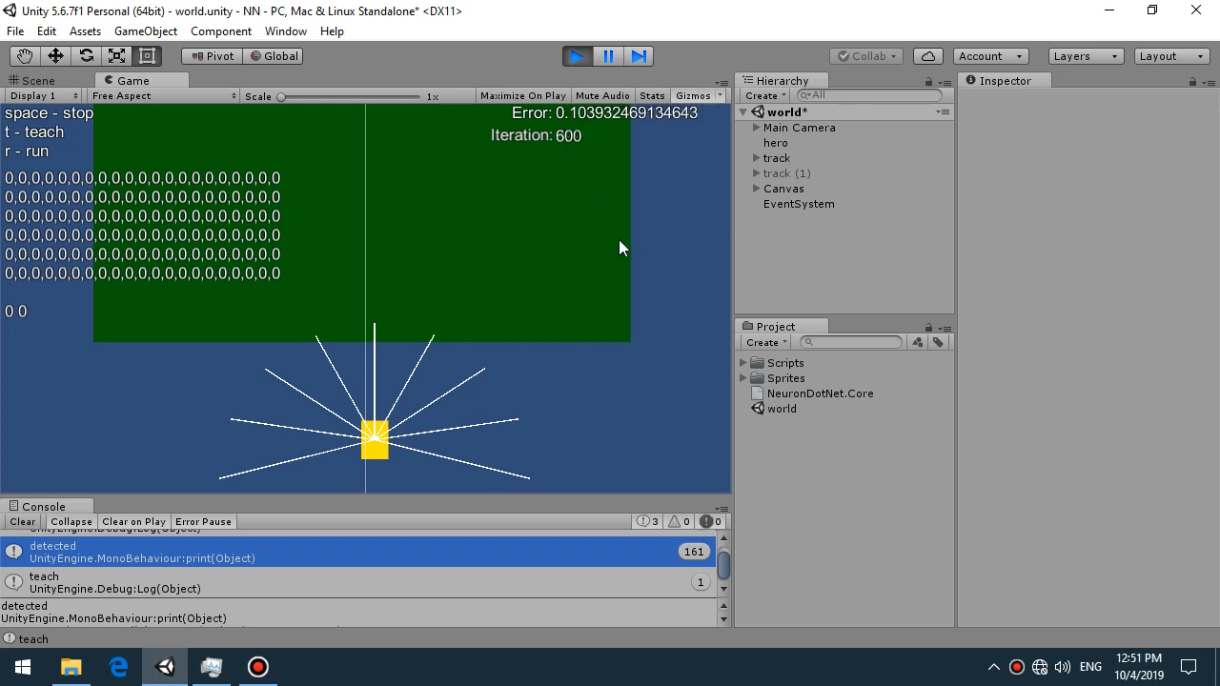
mouse_move(618, 203)
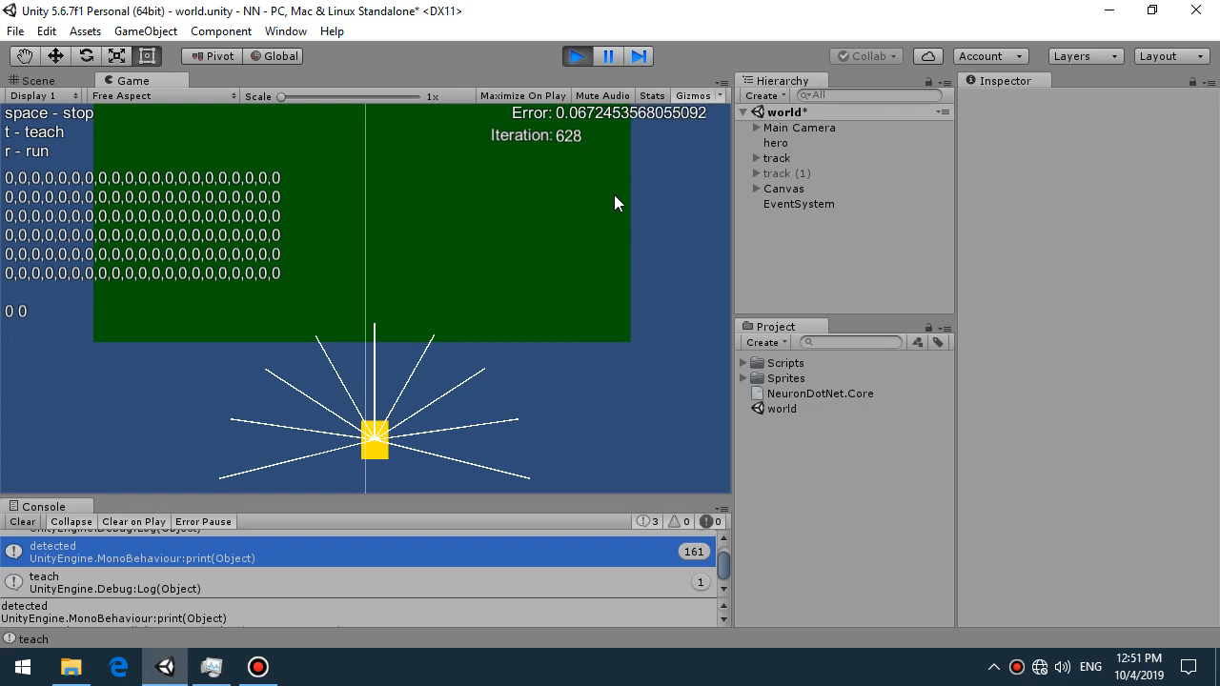
mouse_move(567, 284)
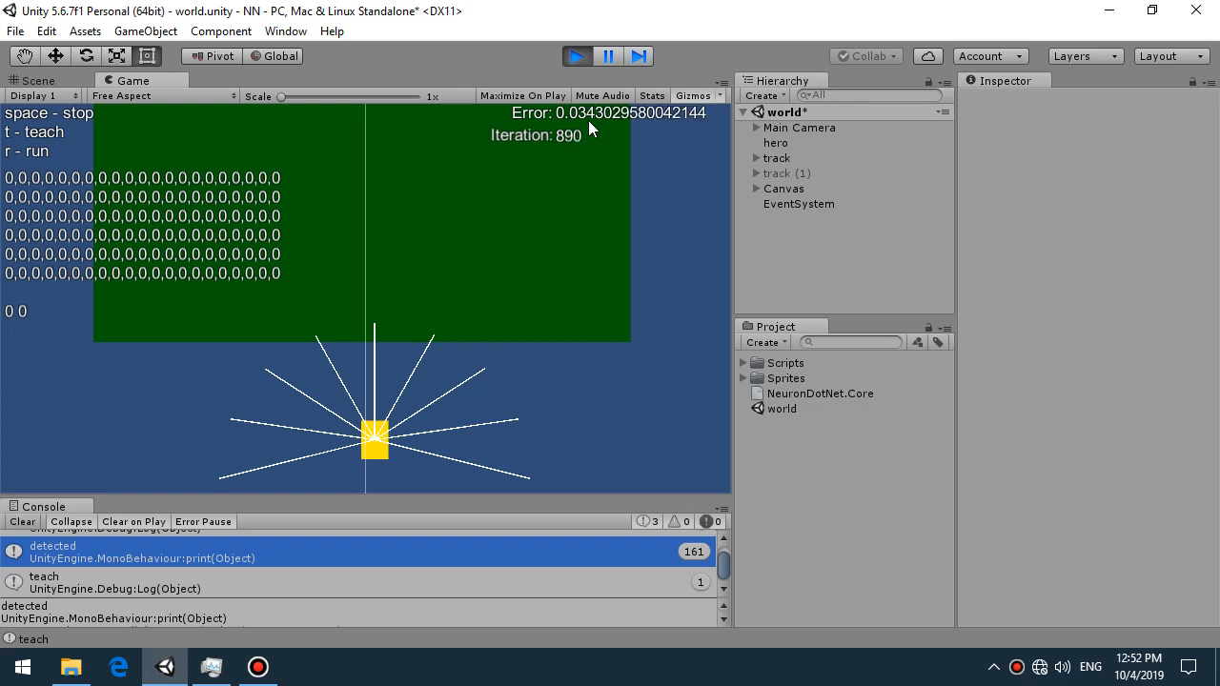
mouse_move(617, 257)
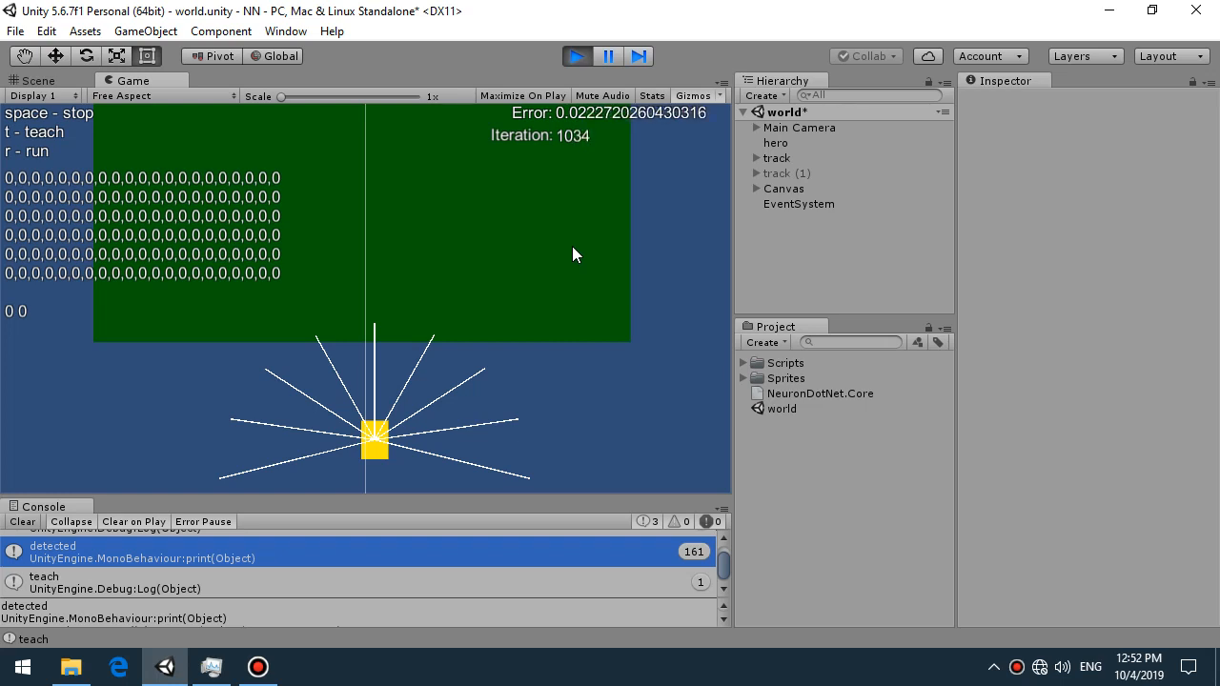
mouse_move(589, 165)
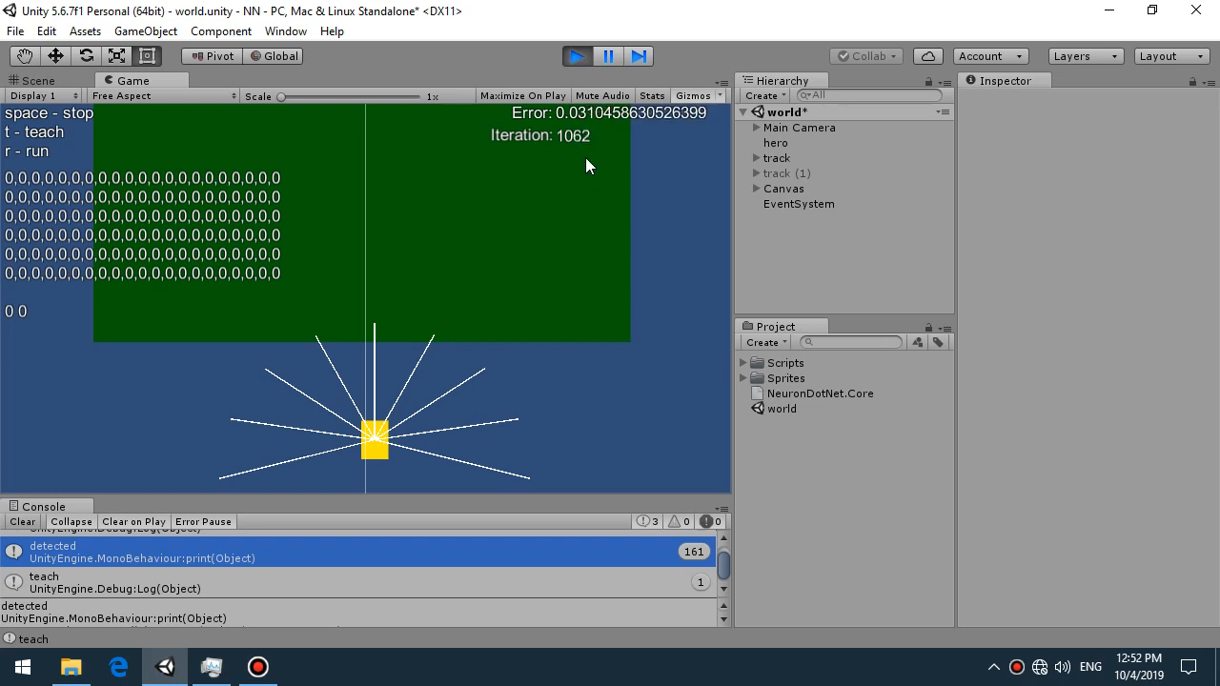
mouse_move(599, 151)
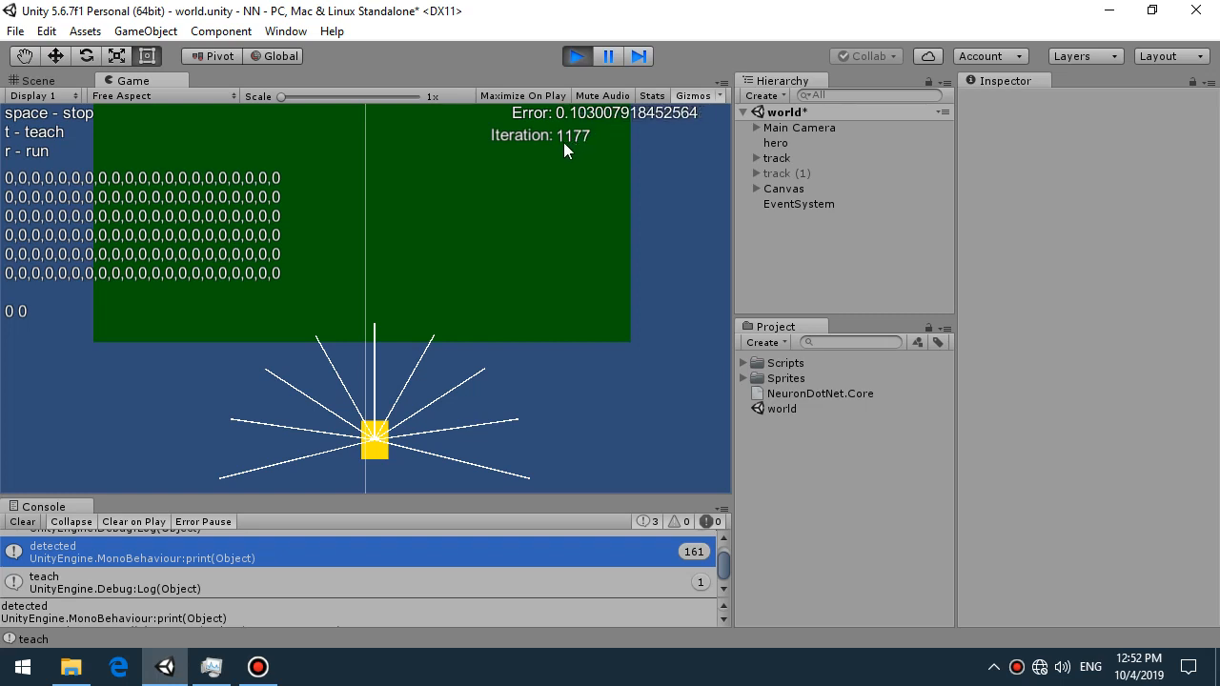
mouse_move(591, 167)
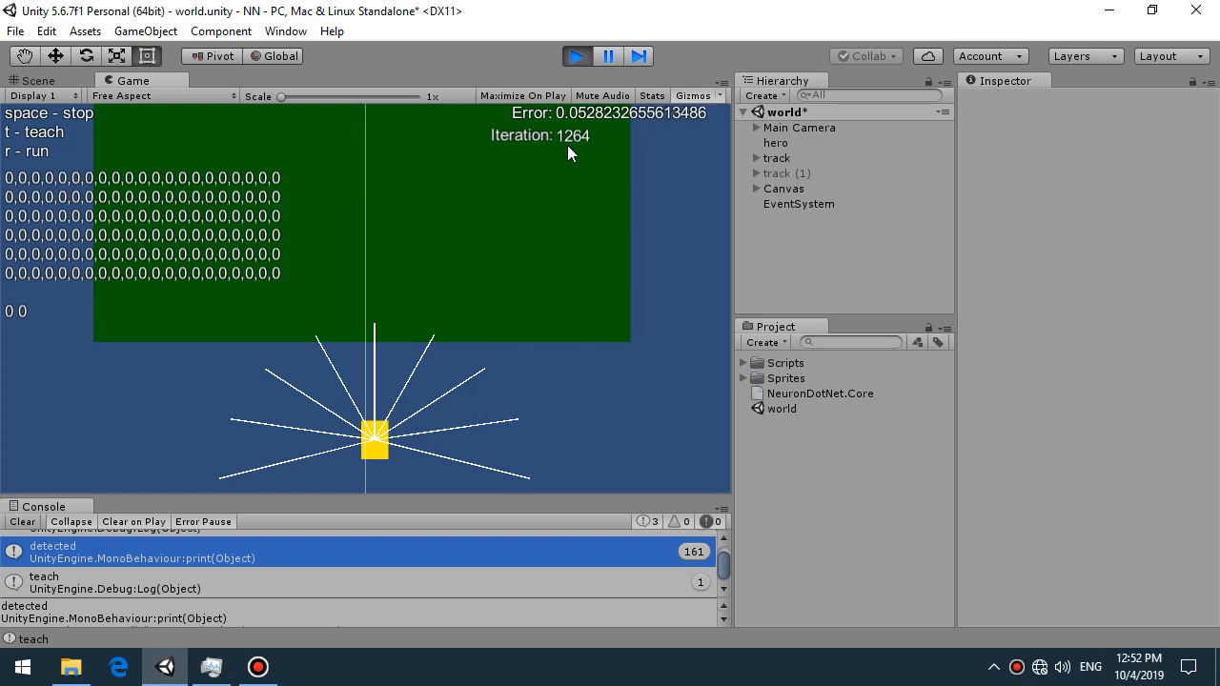
mouse_move(520, 262)
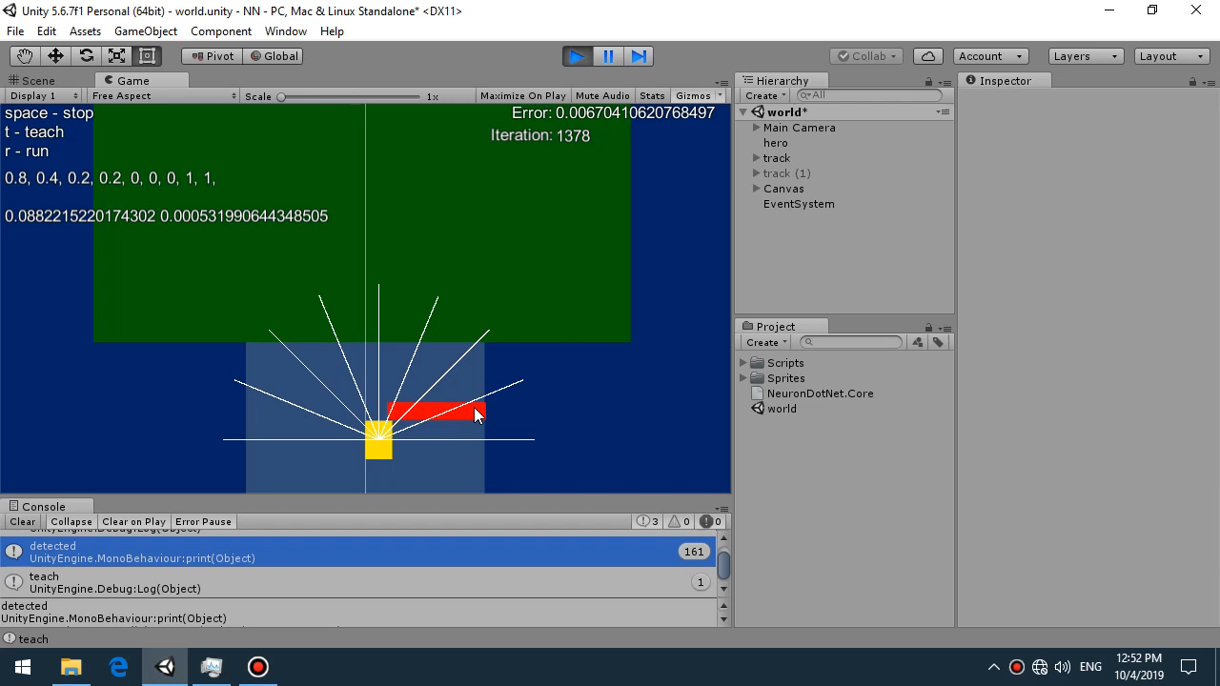
mouse_move(436, 425)
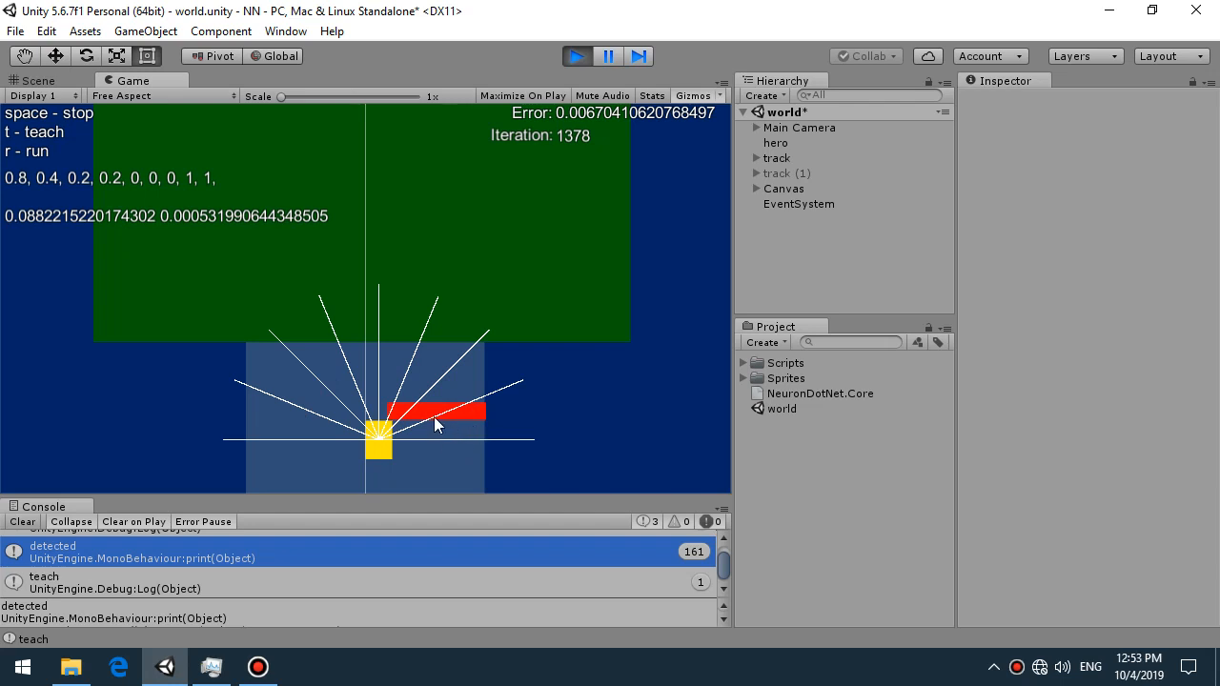
mouse_move(394, 422)
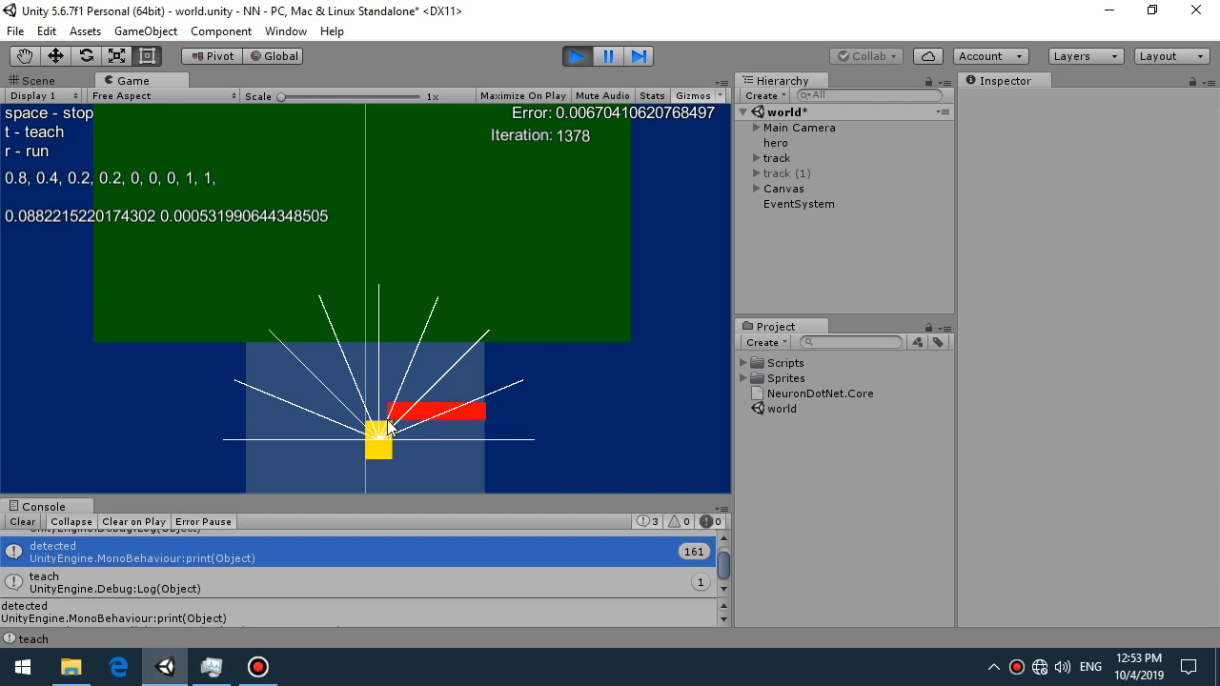
mouse_move(495, 353)
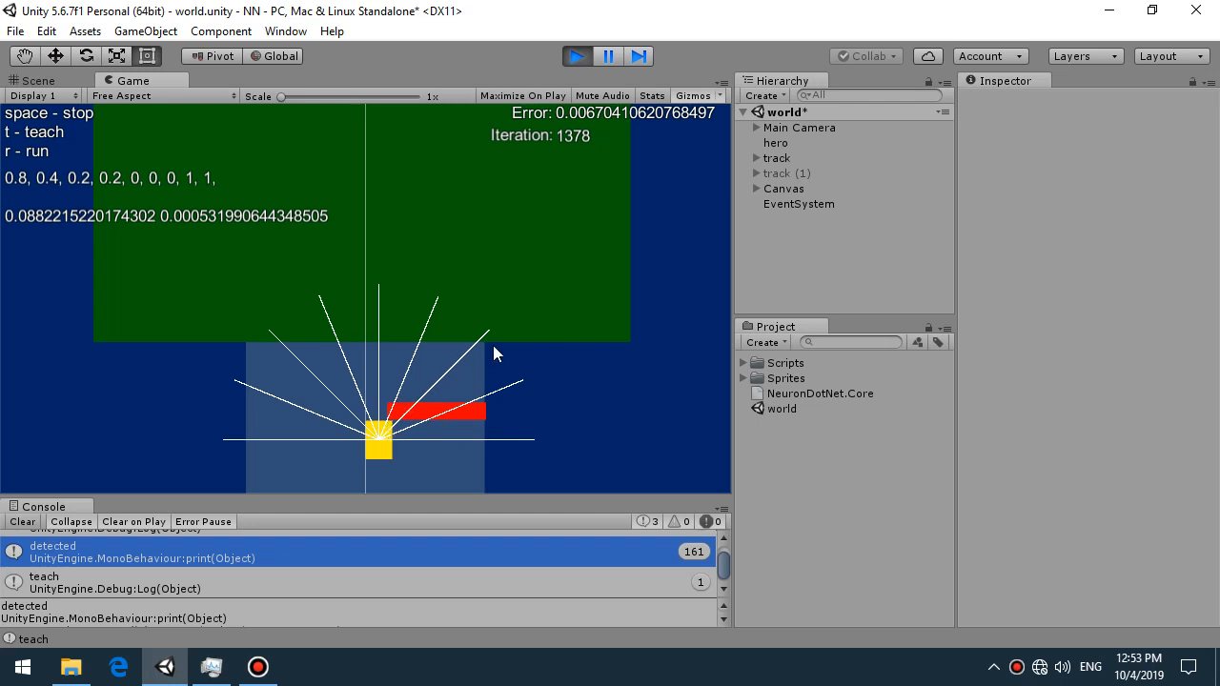
mouse_move(478, 346)
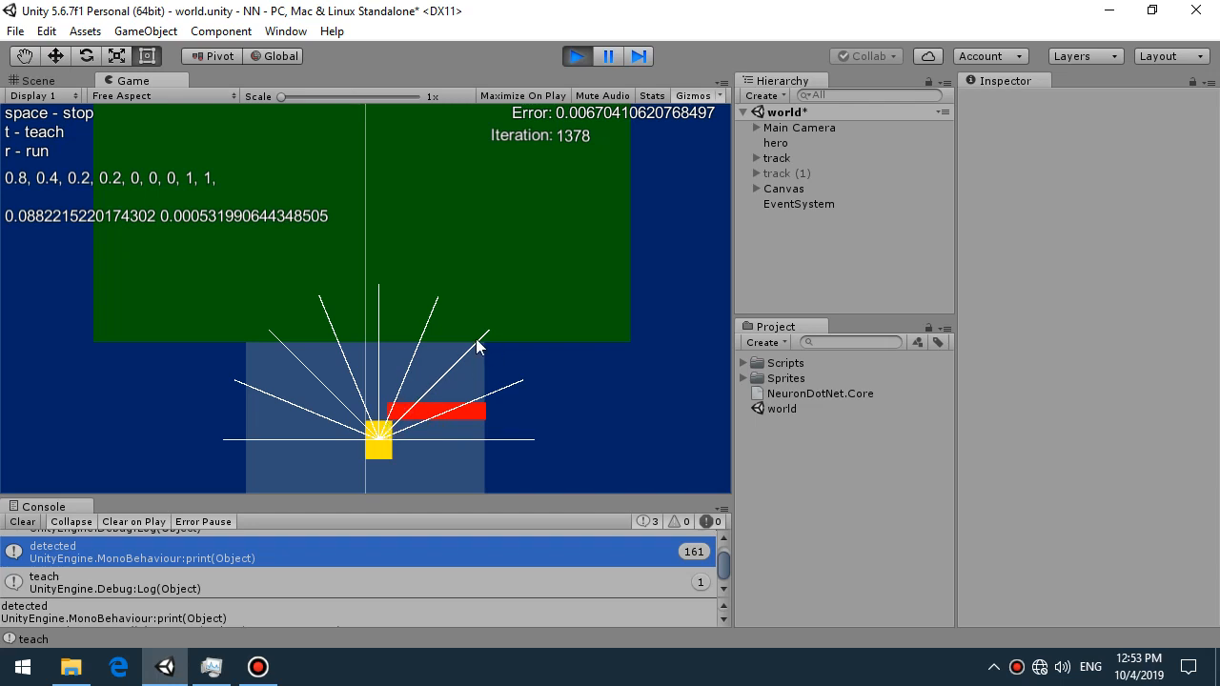
mouse_move(357, 348)
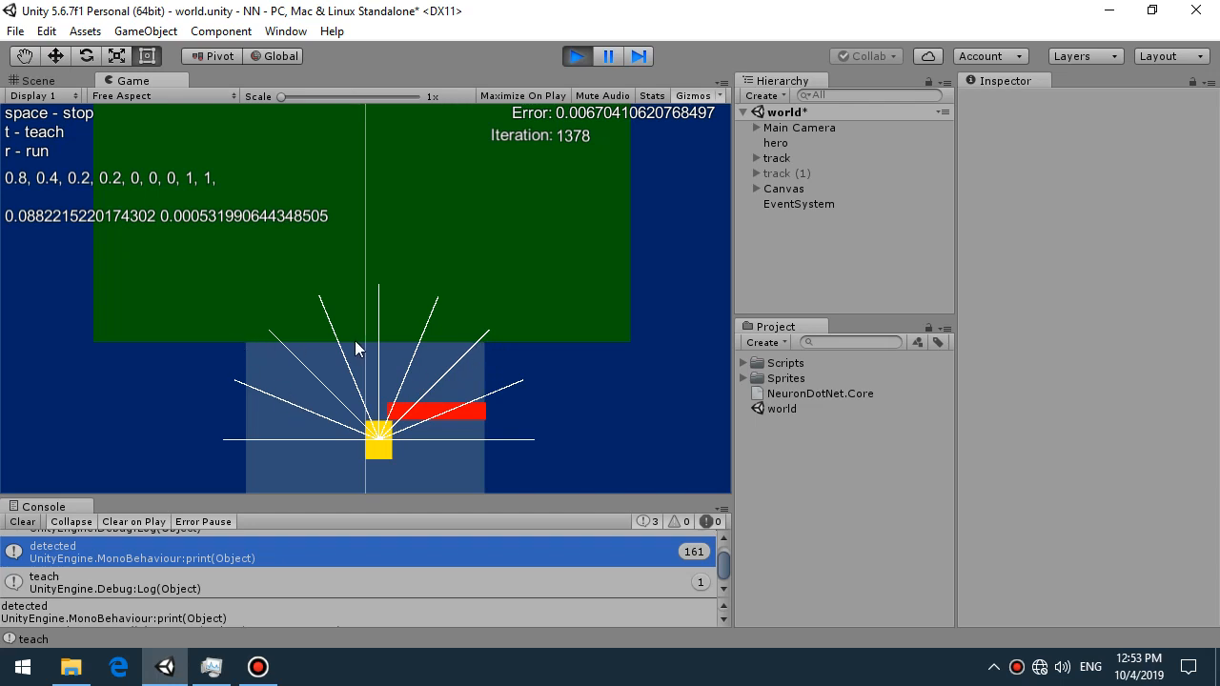
mouse_move(348, 439)
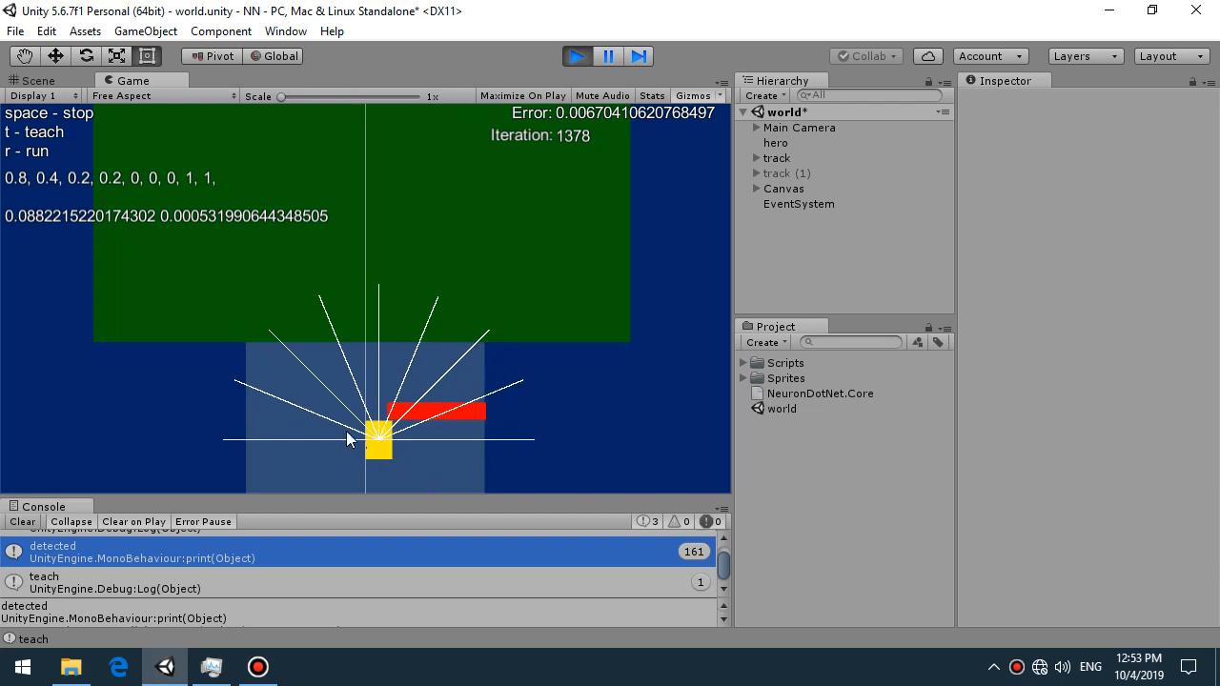
mouse_move(408, 444)
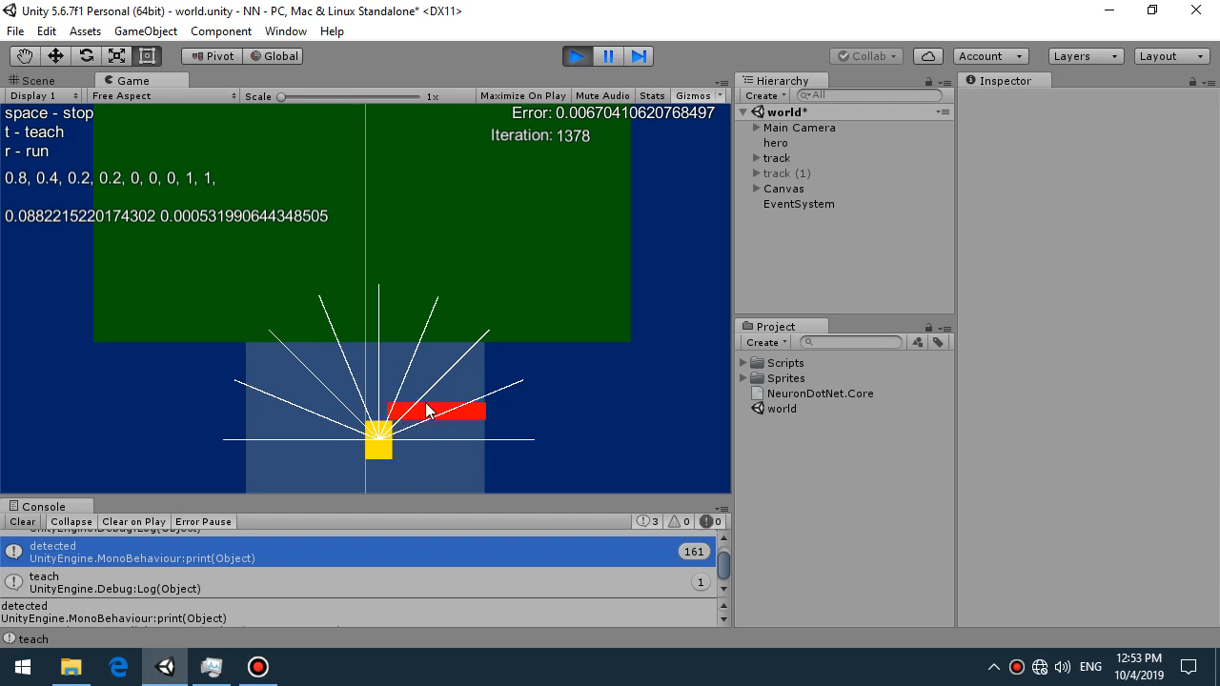
mouse_move(459, 382)
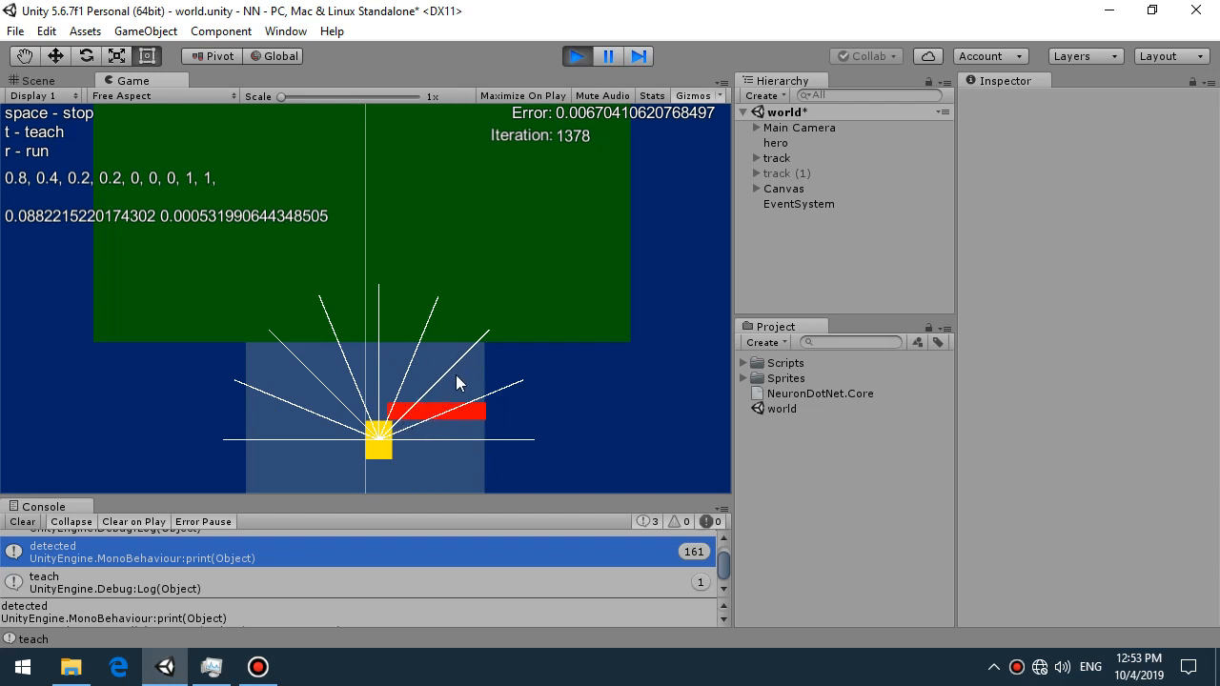
mouse_move(501, 367)
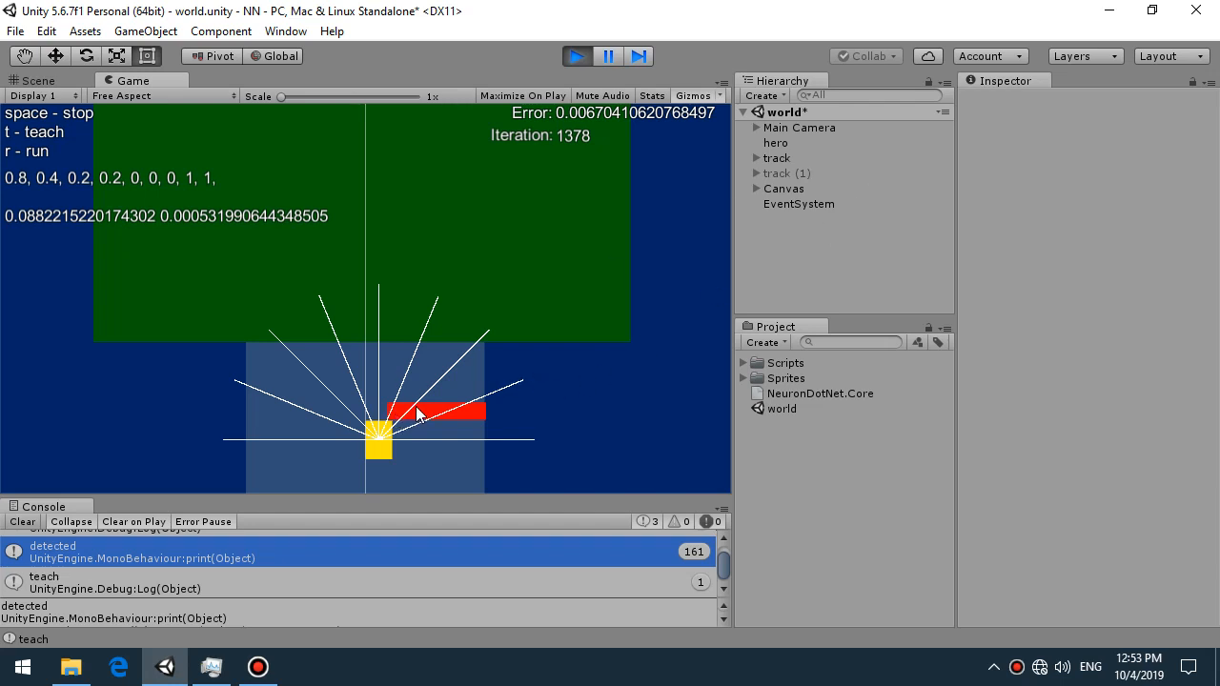
Select hero to show its Transform, Sprite Renderer and Rigidbody 2D components
click(776, 142)
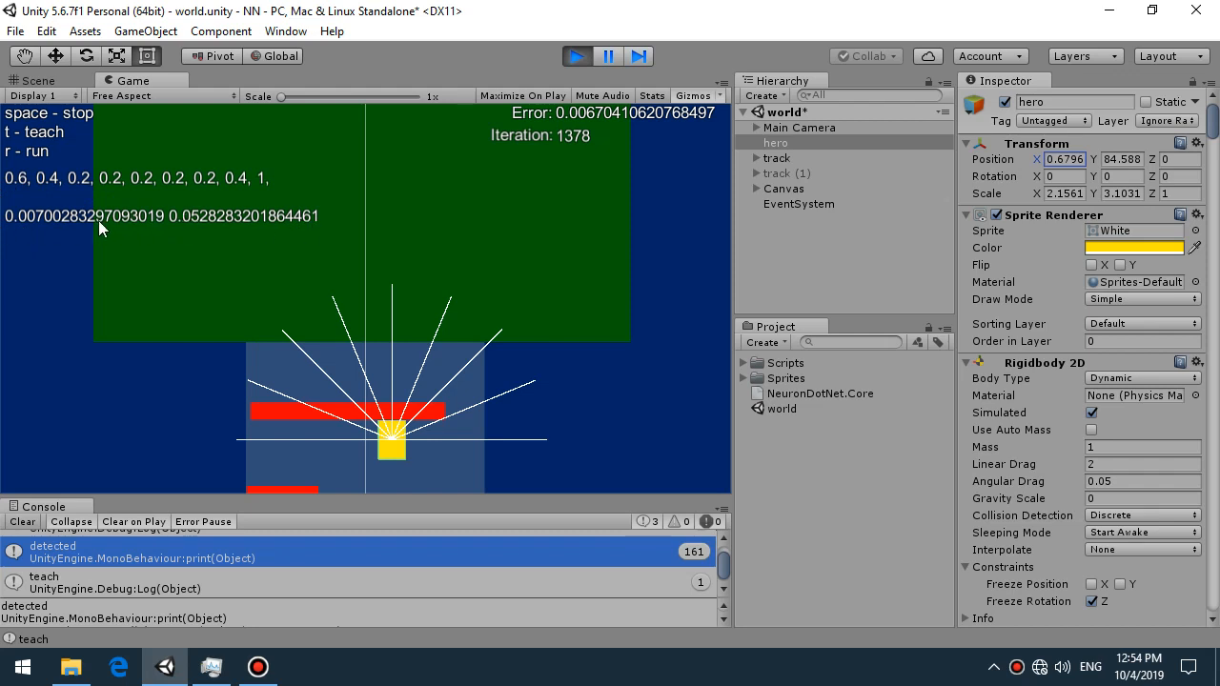
mouse_move(174, 229)
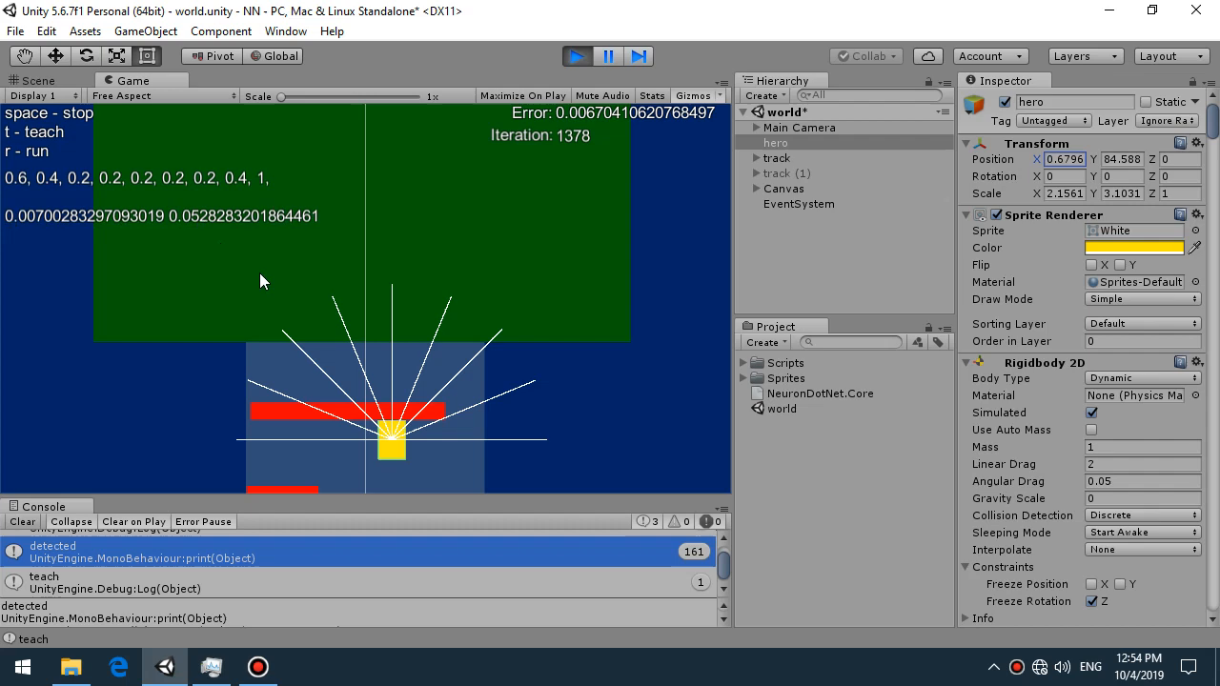
Stop play mode and disable the Hero Rays (Script) component on hero
click(576, 55)
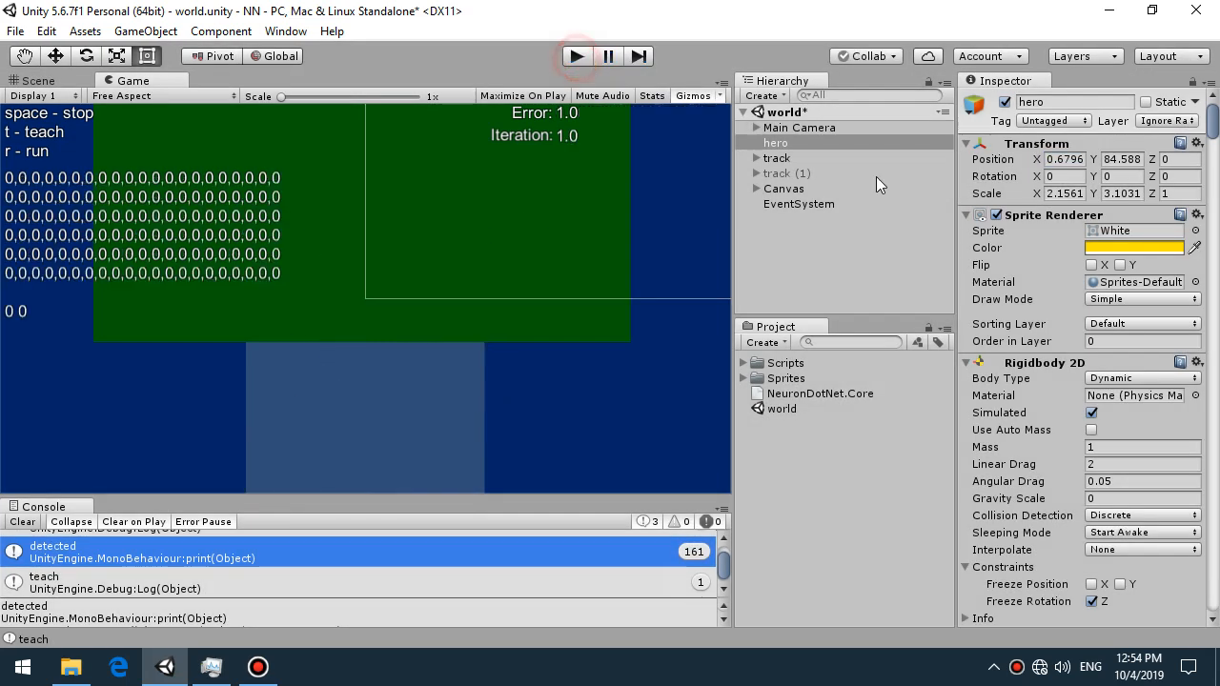
scroll(down, 3)
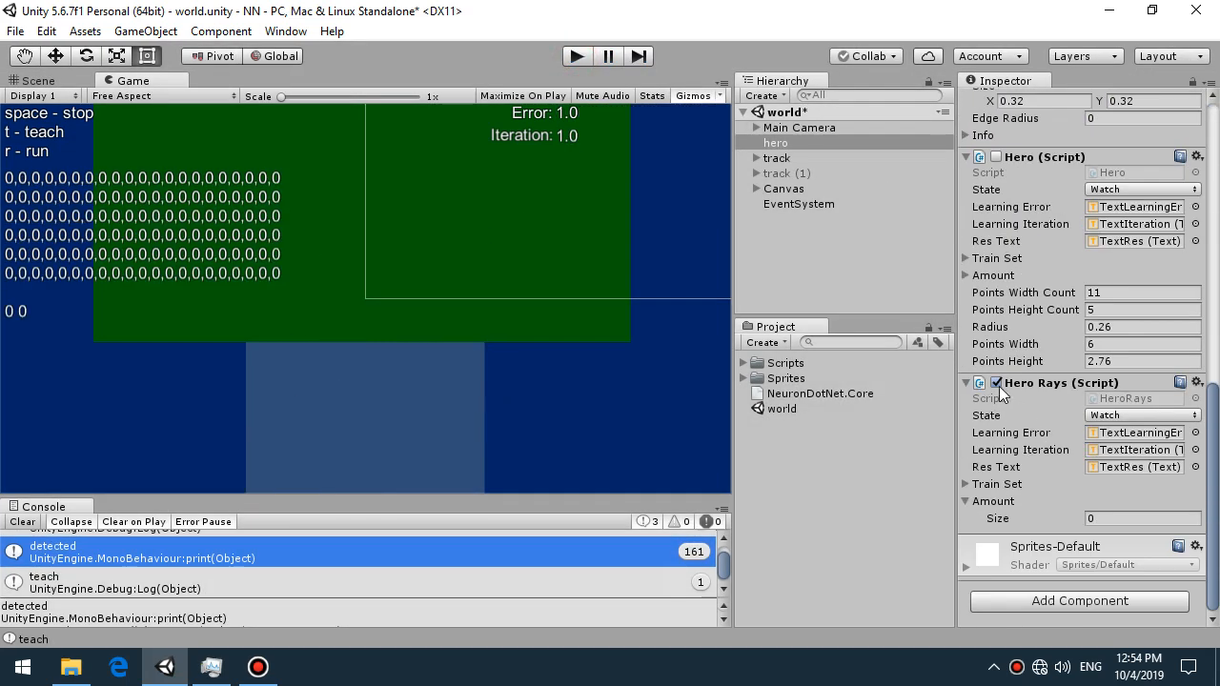
click(995, 382)
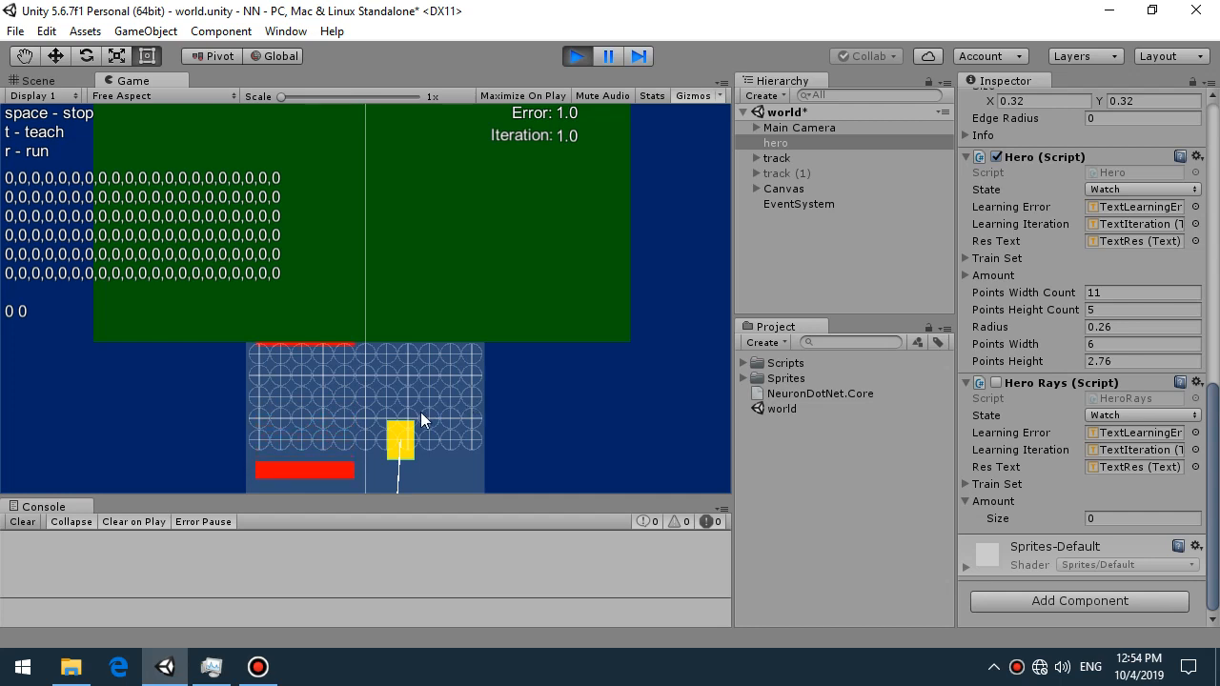
mouse_move(431, 420)
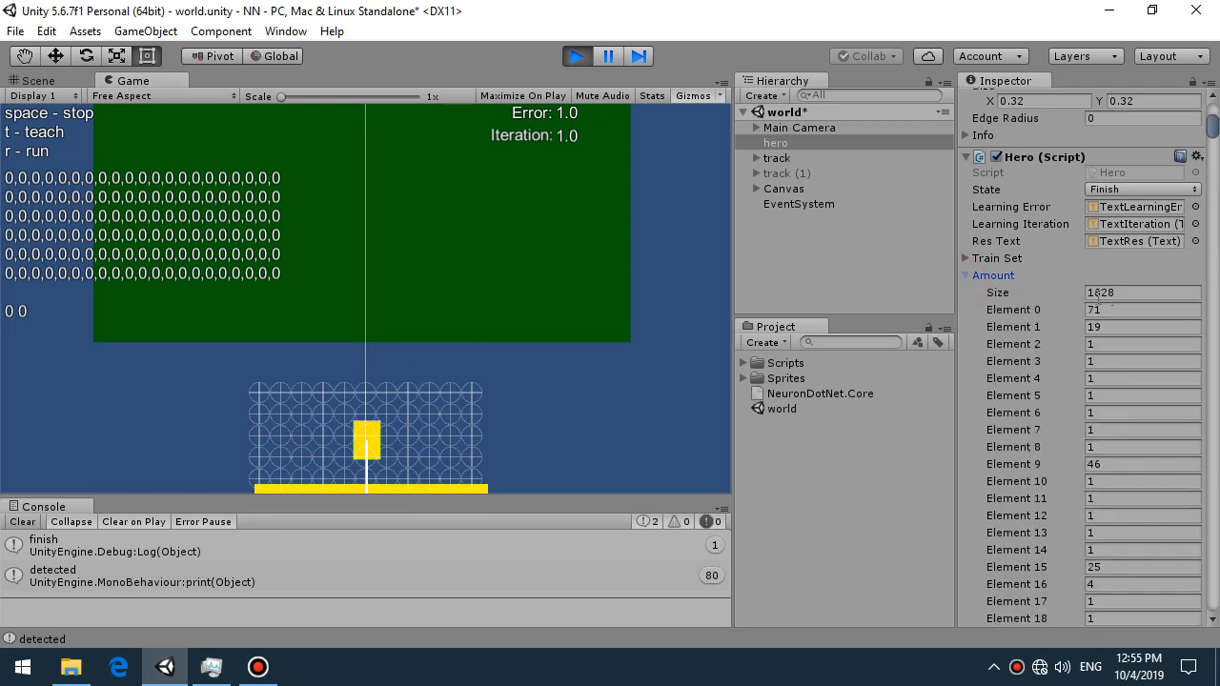
mouse_move(977, 281)
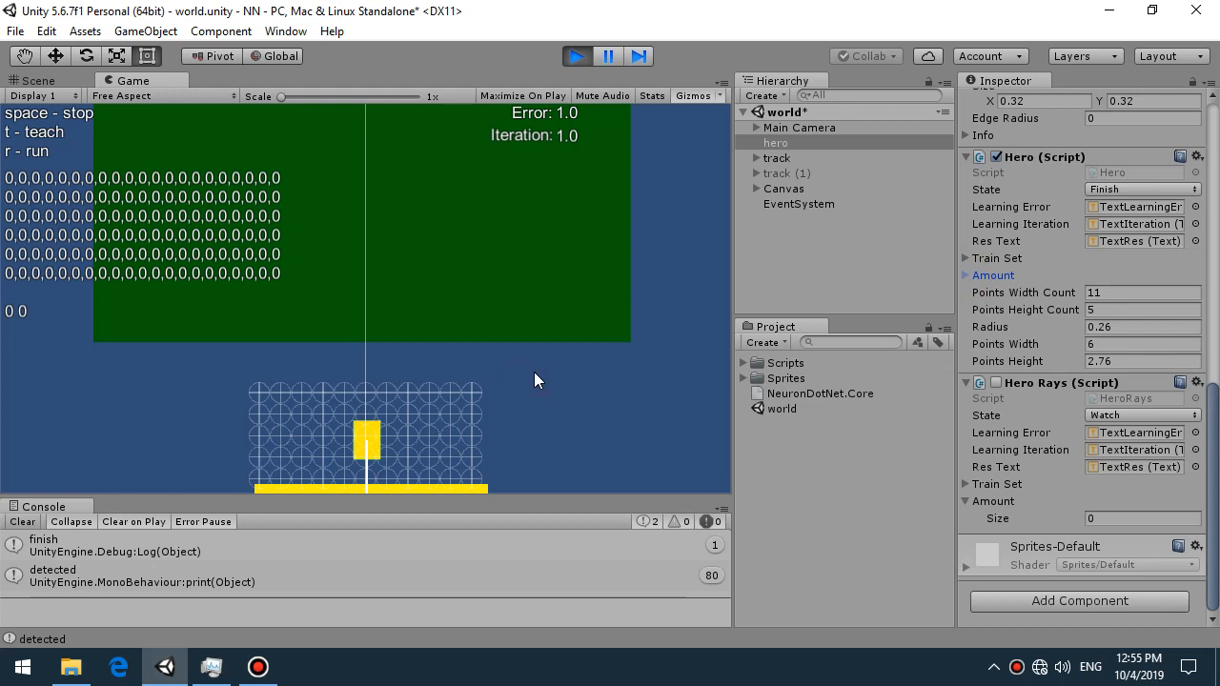
mouse_move(467, 386)
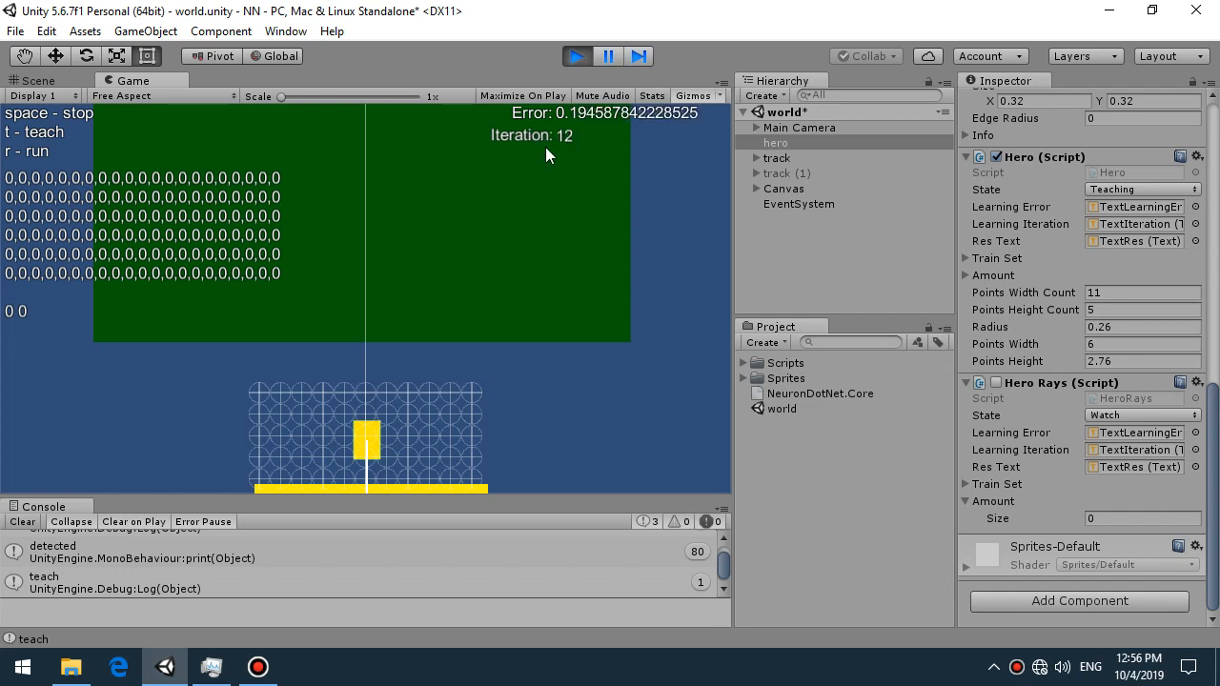
mouse_move(610, 151)
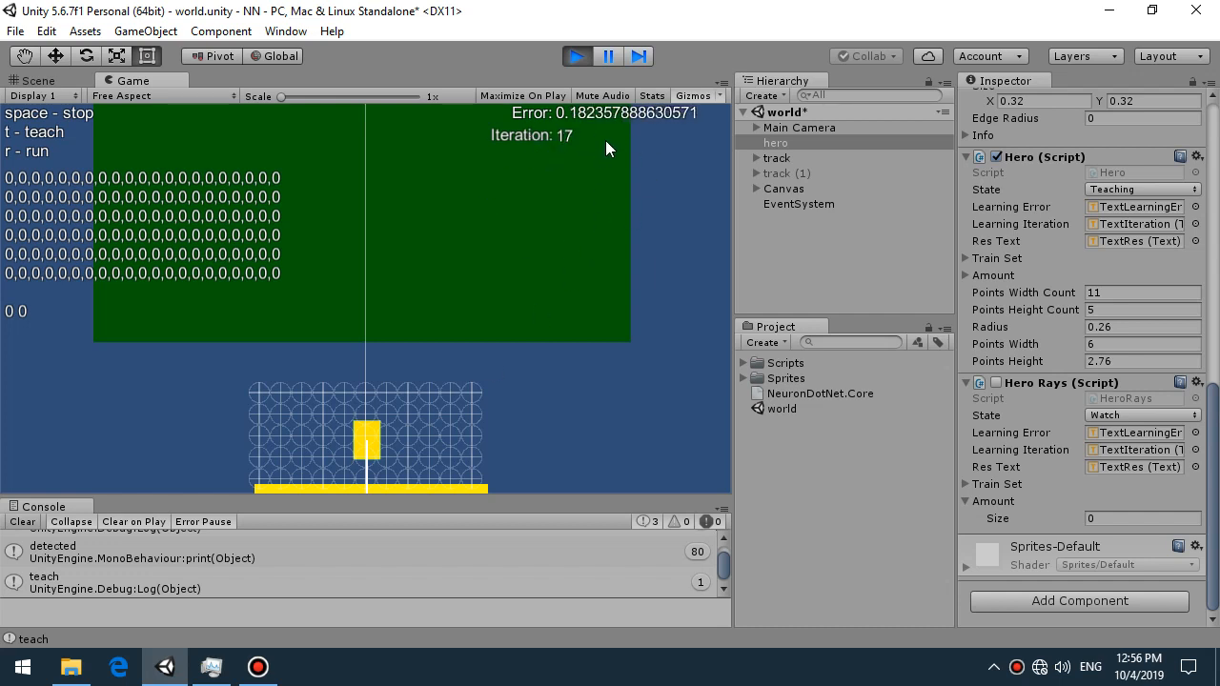
Toggle the Stats overlay on and off while the sphere-cast network trains
click(652, 95)
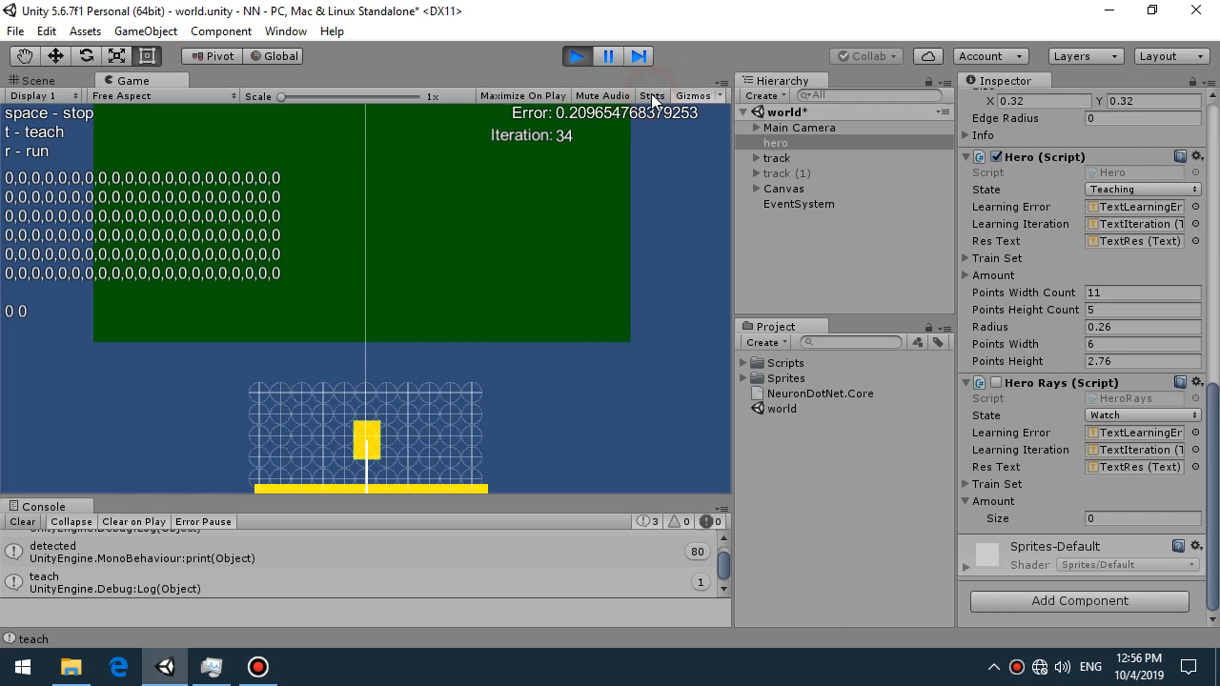
click(652, 96)
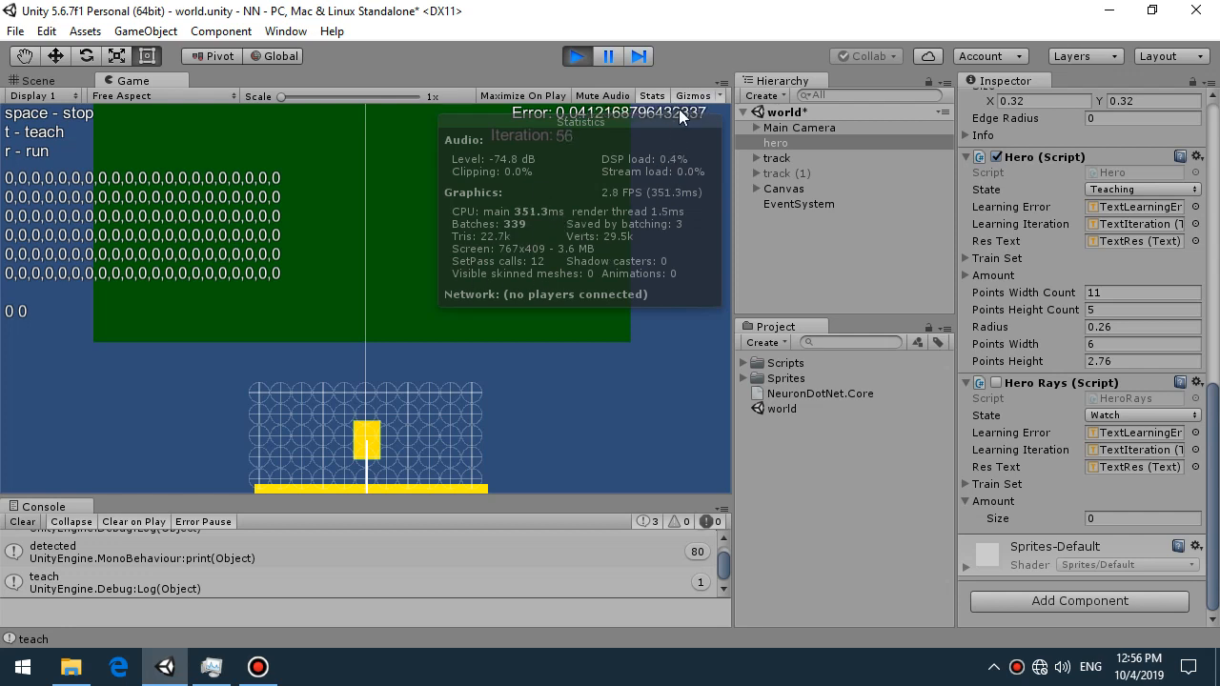
click(652, 95)
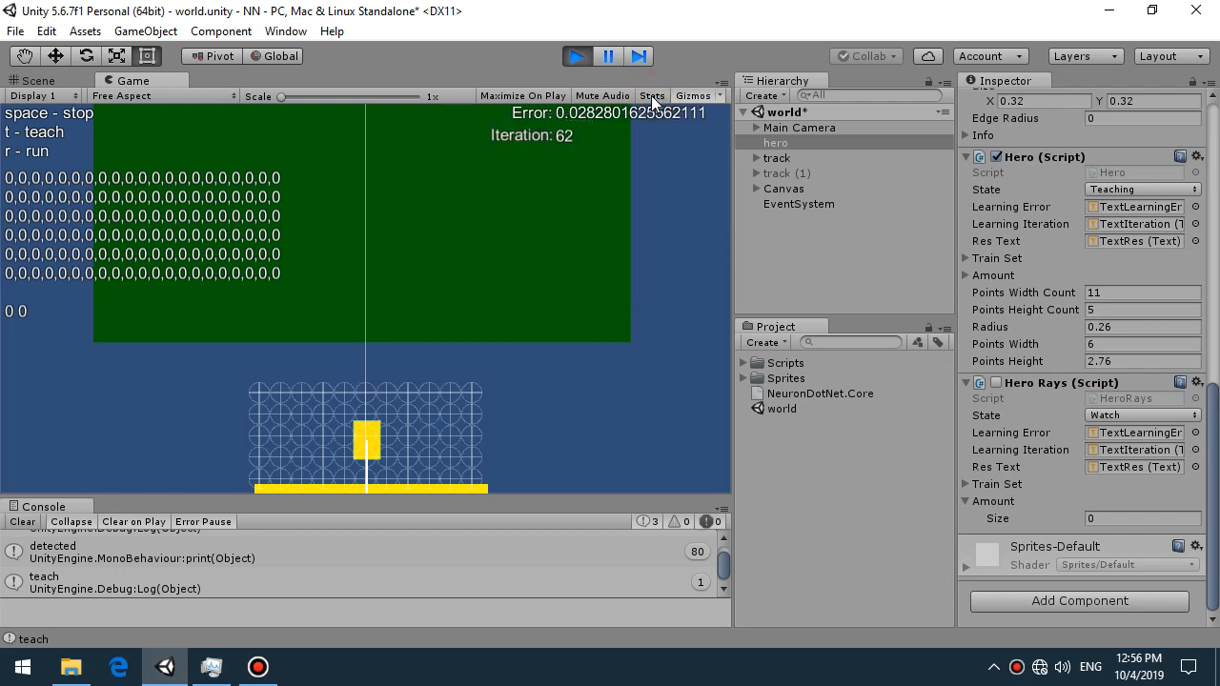
mouse_move(594, 367)
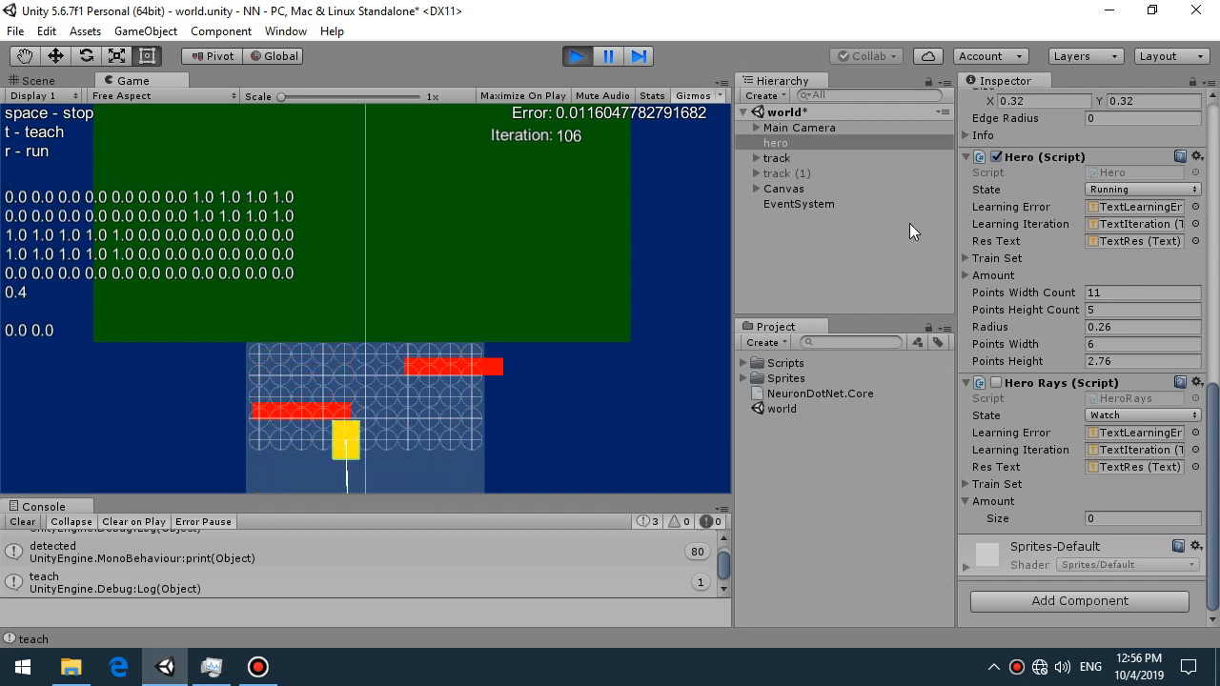
Select hero to watch its components as the grid-sensing car drives, then stop play mode
click(775, 143)
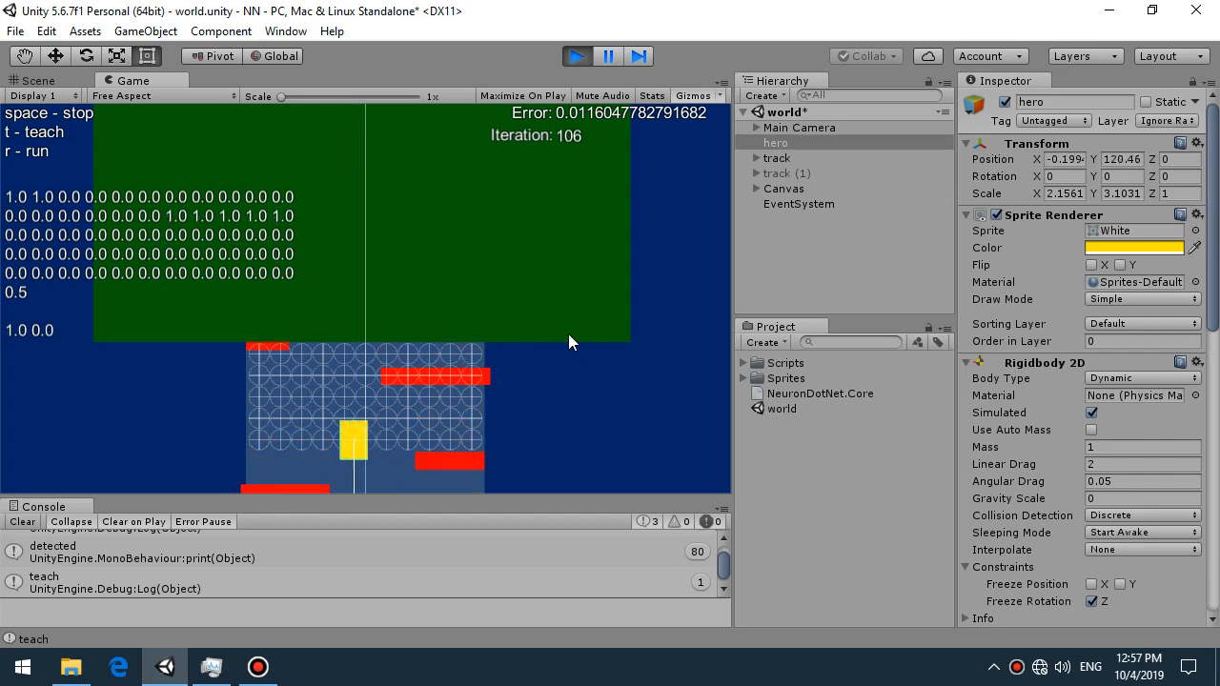
click(575, 55)
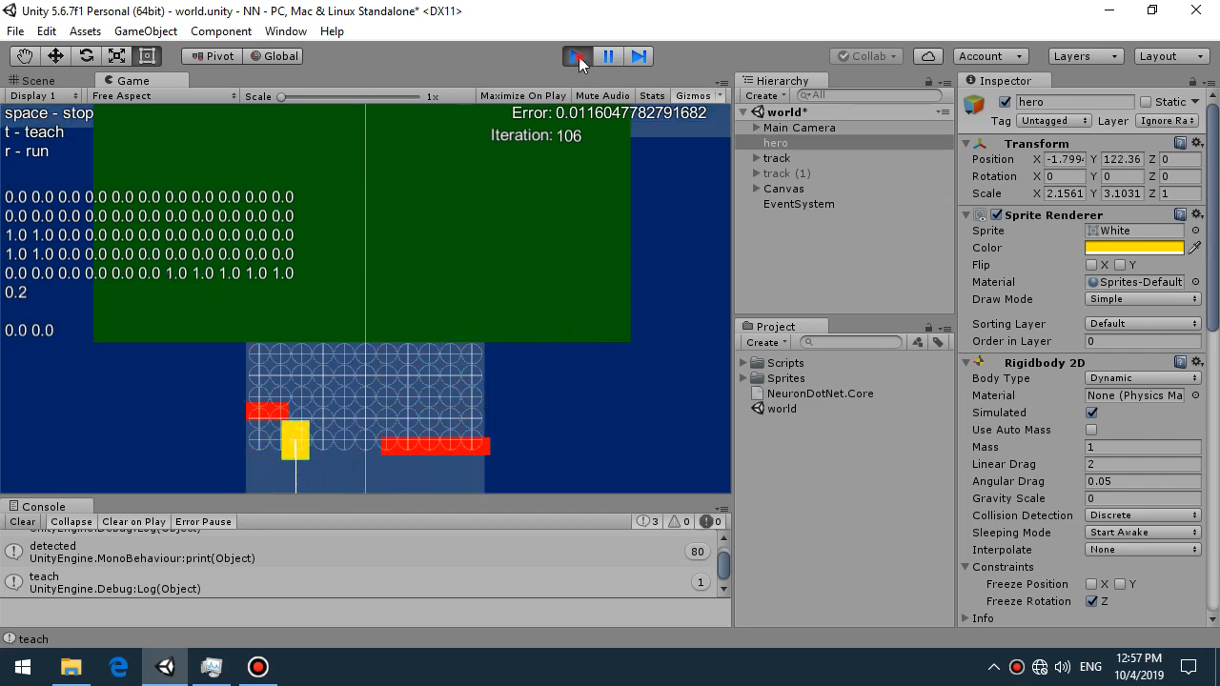
click(576, 56)
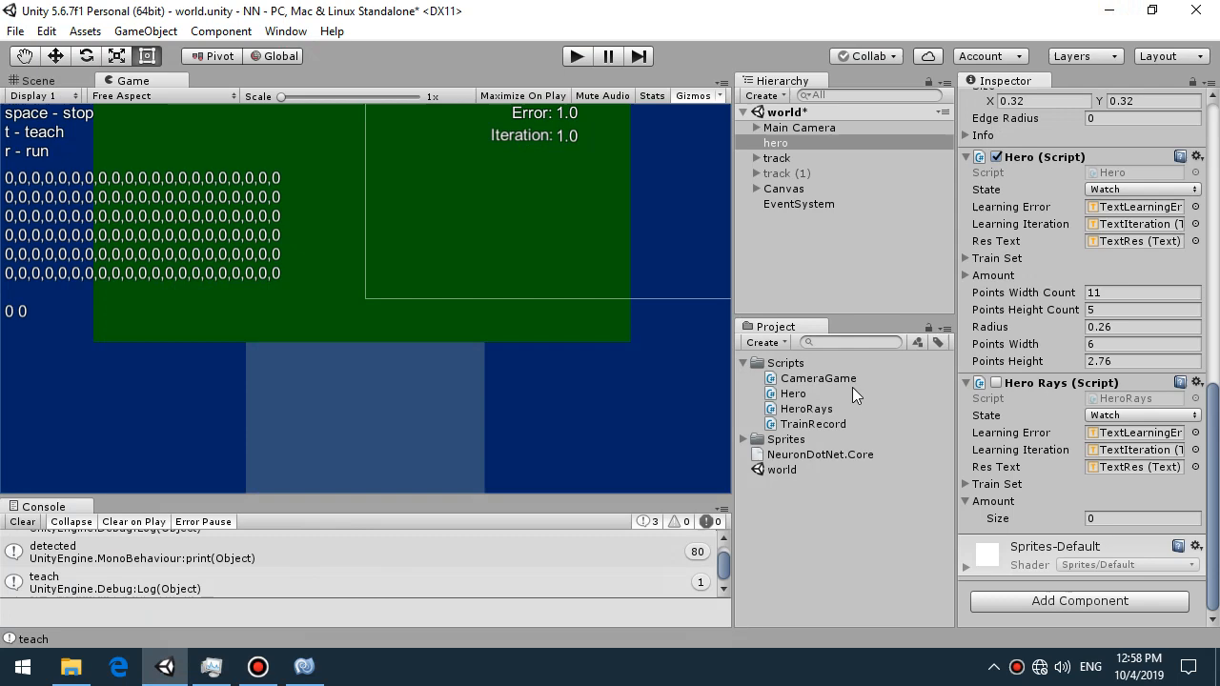
Open the Hero script from the Scripts folder in MonoDevelop
double_click(813, 424)
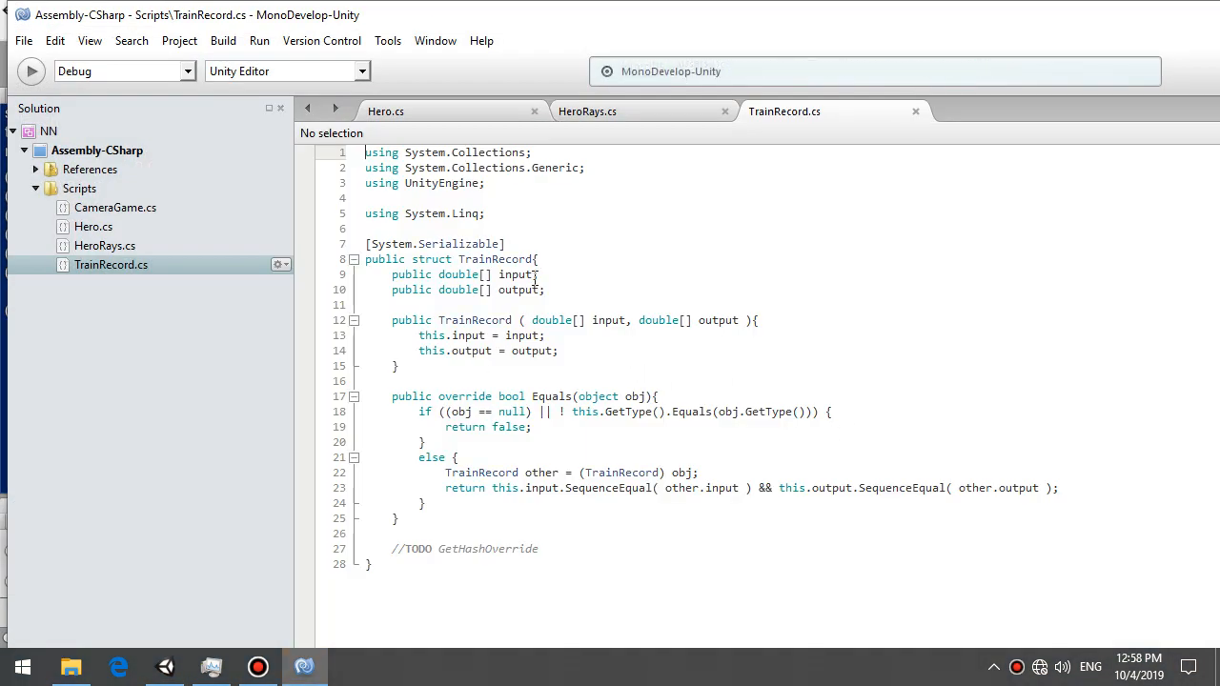
Inspect the input field in TrainRecord.cs, then switch to the Hero.cs script
double_click(458, 274)
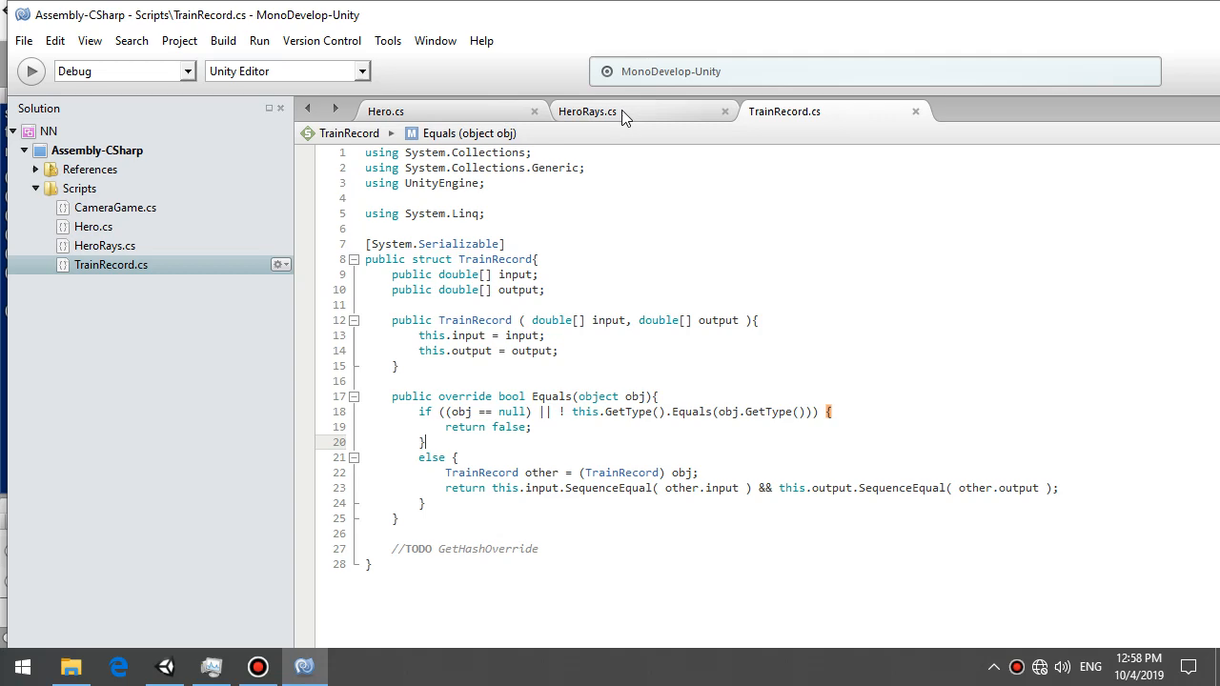
click(385, 111)
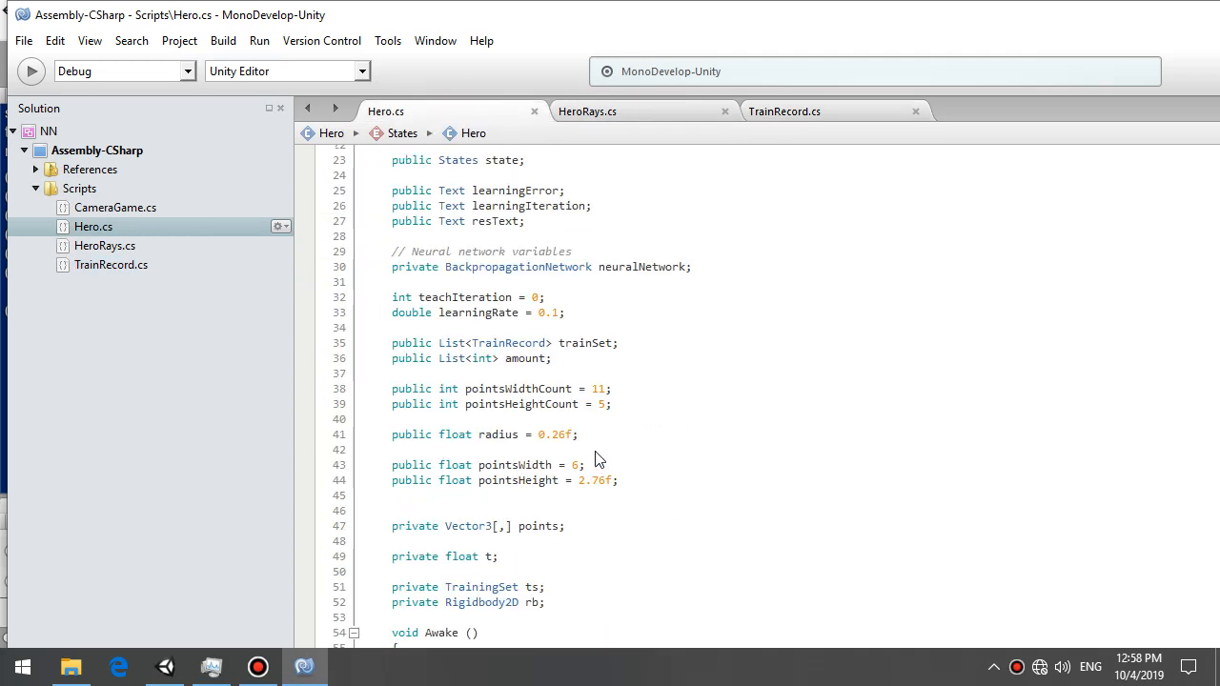
mouse_move(467, 343)
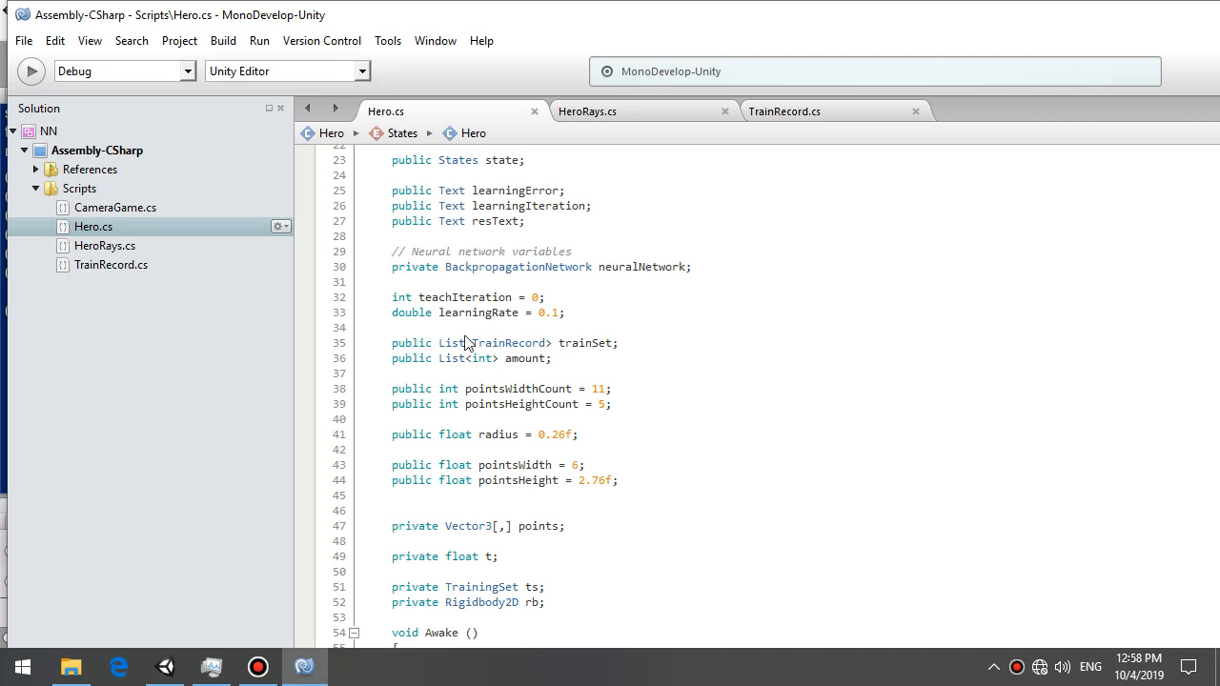
scroll(down, 3)
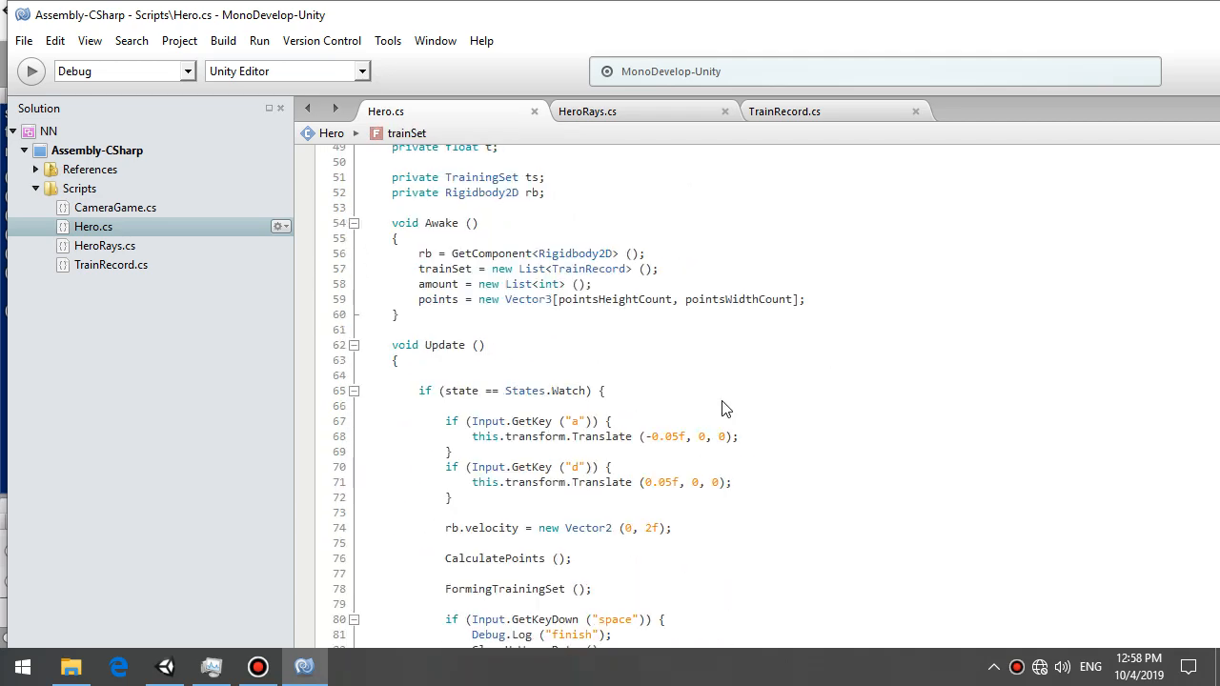
scroll(down, 3)
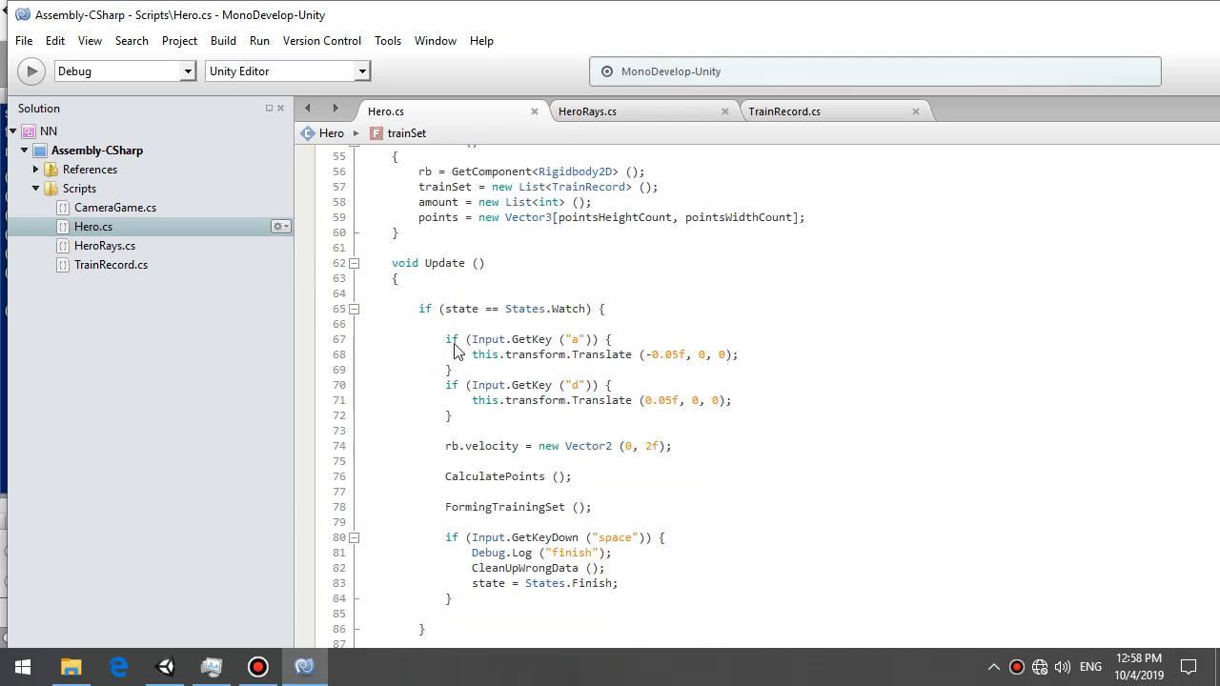
drag(446, 339, 453, 415)
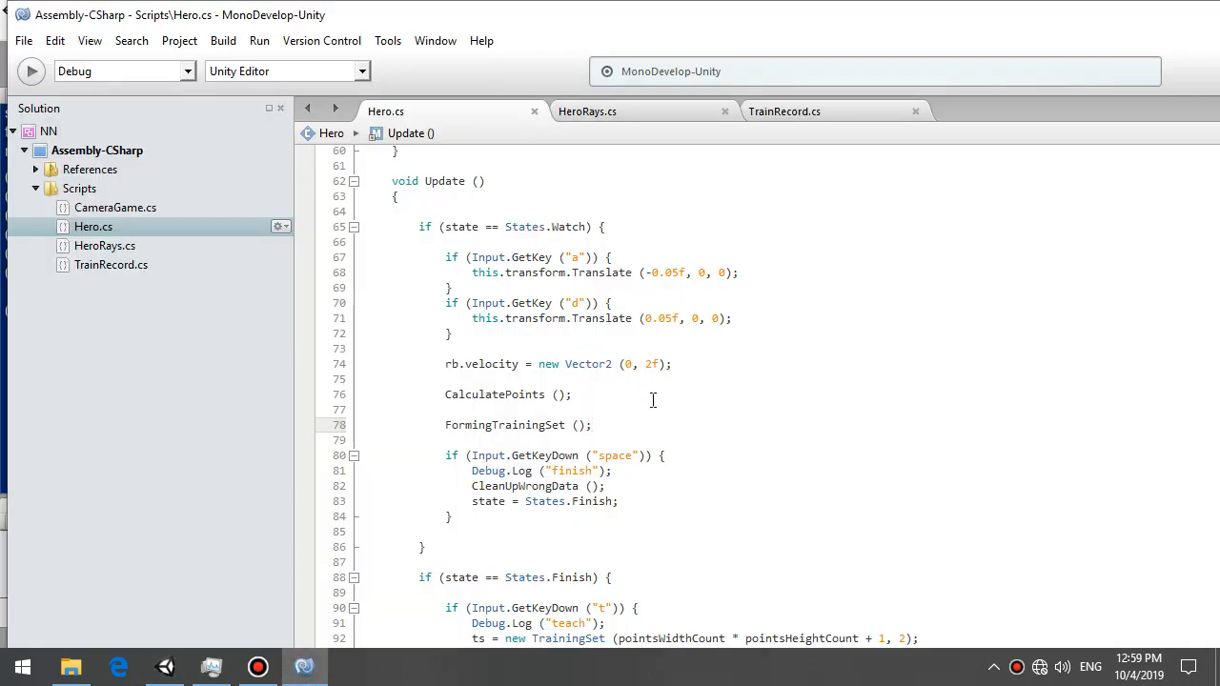
click(591, 424)
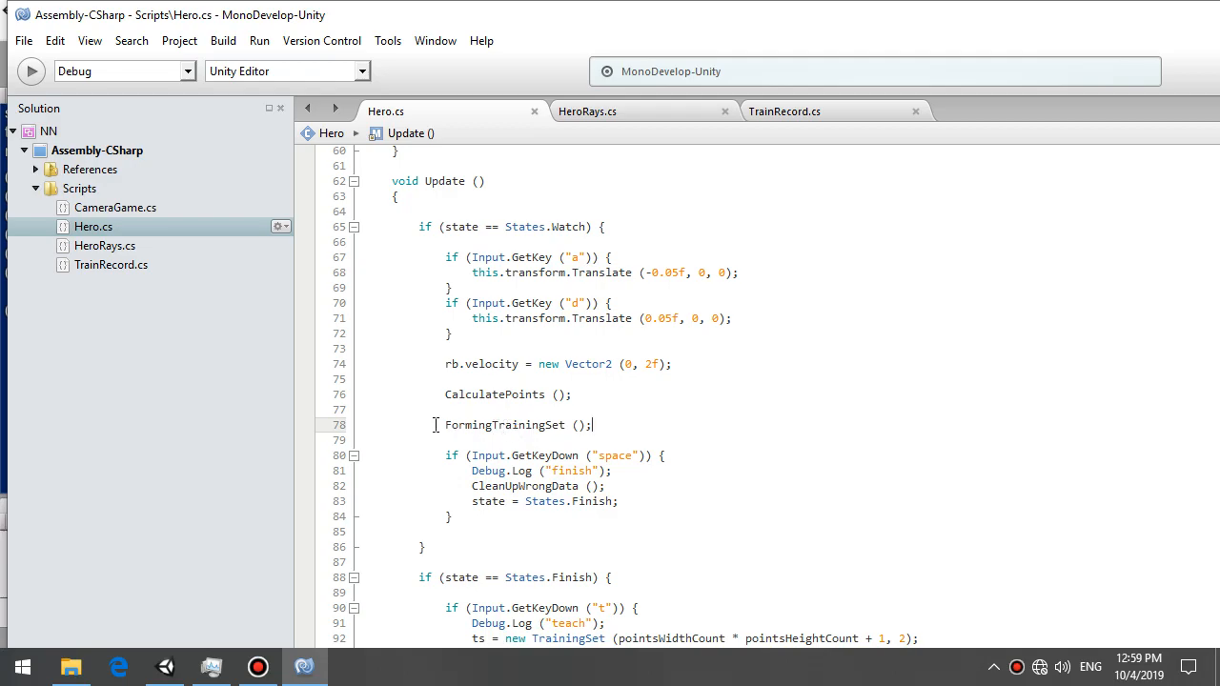
scroll(down, 3)
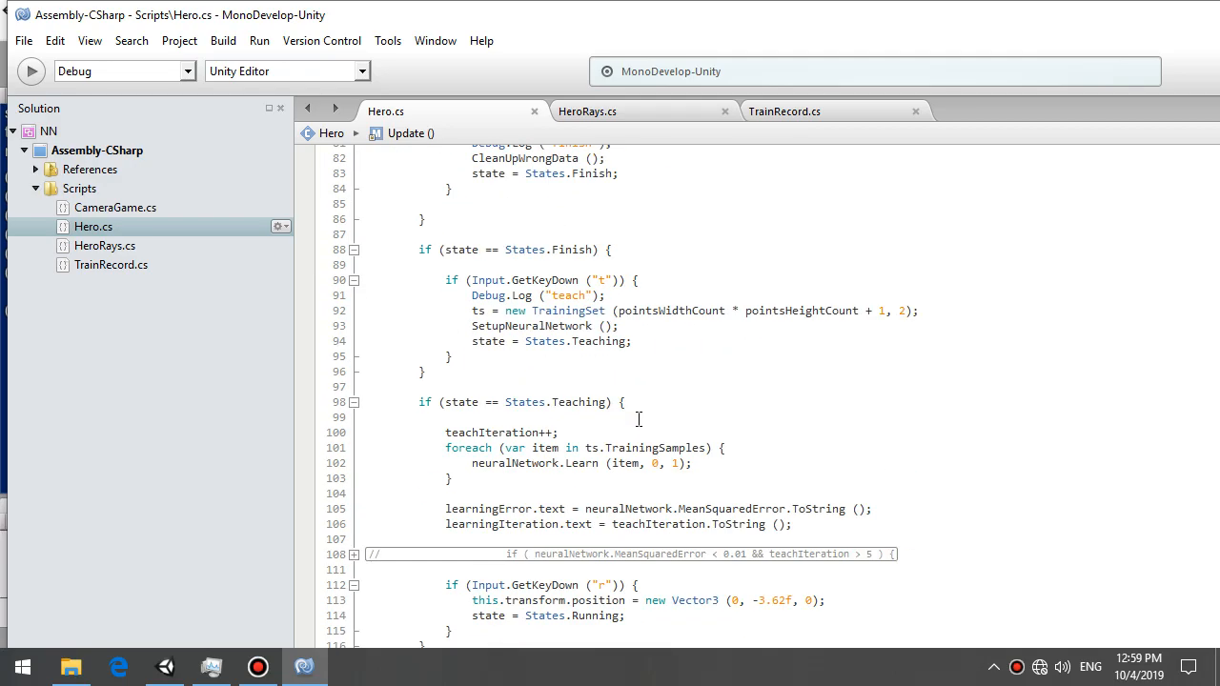
scroll(down, 3)
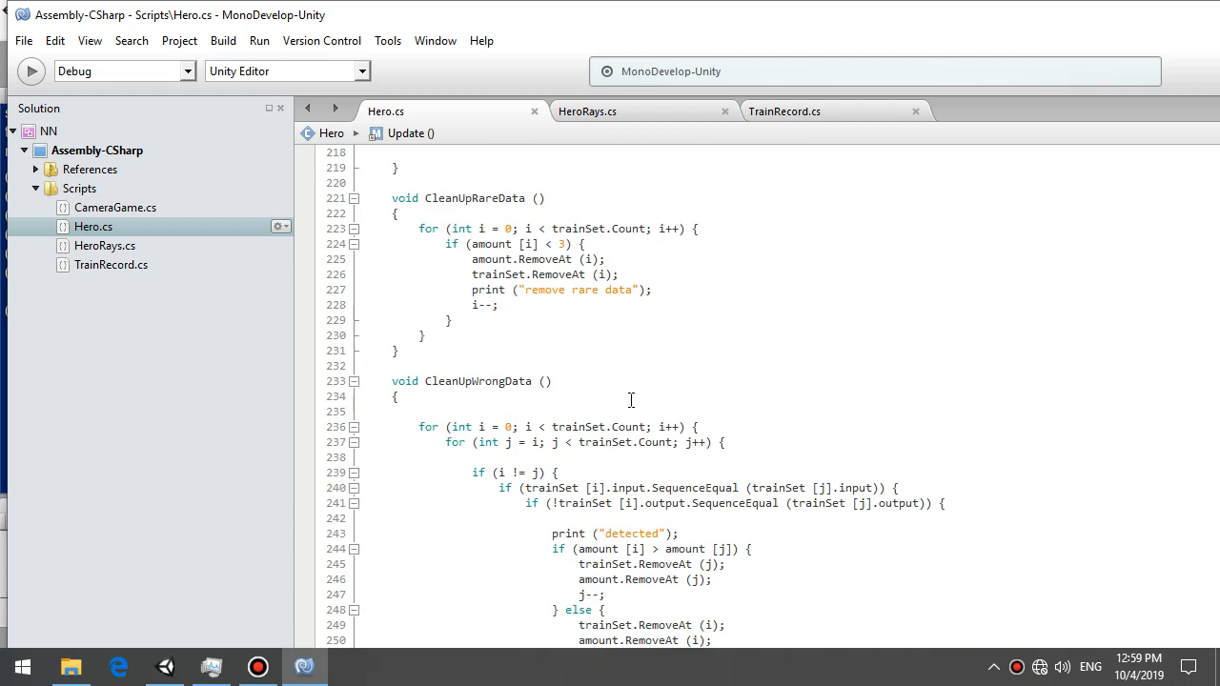
scroll(down, 3)
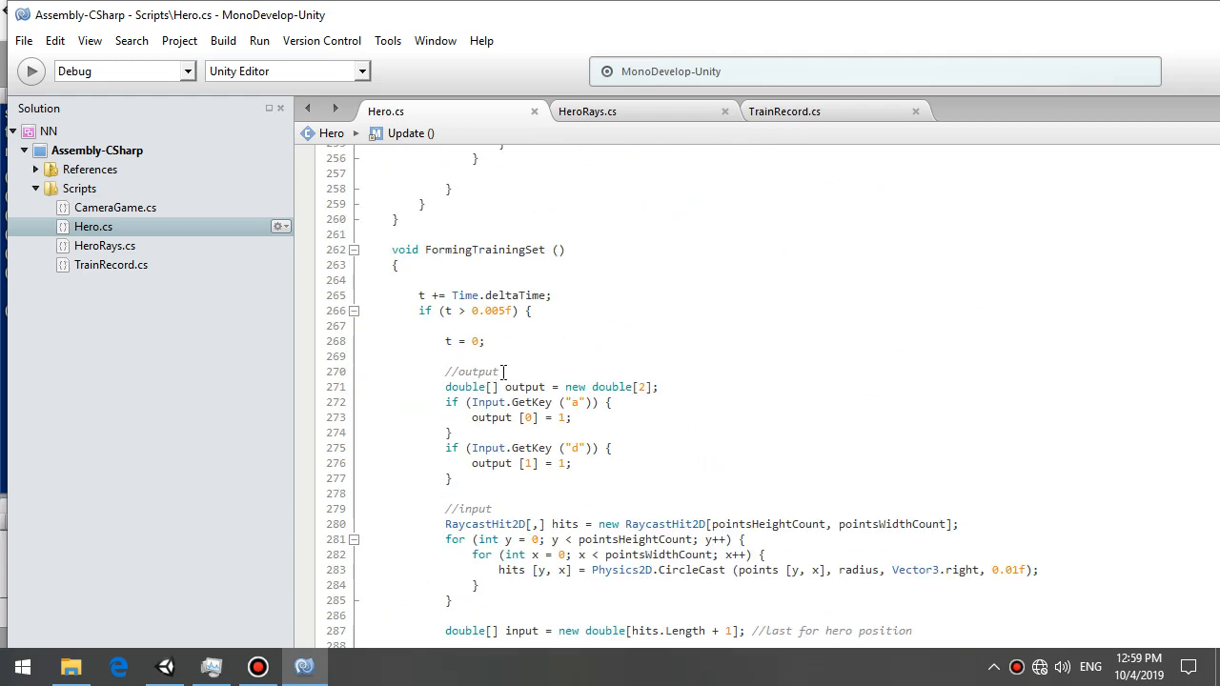
scroll(down, 3)
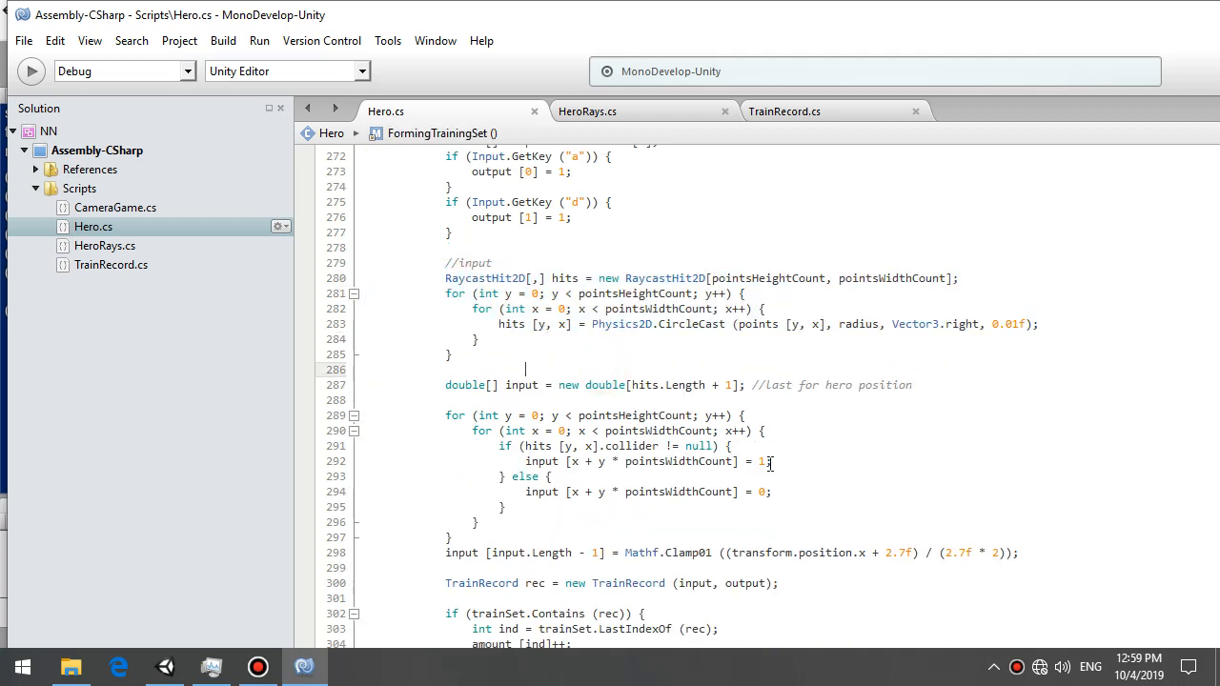
double_click(679, 461)
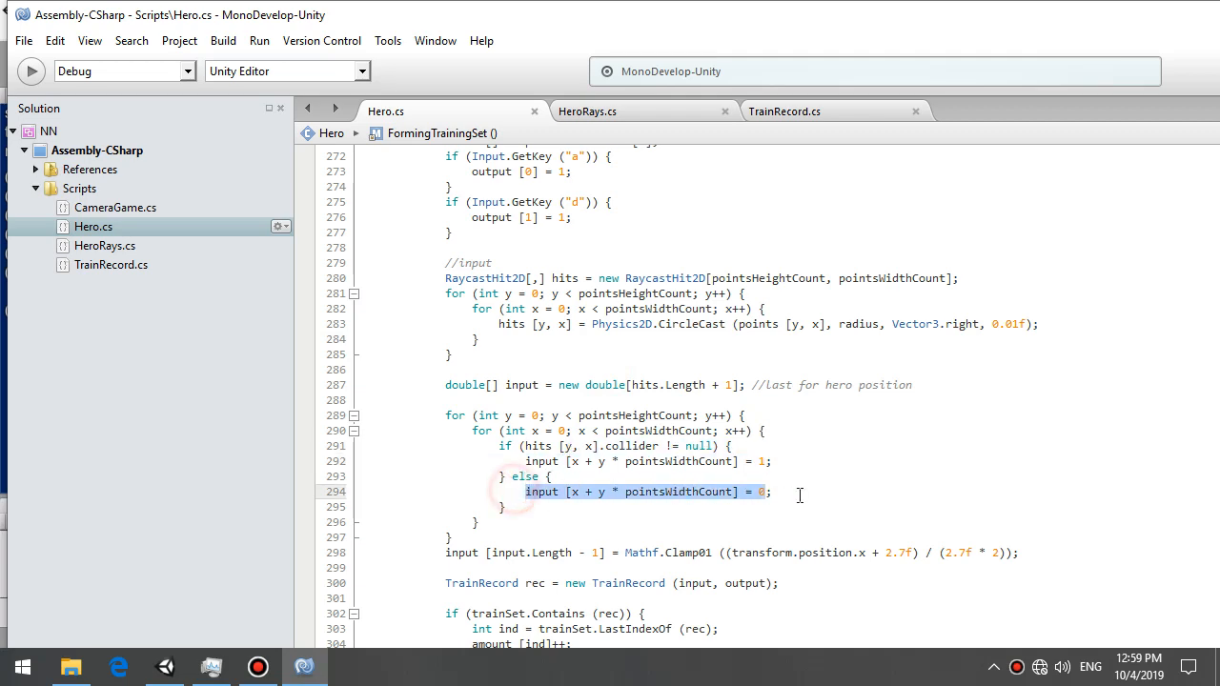
scroll(down, 3)
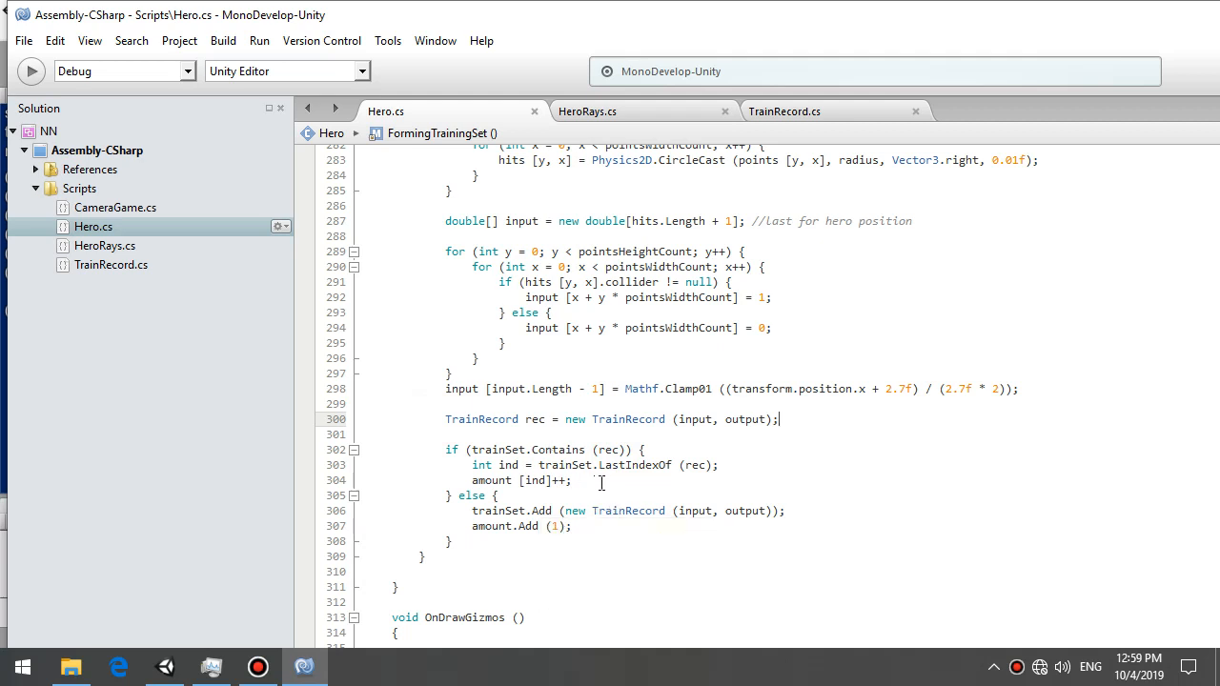
mouse_move(672, 465)
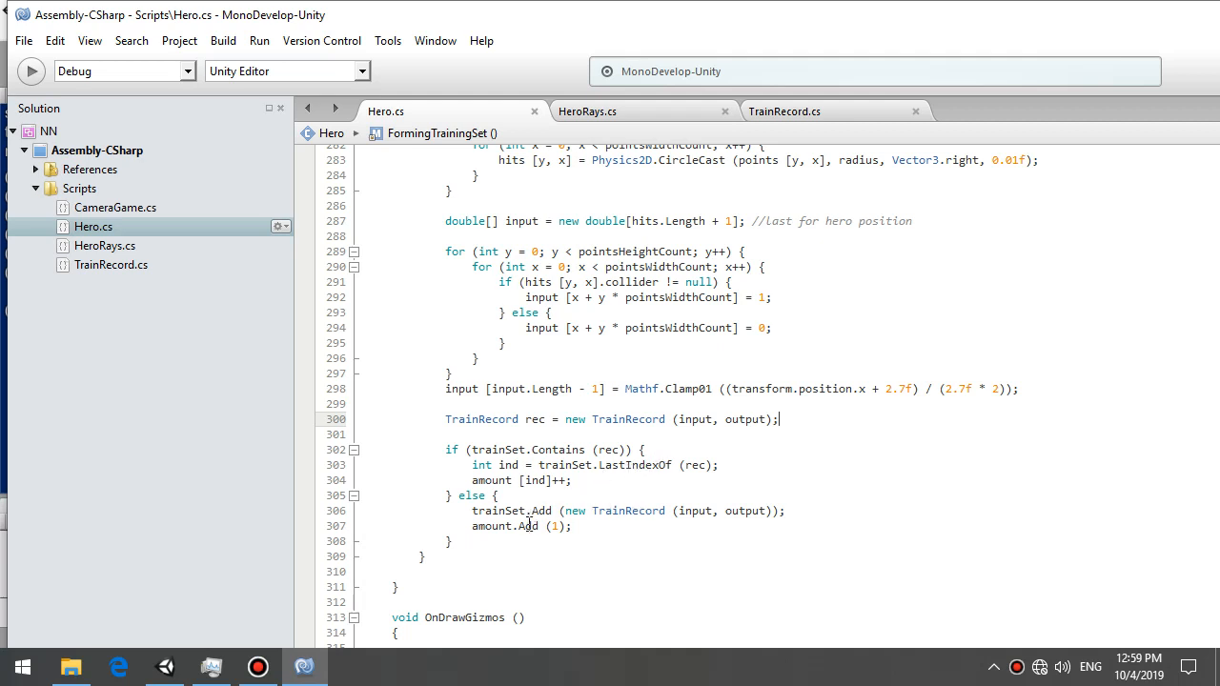
double_click(489, 527)
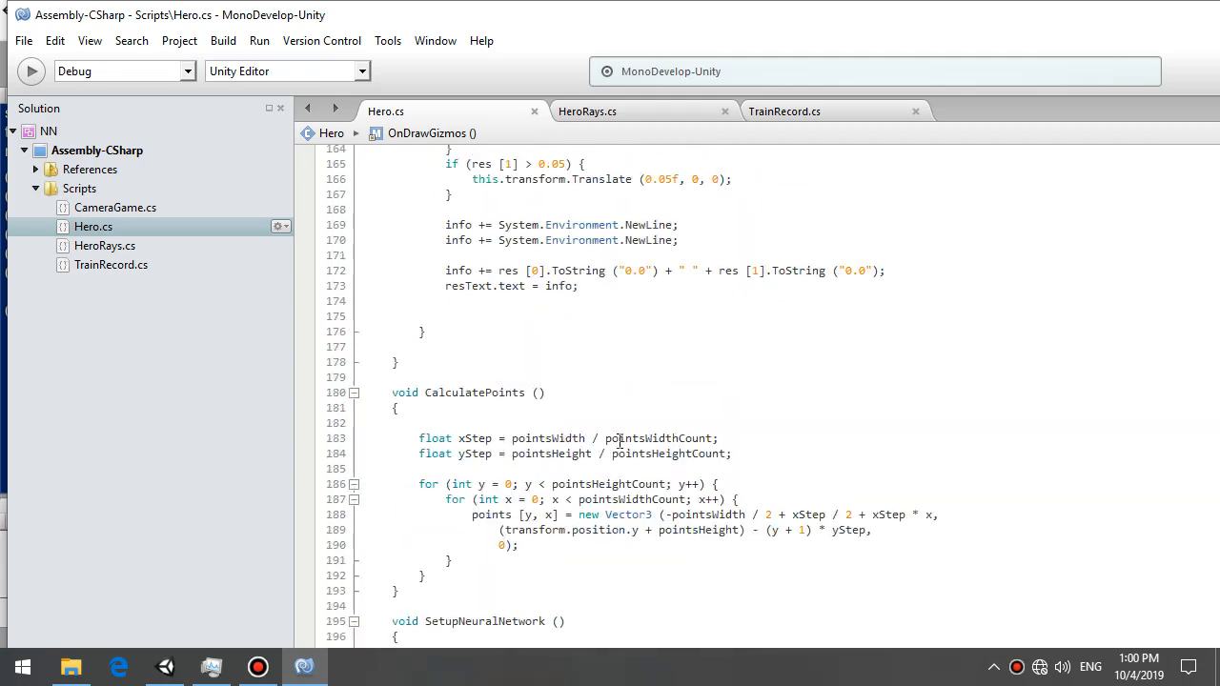
scroll(up, 3)
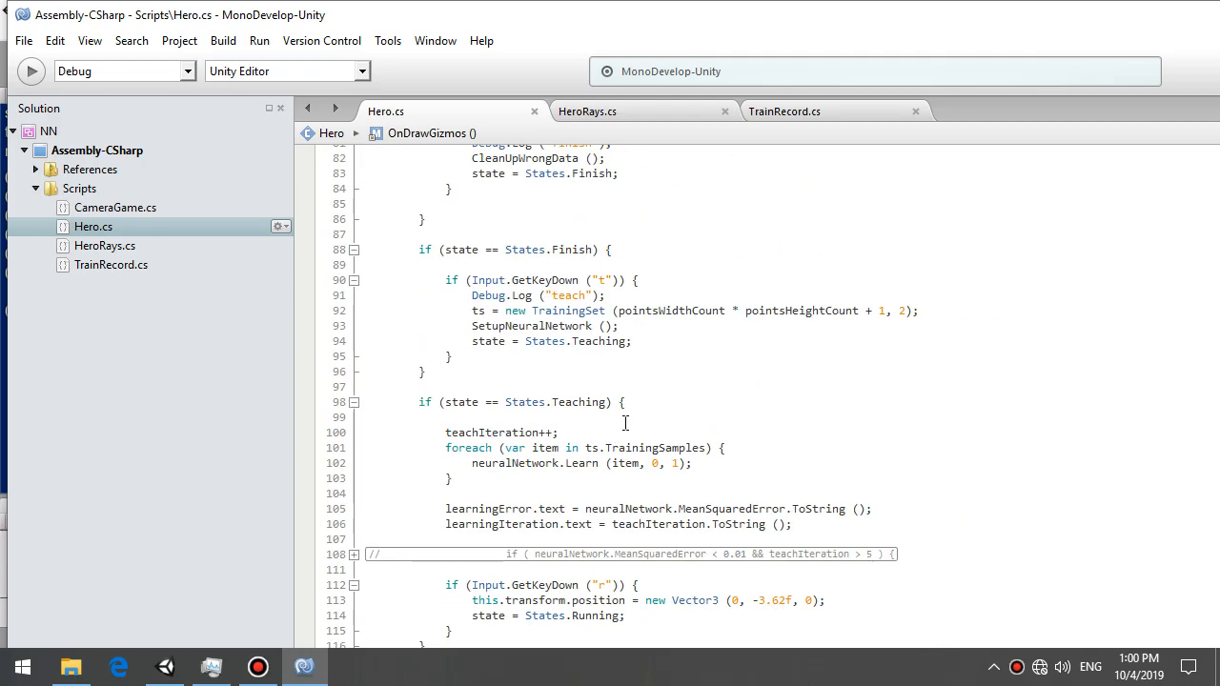
Fold the Watch and Finish blocks in Hero's Update and highlight the foreach training loop
scroll(up, 3)
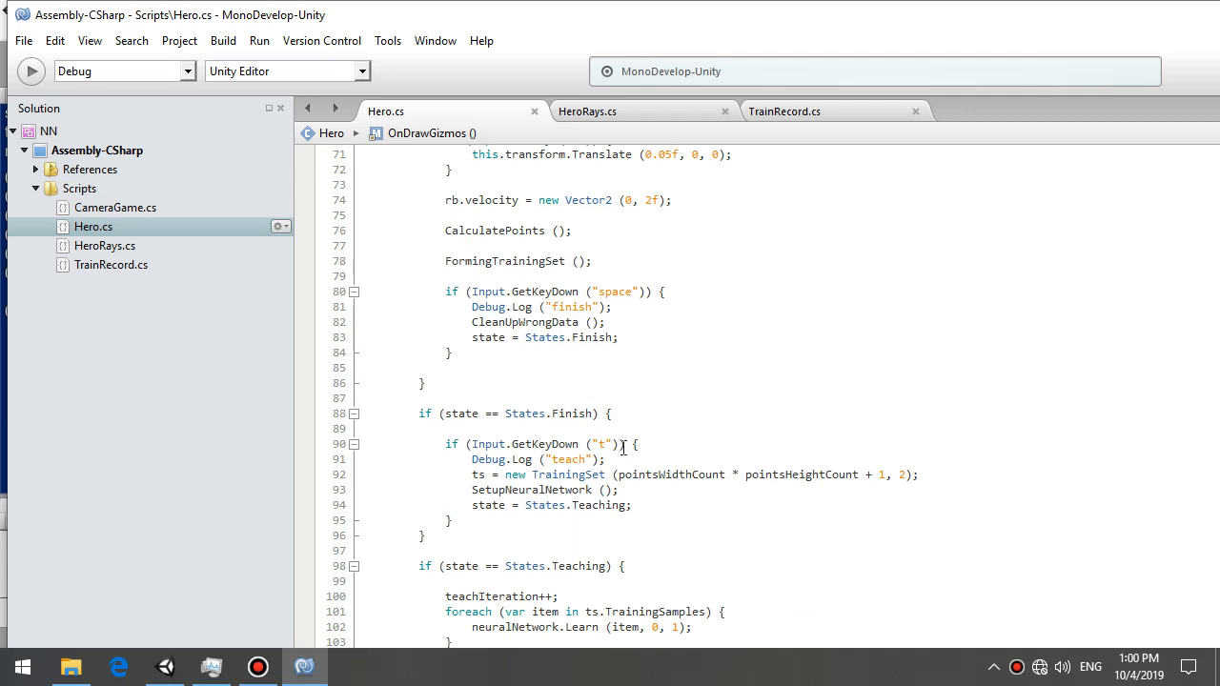
scroll(down, 3)
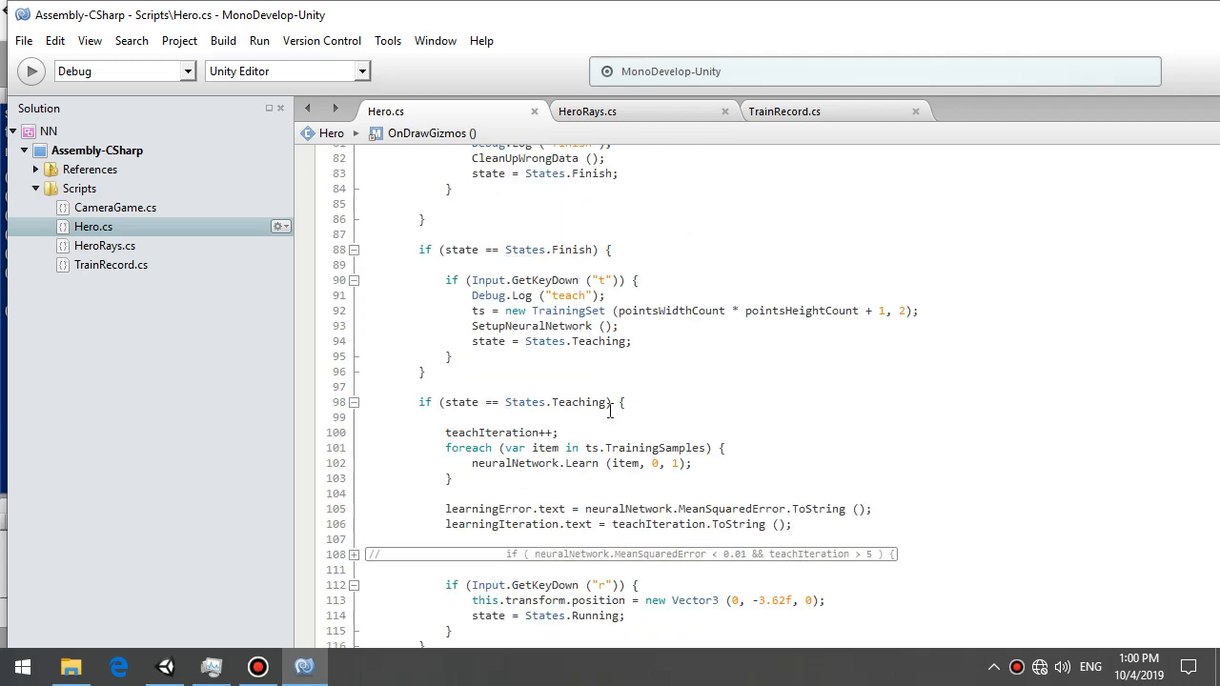
click(354, 402)
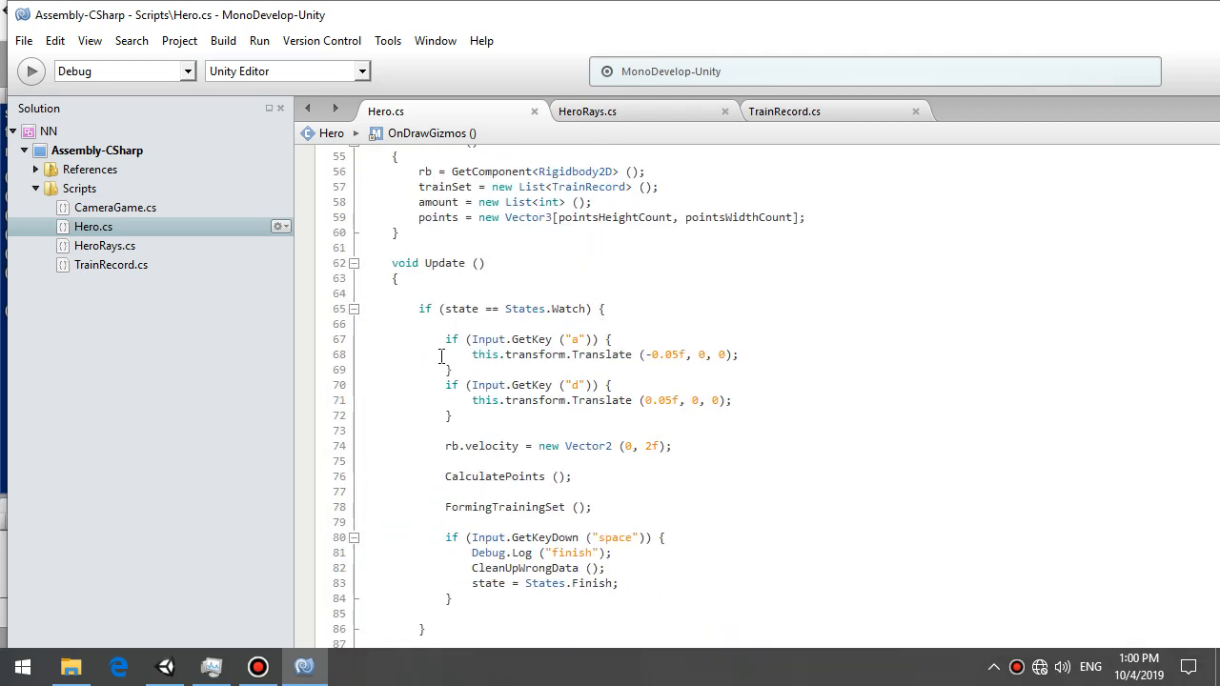
click(353, 308)
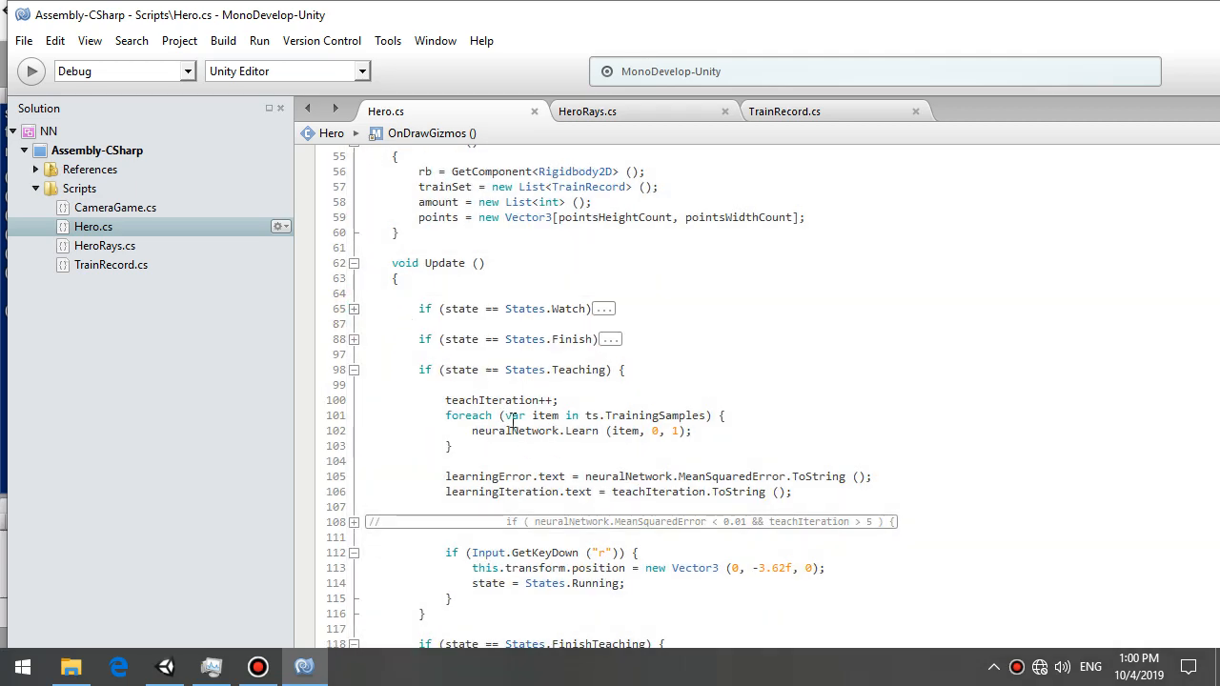
scroll(down, 3)
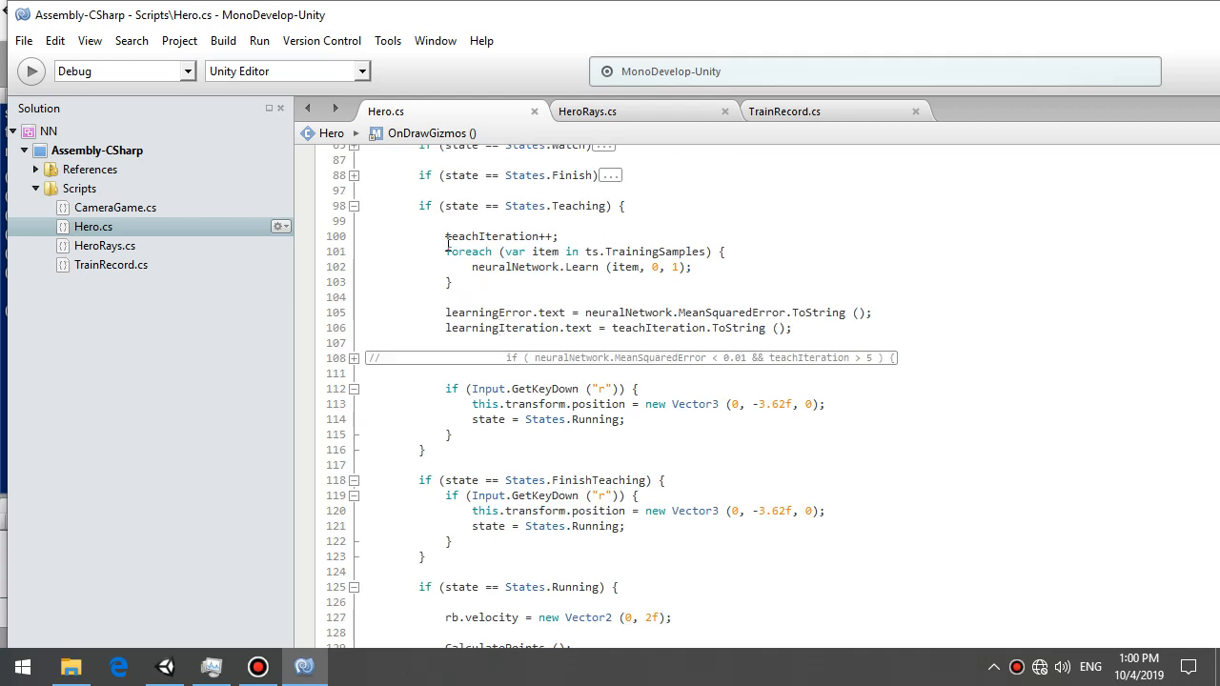
drag(445, 251, 467, 282)
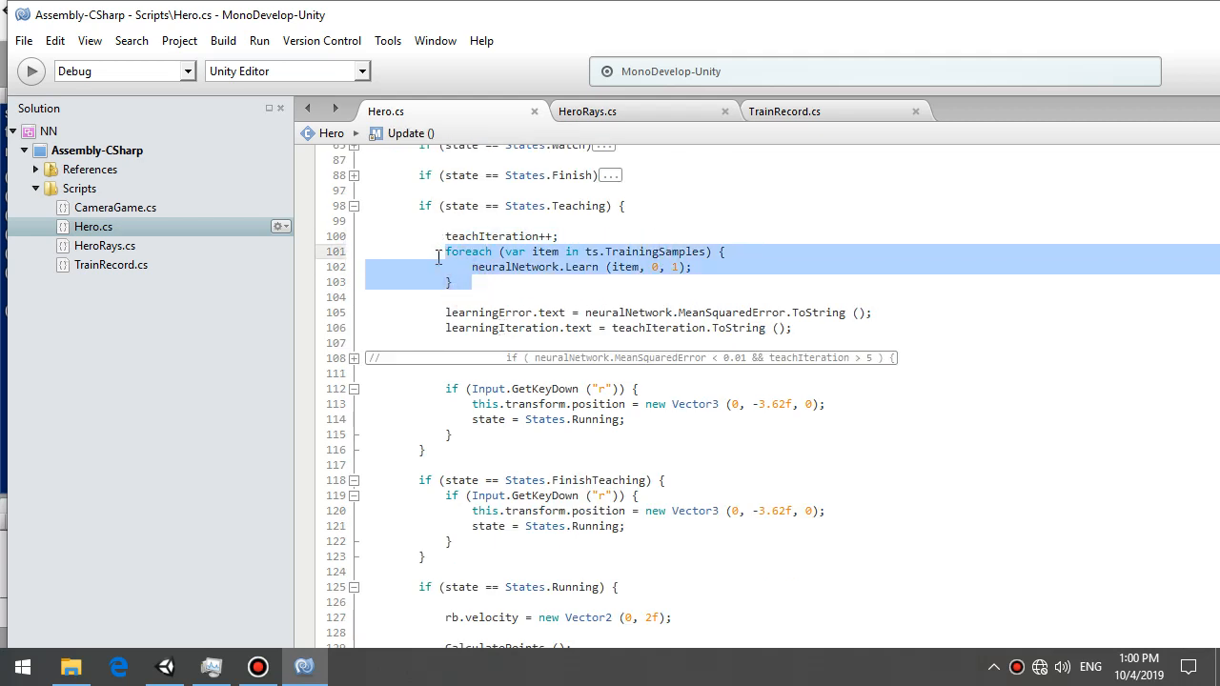
click(472, 297)
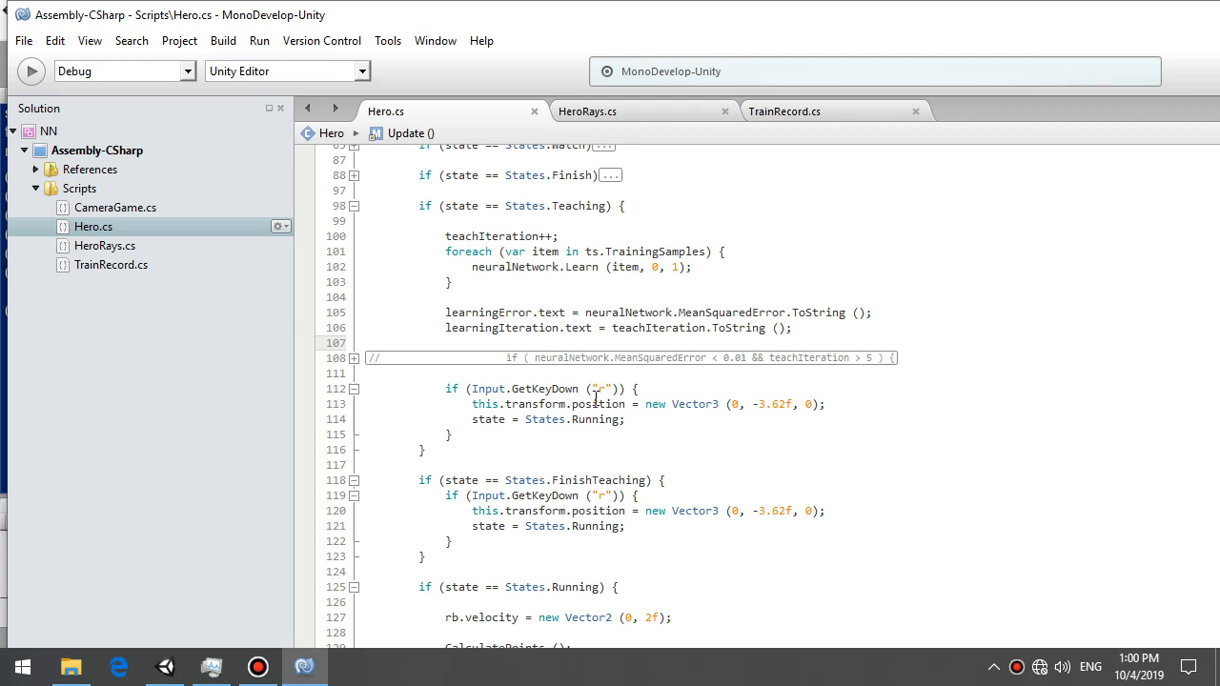
scroll(down, 3)
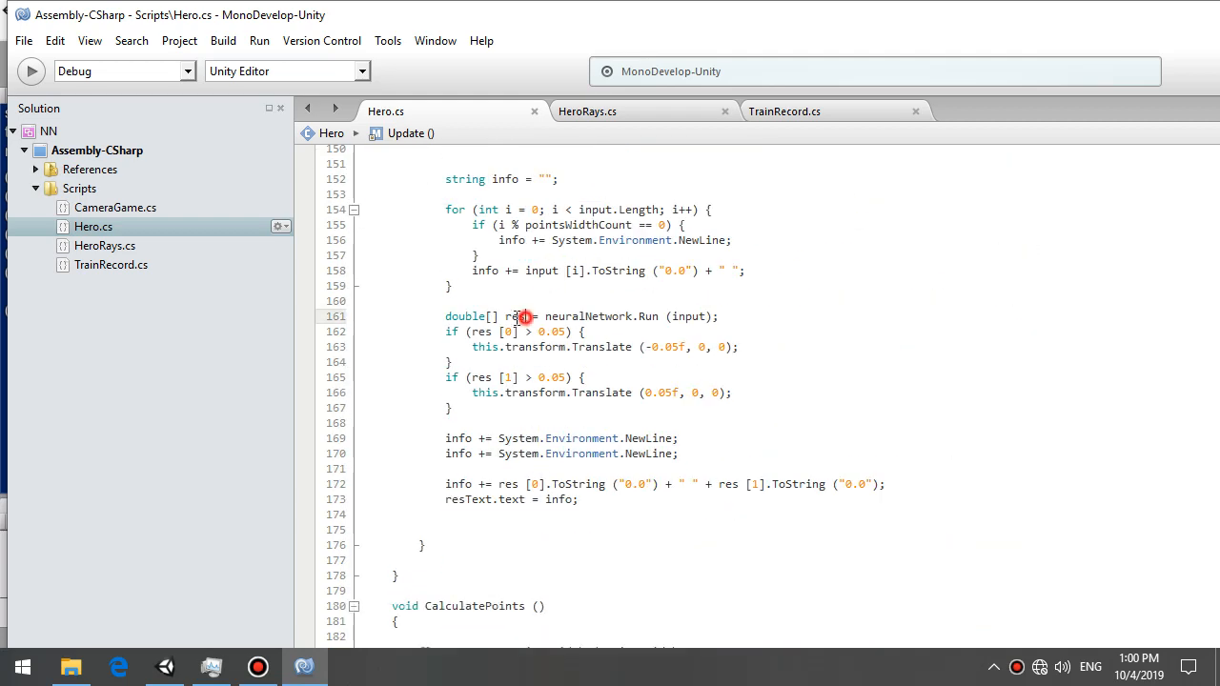
Check Hero's res result array, switch to TrainRecord.cs, and bring the Unity editor forward
double_click(515, 316)
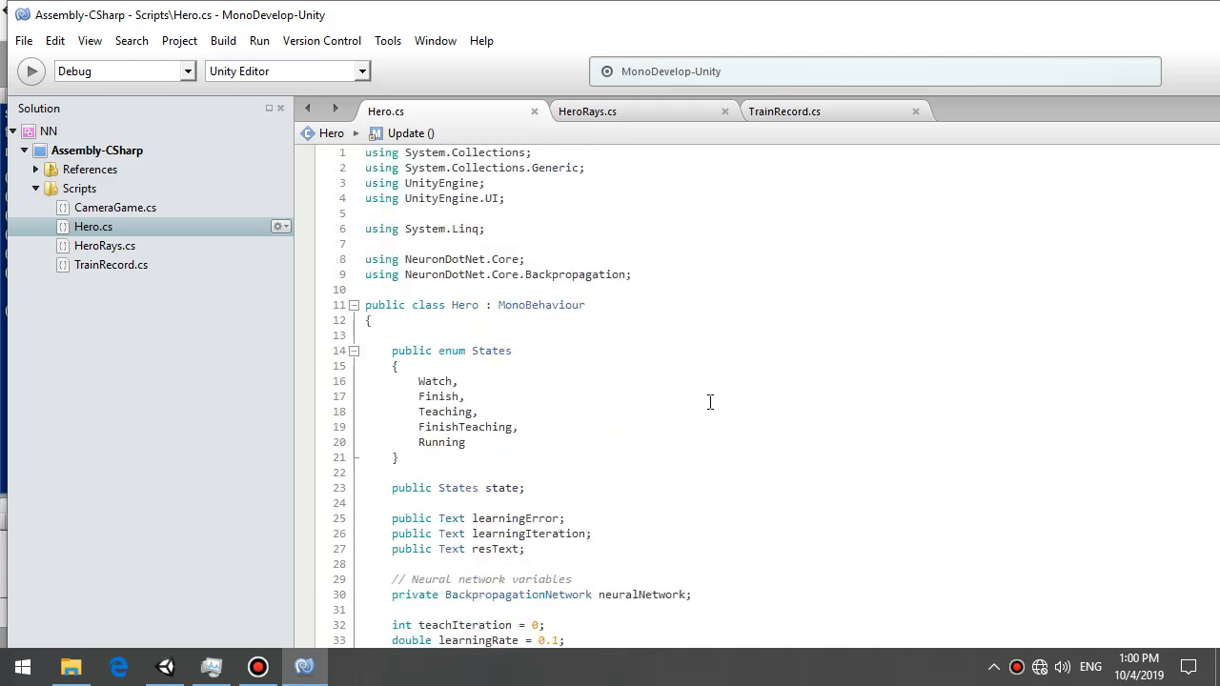
scroll(down, 3)
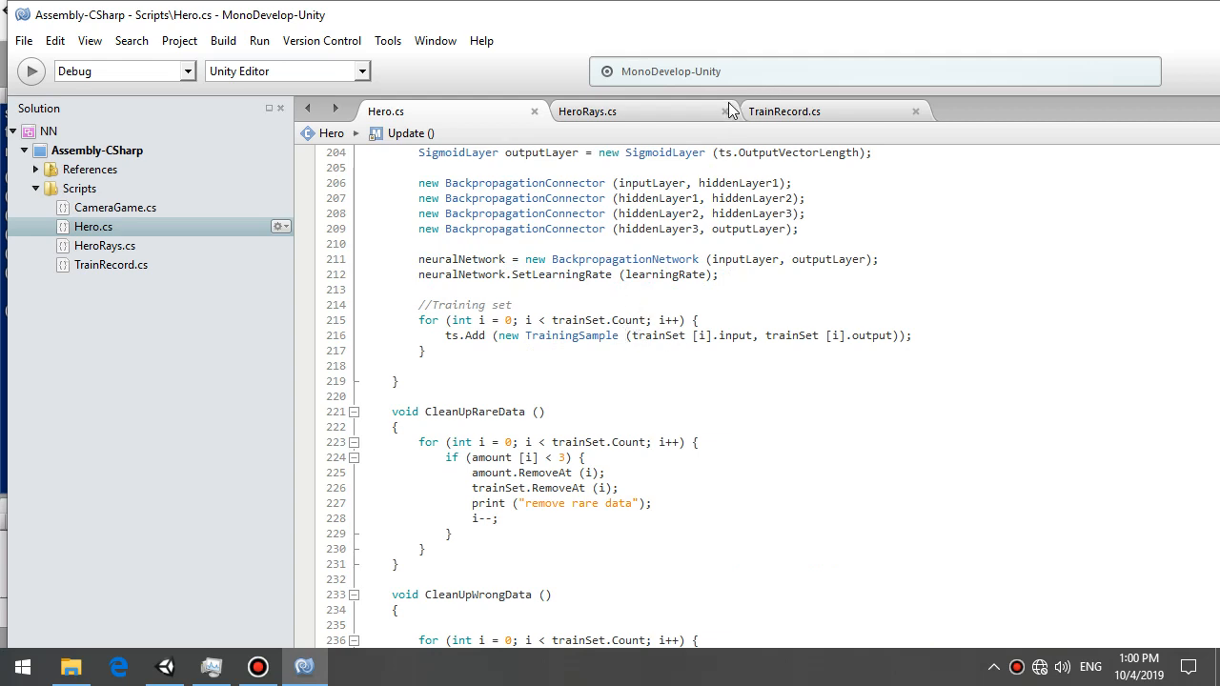
click(785, 111)
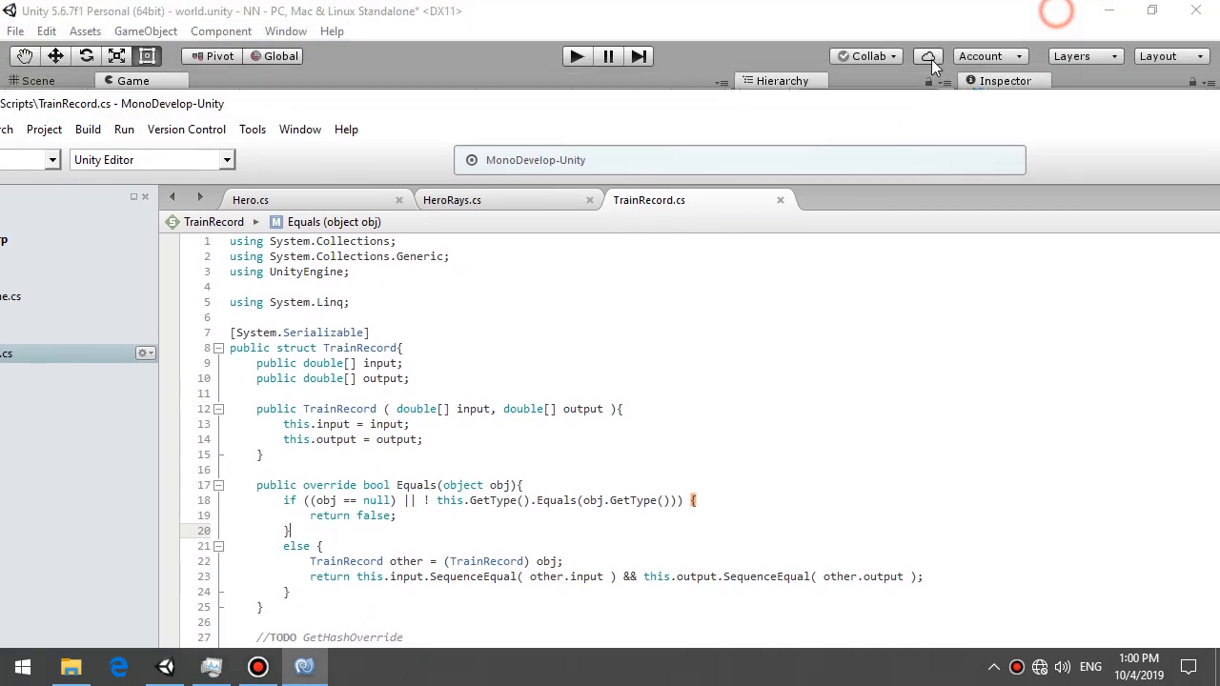
click(165, 667)
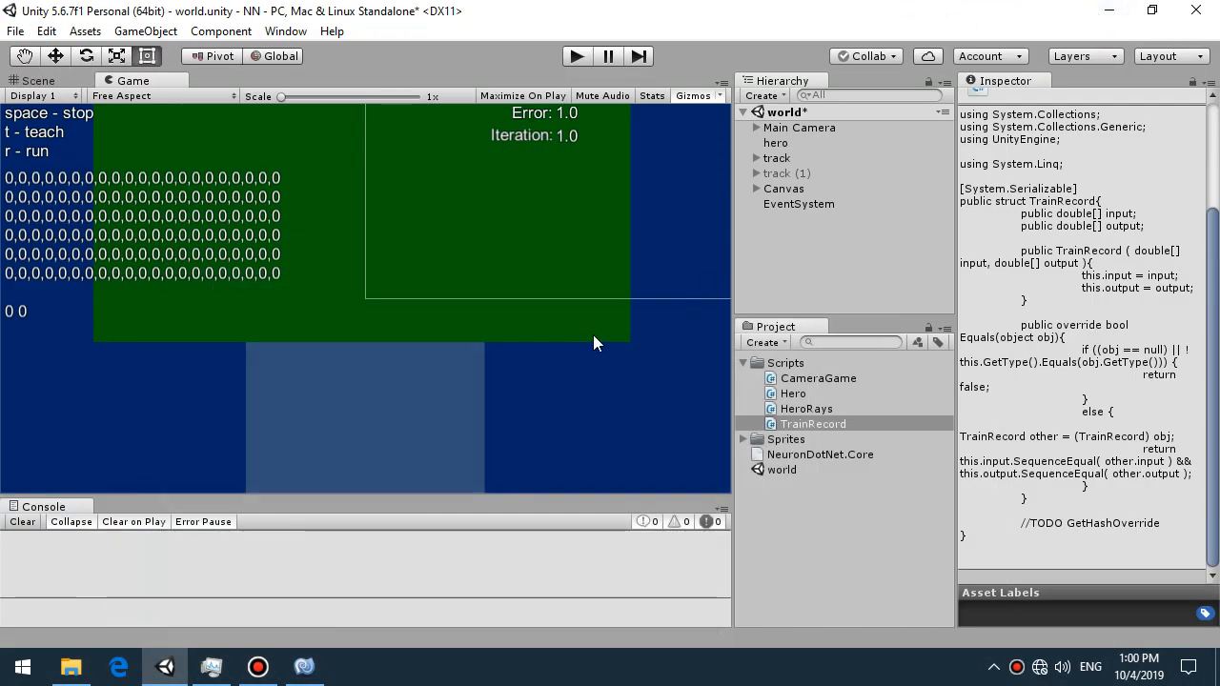